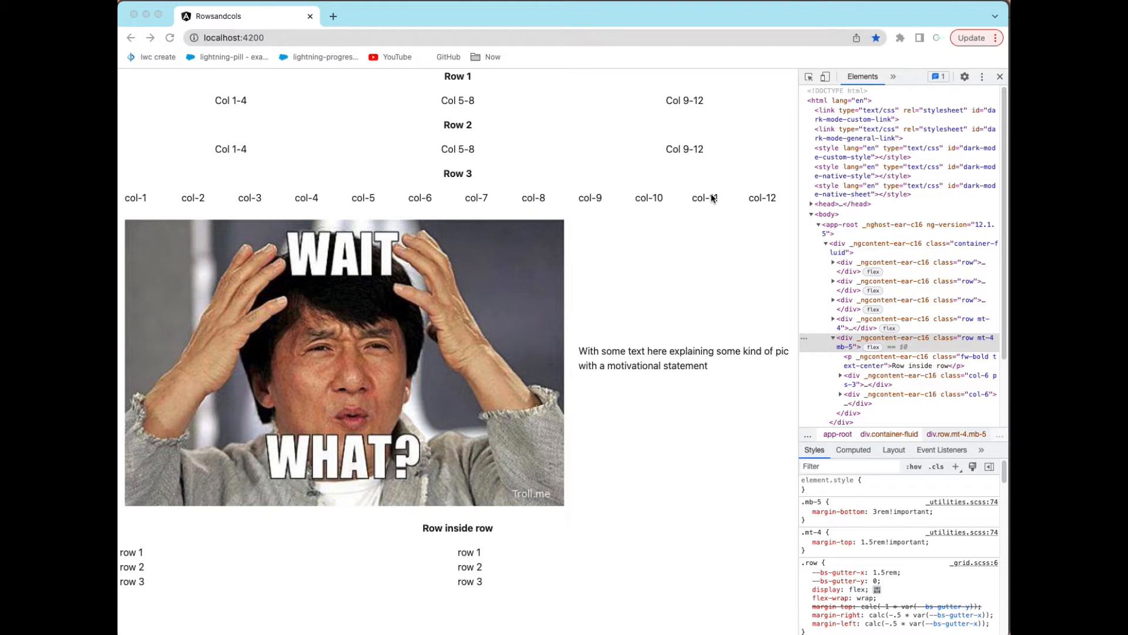
{"action": "mouse_move", "coordinate": [468, 159]}
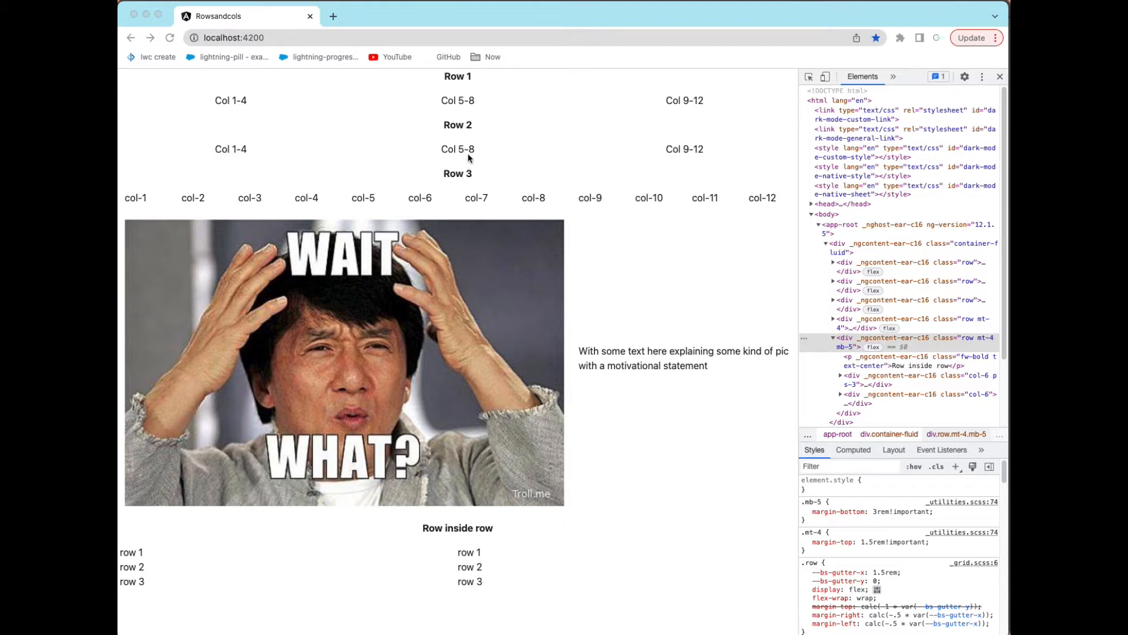
{"action": "mouse_move", "coordinate": [437, 82]}
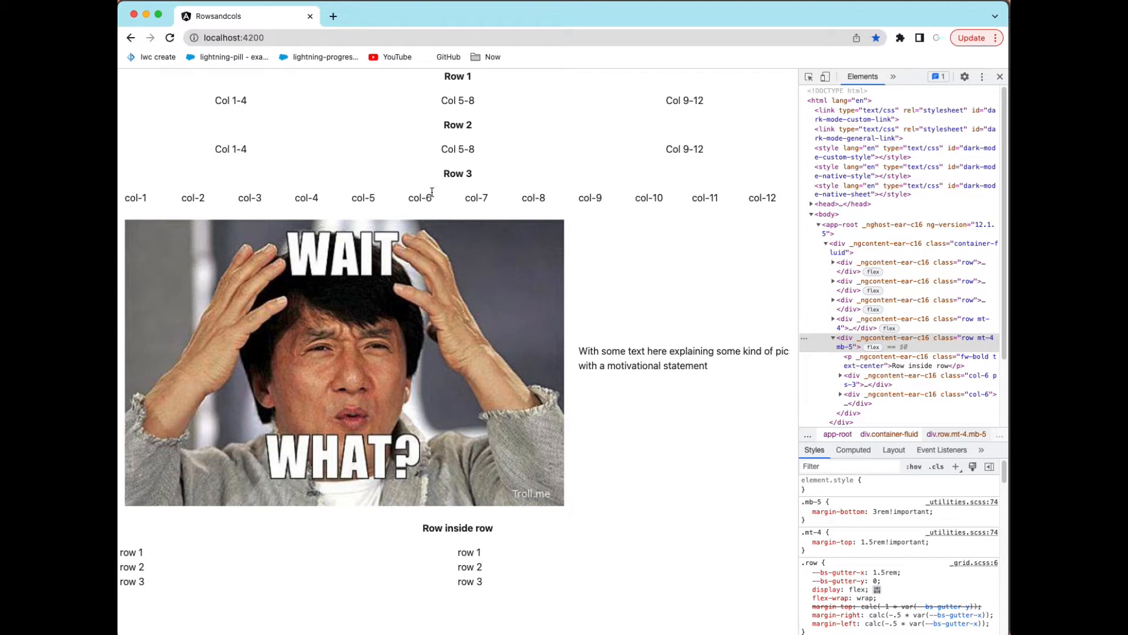
{"action": "mouse_move", "coordinate": [614, 365]}
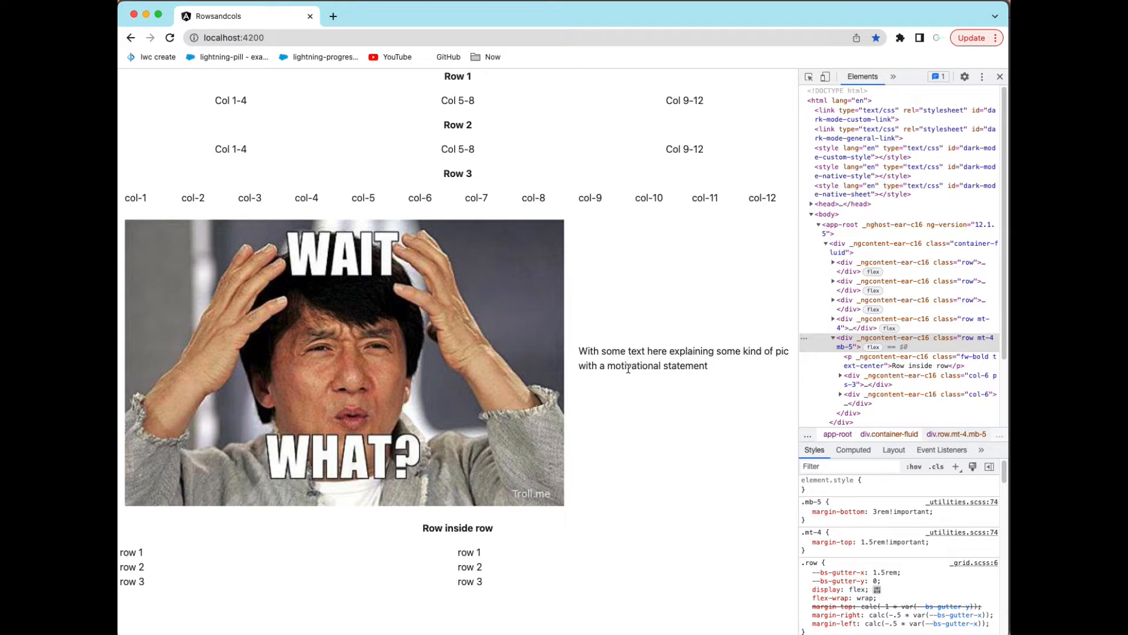
Step: Add a div.container-fluid with a nested div.row in app.component.html
{"action": "double_click", "coordinate": [457, 528]}
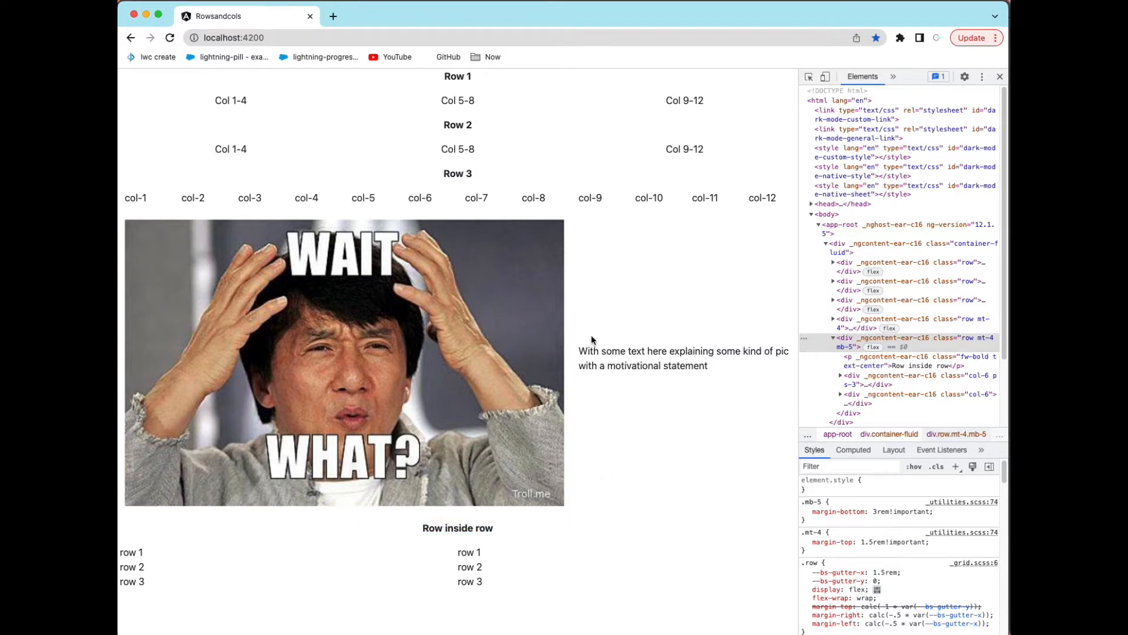
{"action": "mouse_move", "coordinate": [339, 148]}
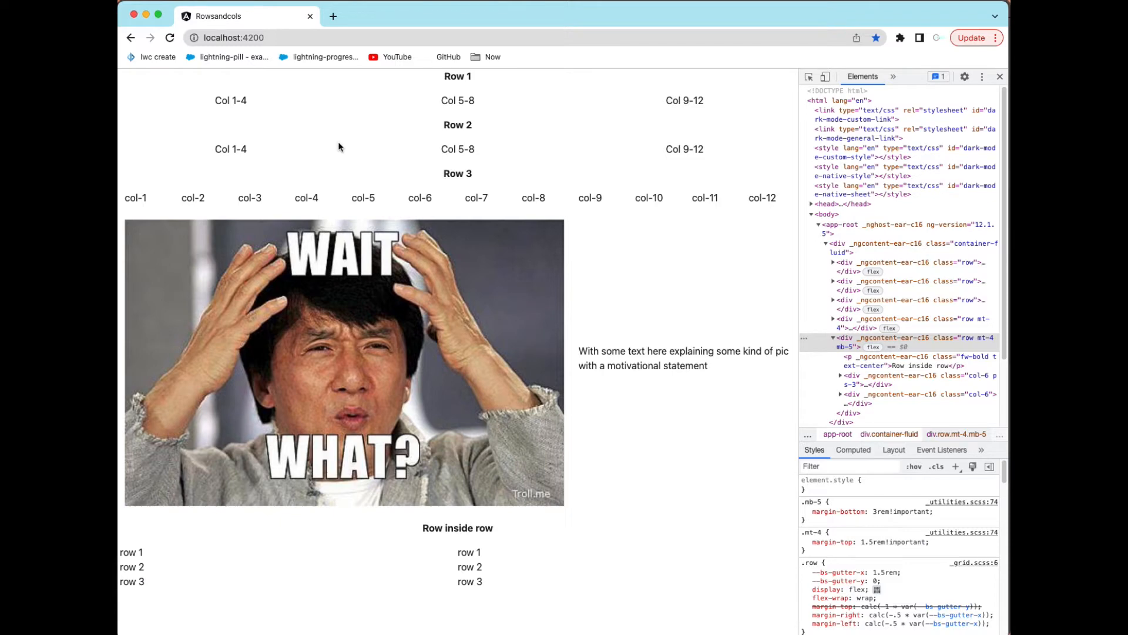
{"action": "mouse_move", "coordinate": [222, 364]}
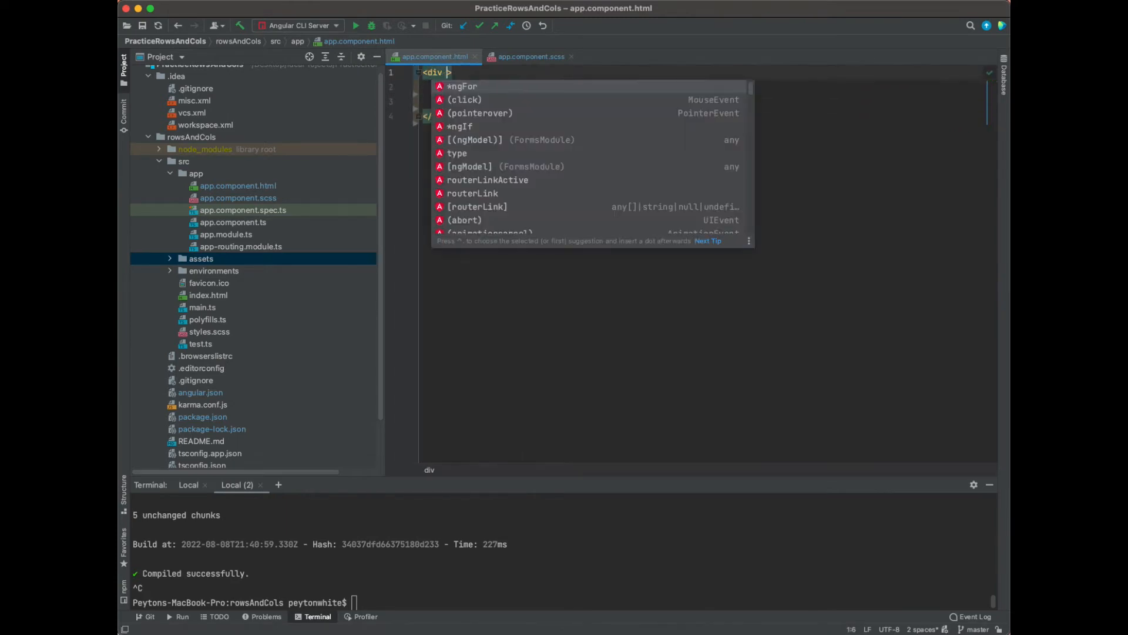
{"action": "type", "text": "class=\"c"}
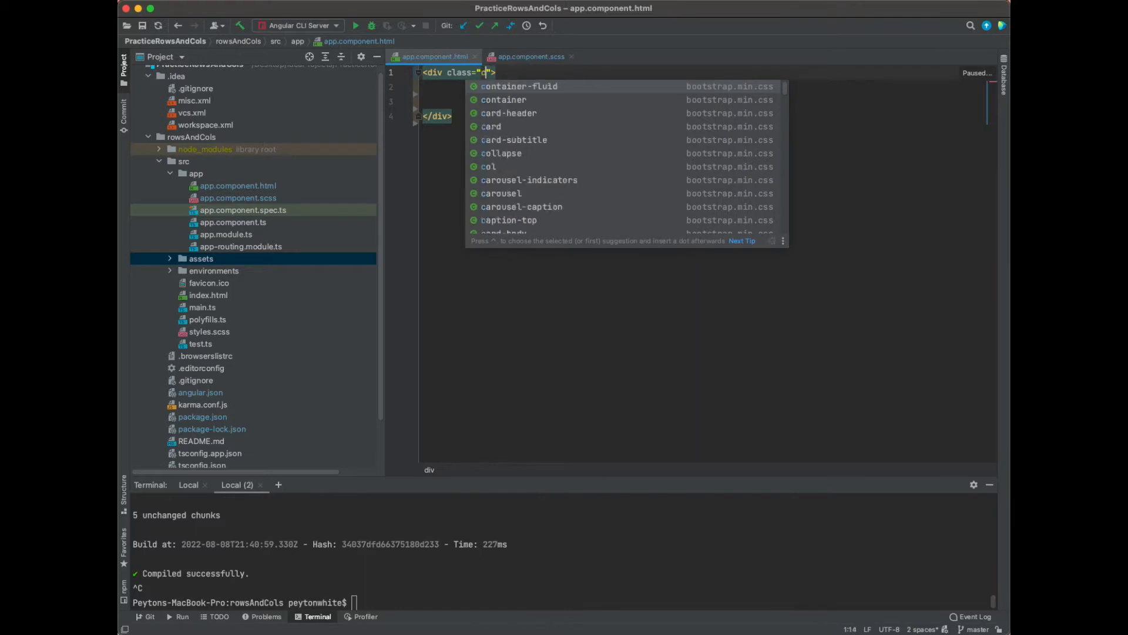
{"action": "left_click", "coordinate": [518, 86]}
{"action": "type", "text": "<div></div>"}
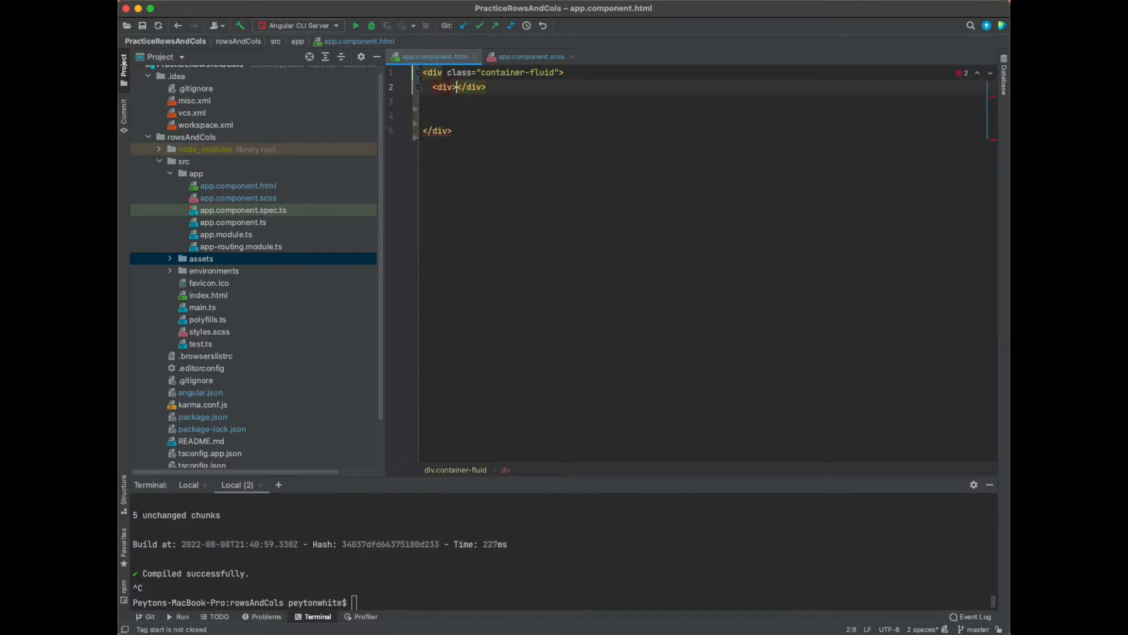
{"action": "type", "text": "class=\"row\">"}
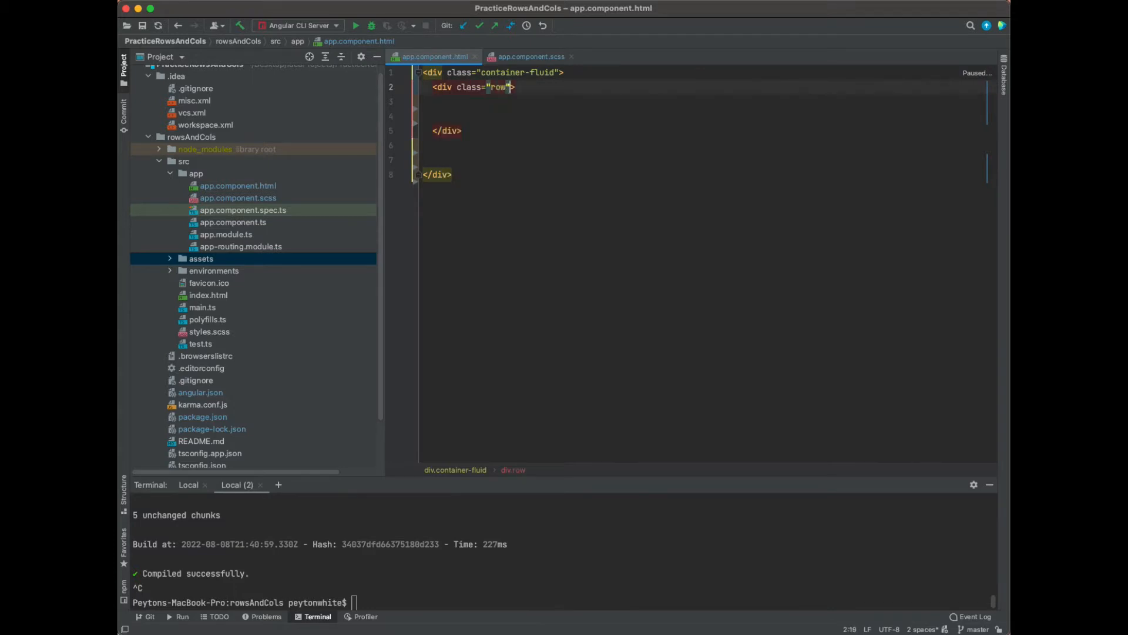
Step: Inside the row, add a centred, bold paragraph reading Row 1
{"action": "type", "text": "<p></p>"}
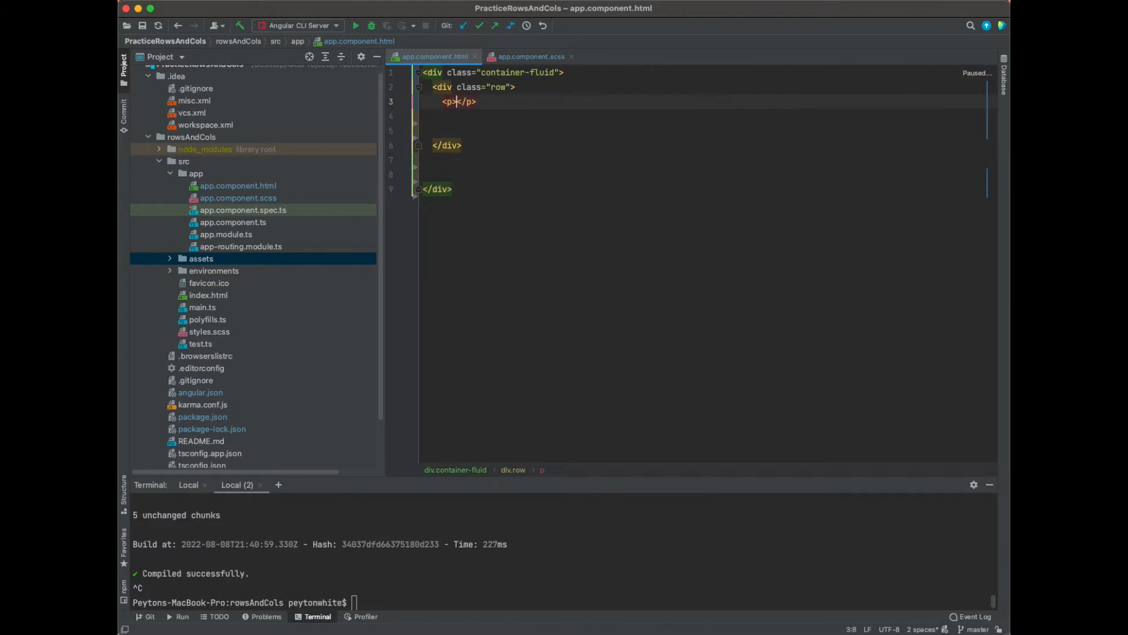
{"action": "type", "text": "Row 1"}
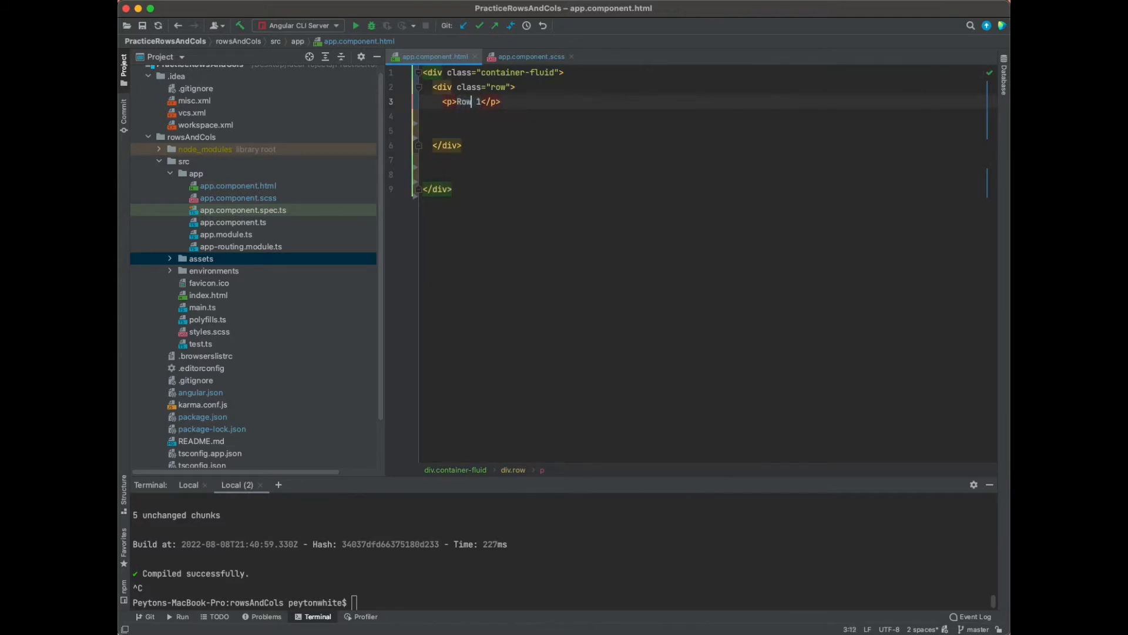
{"action": "type", "text": "class=\""}
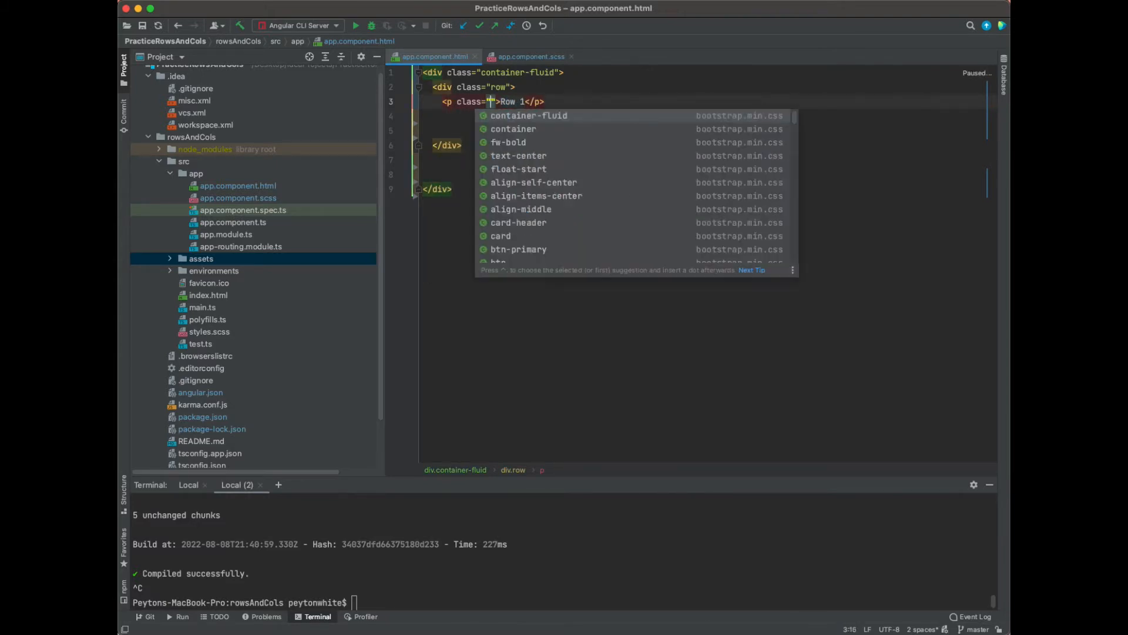
{"action": "type", "text": "text-center fw-bold"}
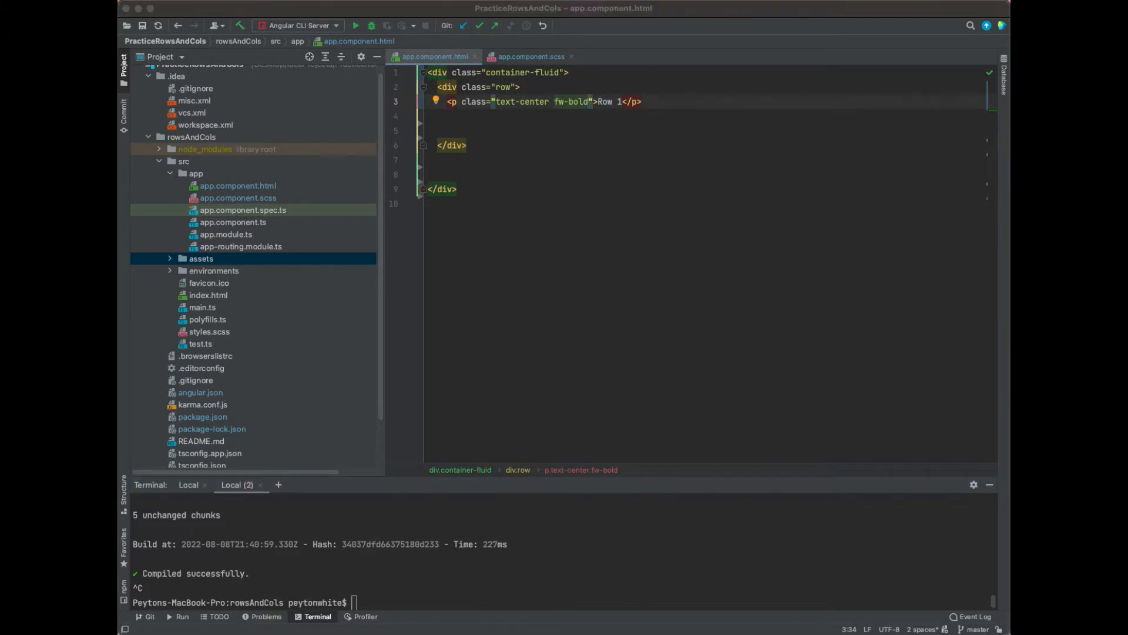
Step: Run ng serve in the Terminal to restart the Angular dev server
{"action": "type", "text": "ng s"}
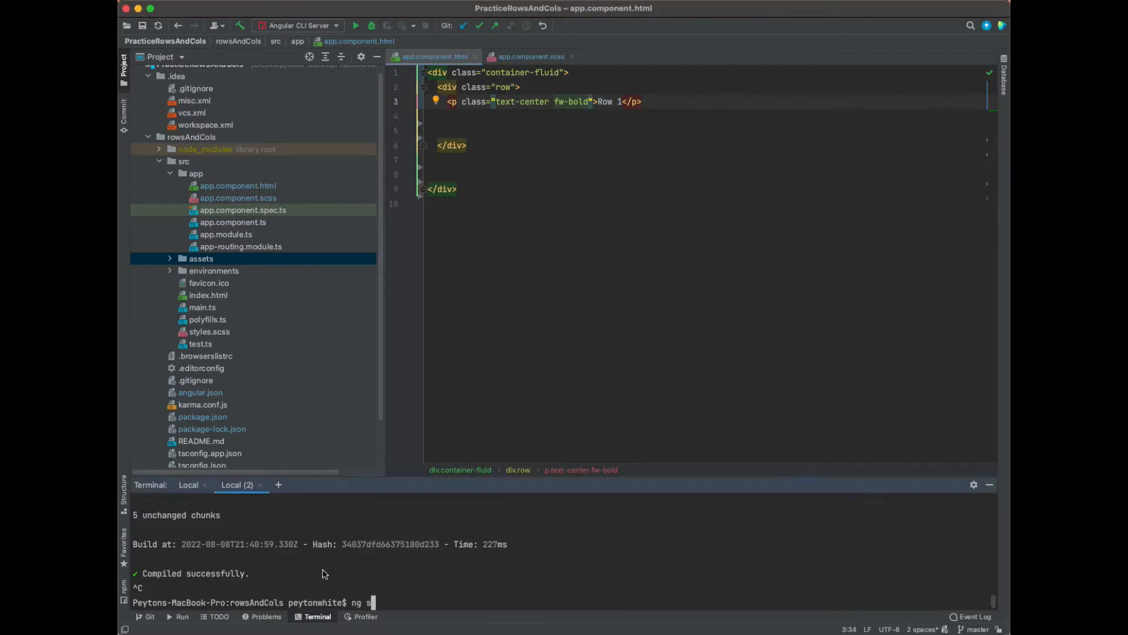
{"action": "type", "text": "erve"}
{"action": "left_click", "coordinate": [710, 115]}
{"action": "type", "text": "<div></div>"}
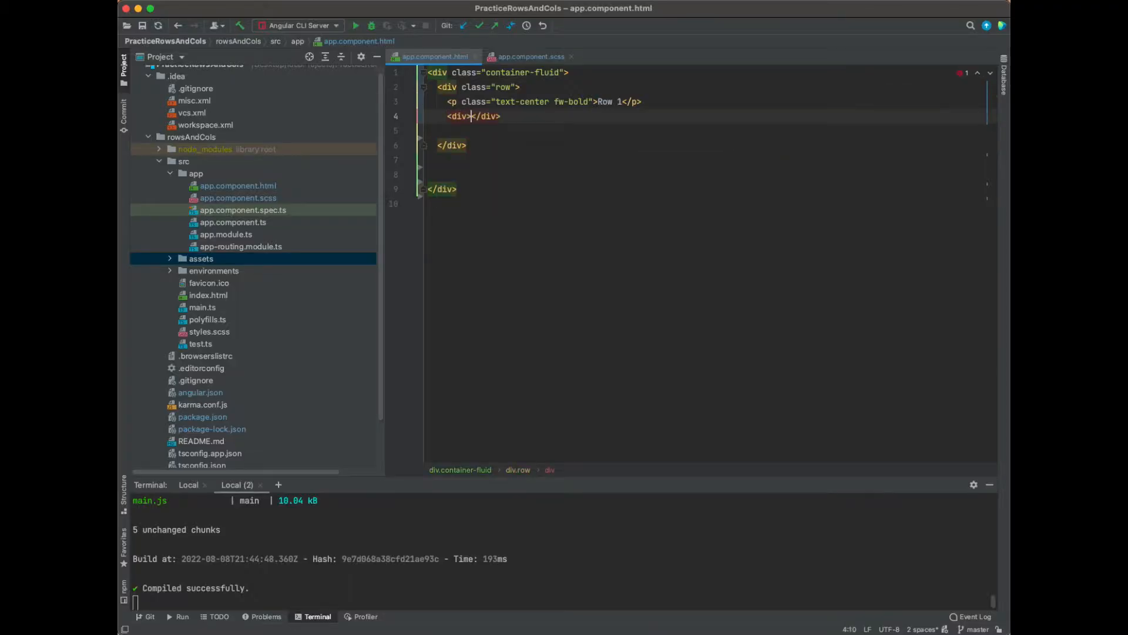
Step: Add the first col-4 column with a text-center paragraph labelled 1-4
{"action": "type", "text": "class=\"\">"}
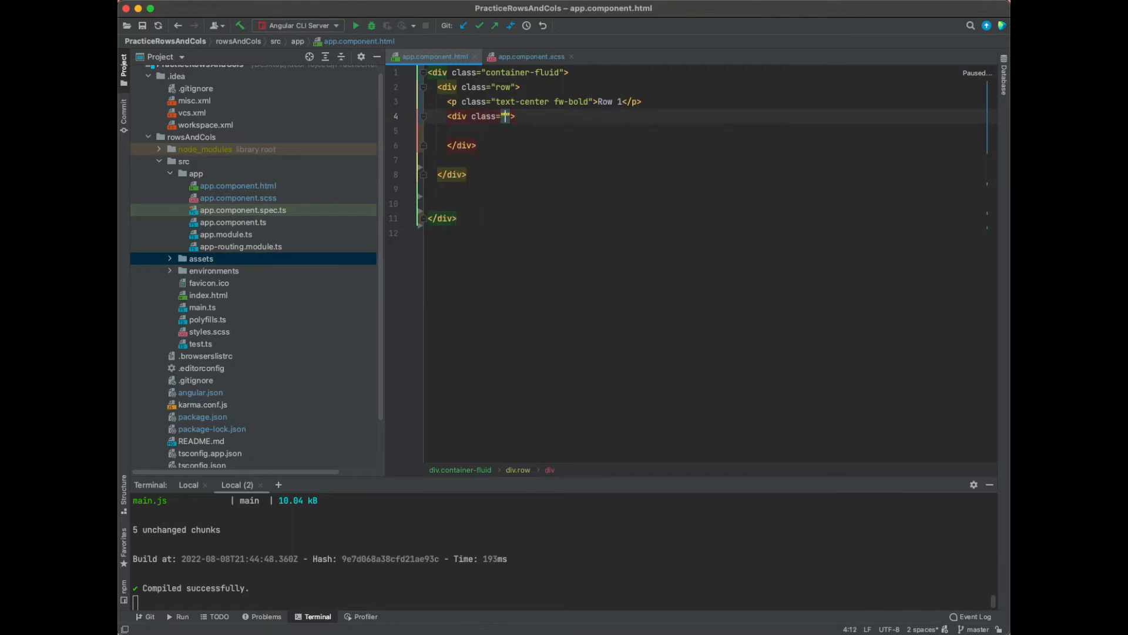
{"action": "type", "text": "col-4"}
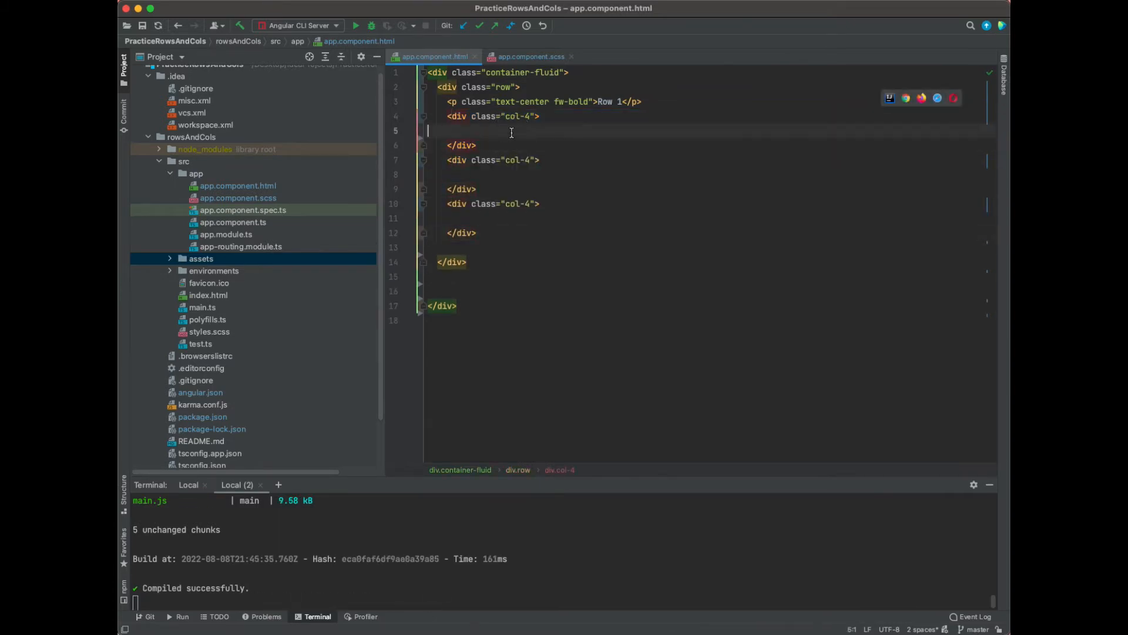
{"action": "type", "text": "/"}
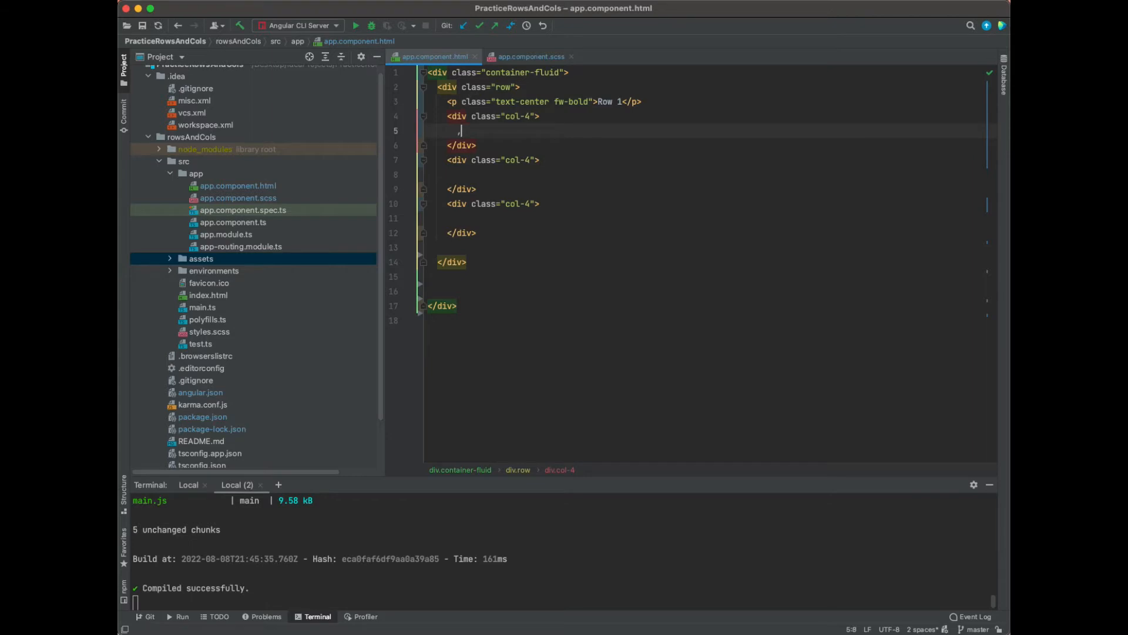
{"action": "type", "text": "<pcl><"}
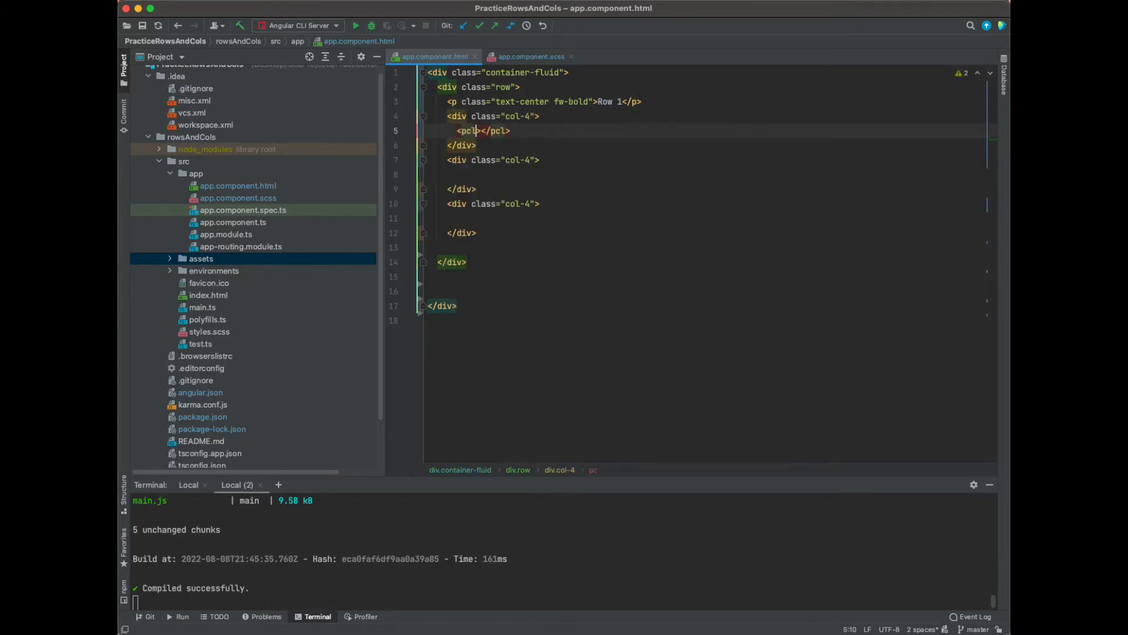
{"action": "key", "text": "Backspace"}
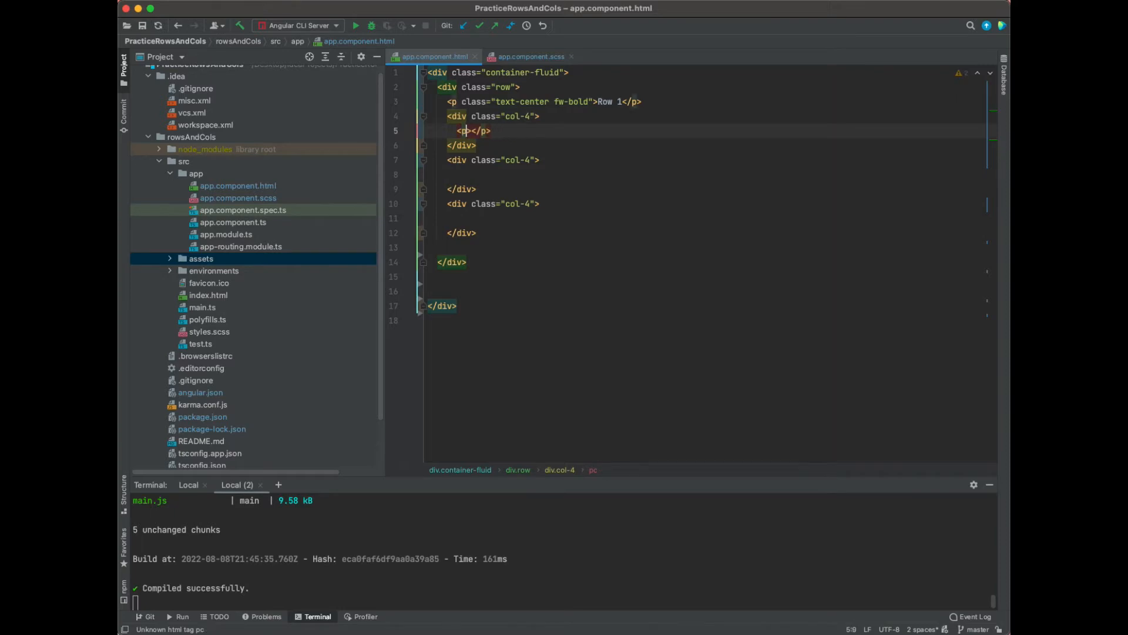
{"action": "type", "text": "class=\"t"}
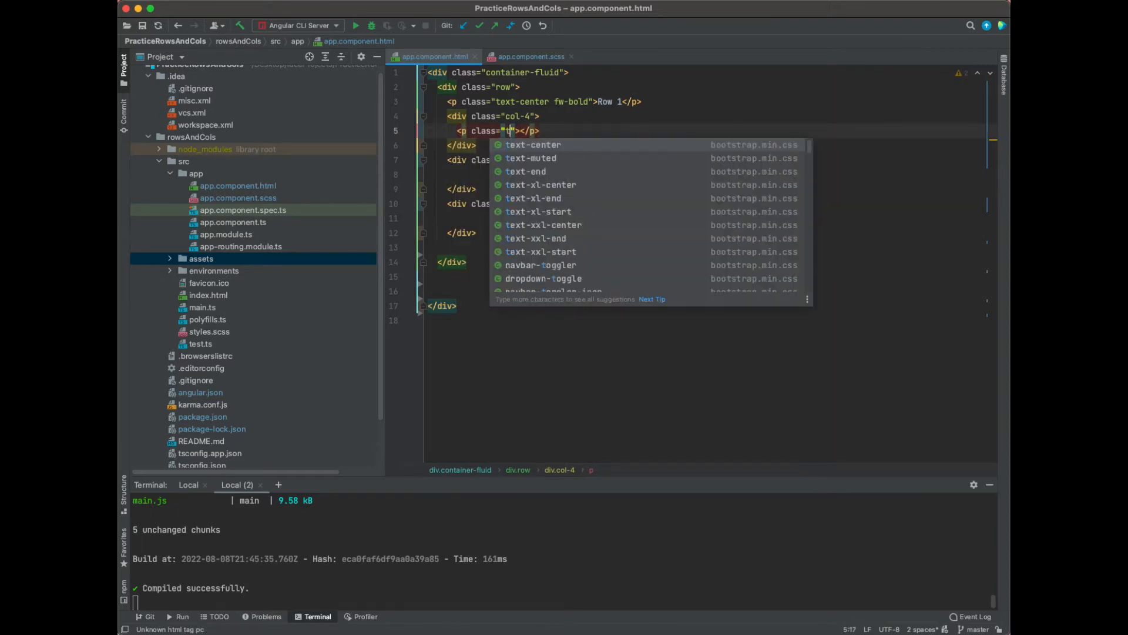
{"action": "left_click", "coordinate": [534, 145]}
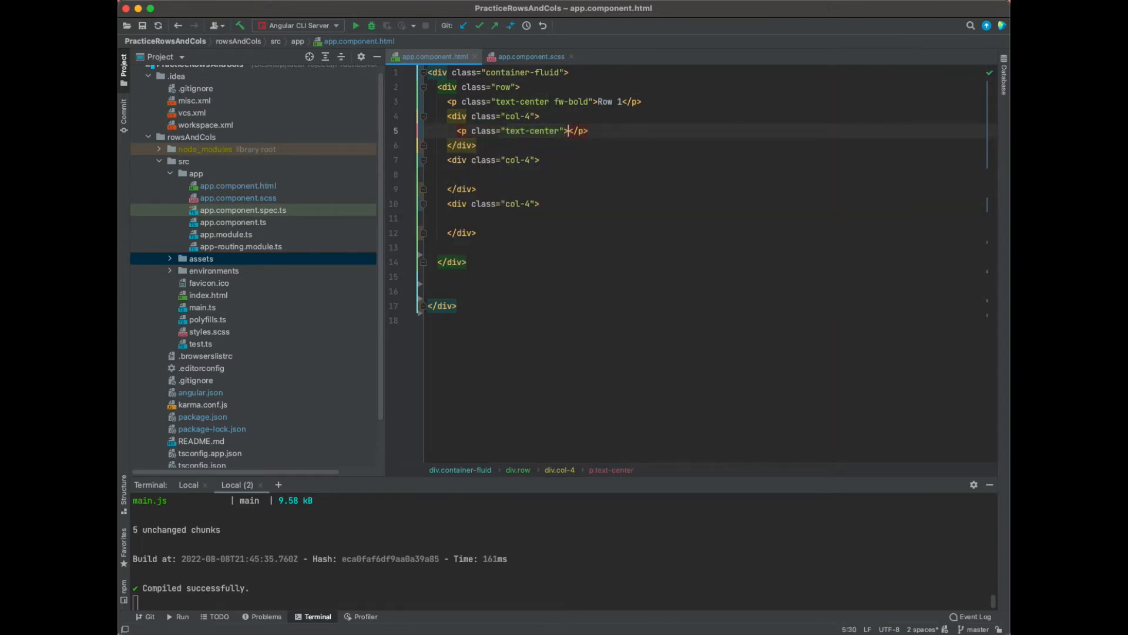
{"action": "type", "text": "1-4"}
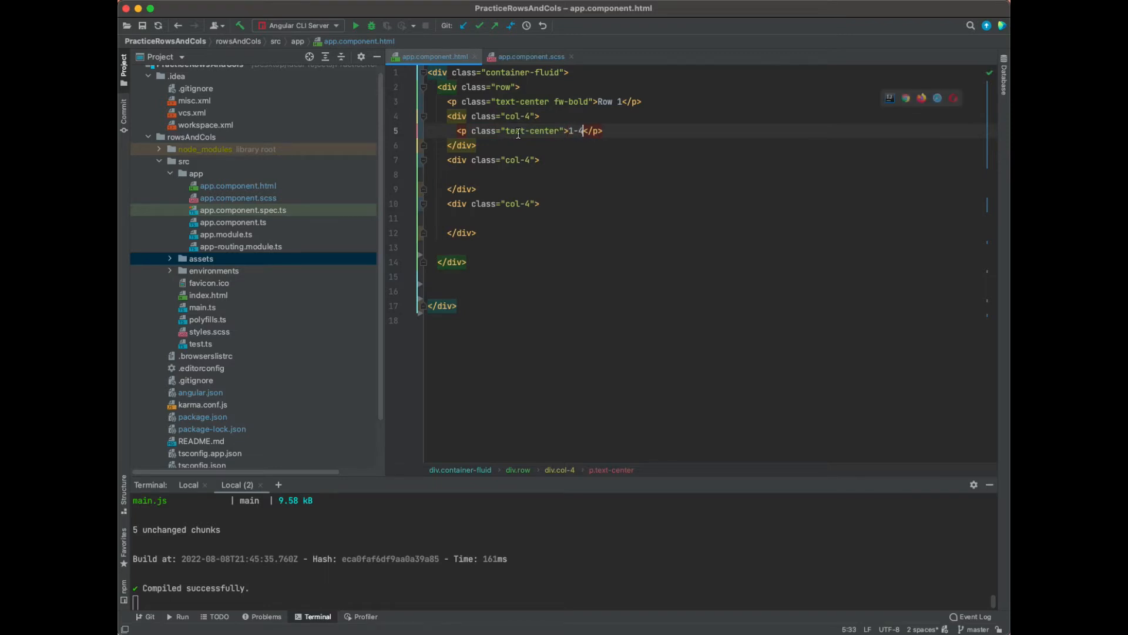
Step: Add two more col-4 columns with centred labels 5-8 and 9-12
{"action": "type", "text": "<p class=\"text-center\">1-4</p>"}
{"action": "left_click", "coordinate": [705, 174]}
{"action": "type", "text": "<p class=\"text-center\">5</p>"}
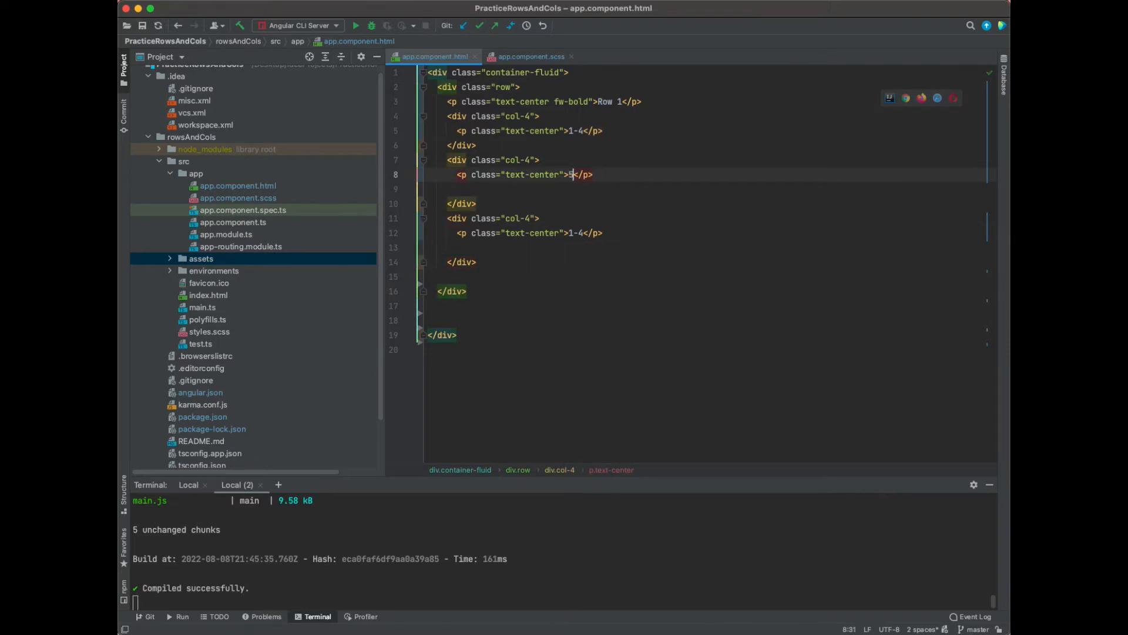
{"action": "type", "text": "-8"}
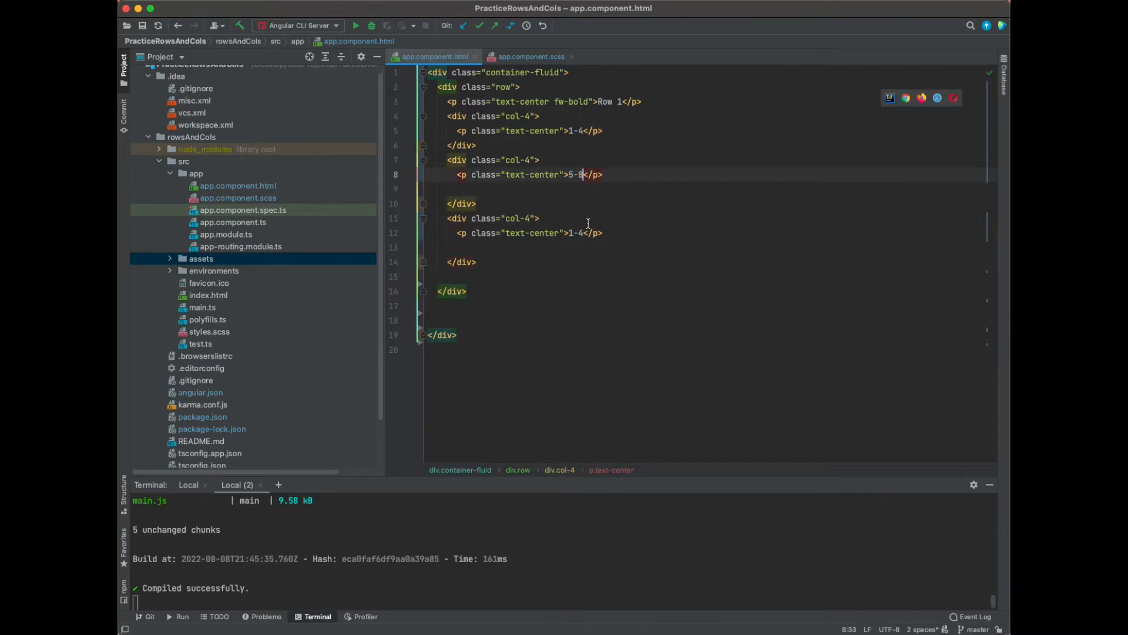
{"action": "type", "text": "9-1"}
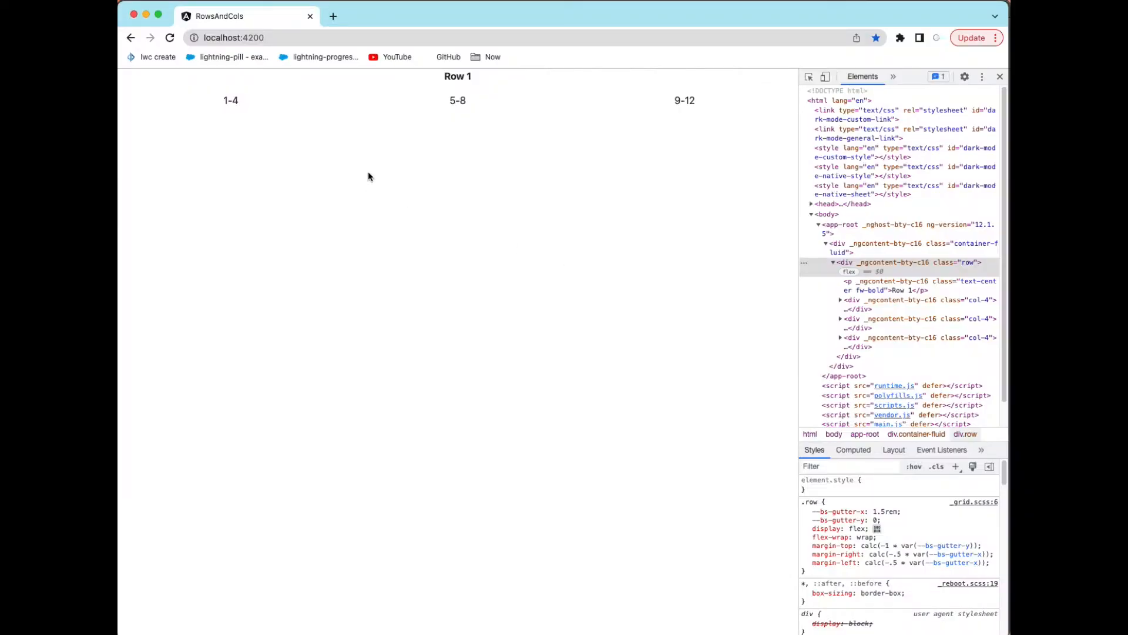
Step: Inspect the Row 1 div.row in Chrome DevTools, then return to the markup
{"action": "double_click", "coordinate": [457, 100]}
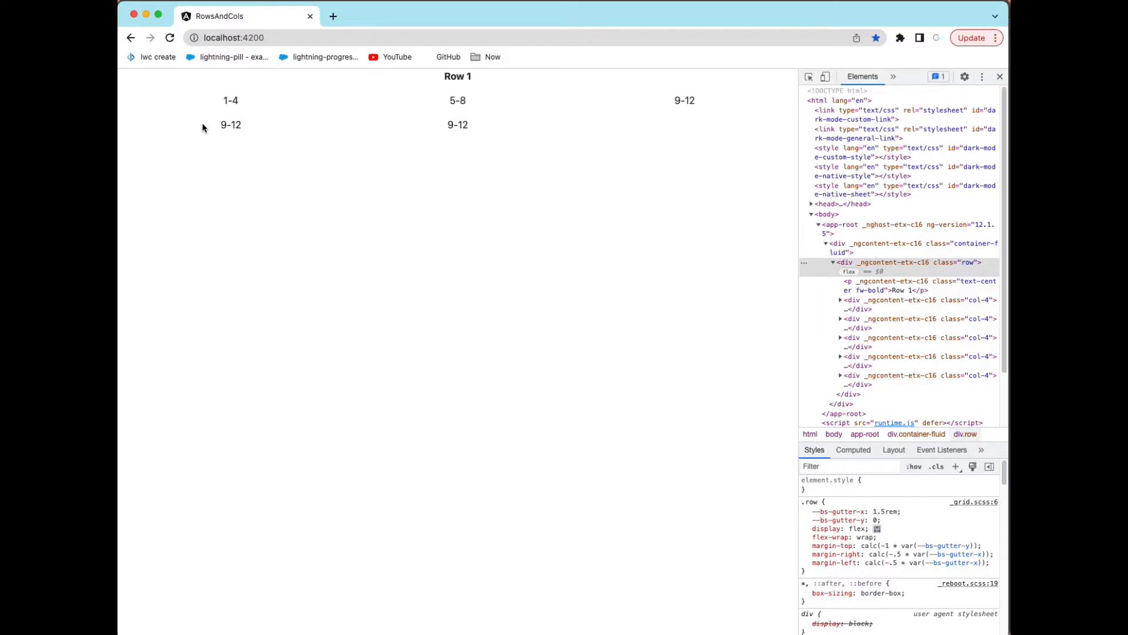
{"action": "mouse_move", "coordinate": [521, 131]}
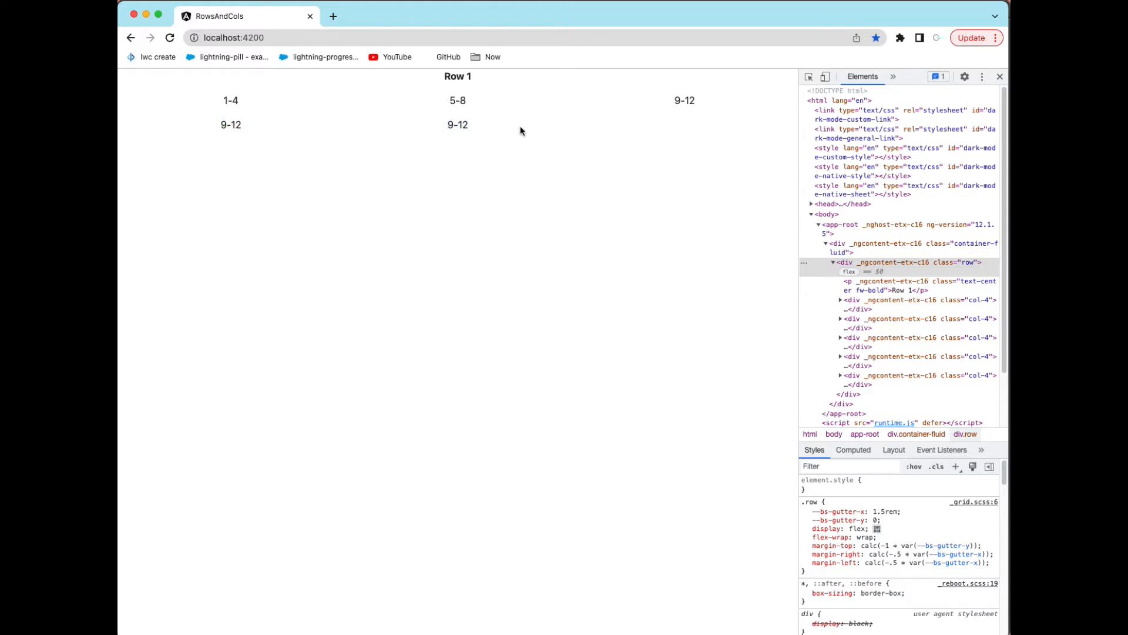
{"action": "mouse_move", "coordinate": [502, 125]}
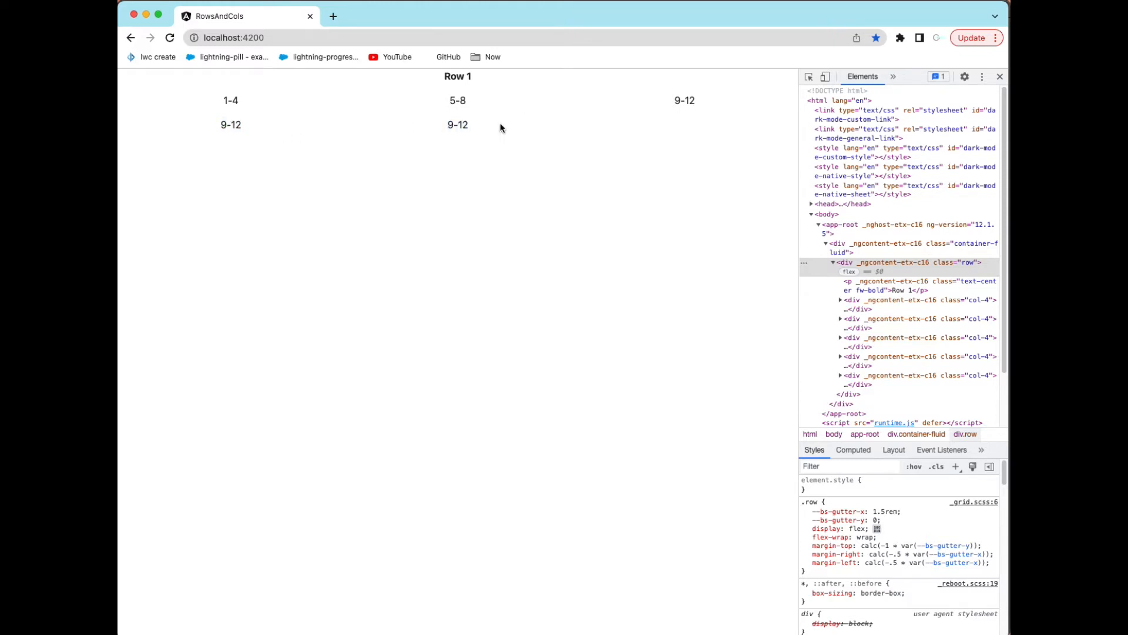
{"action": "mouse_move", "coordinate": [708, 90]}
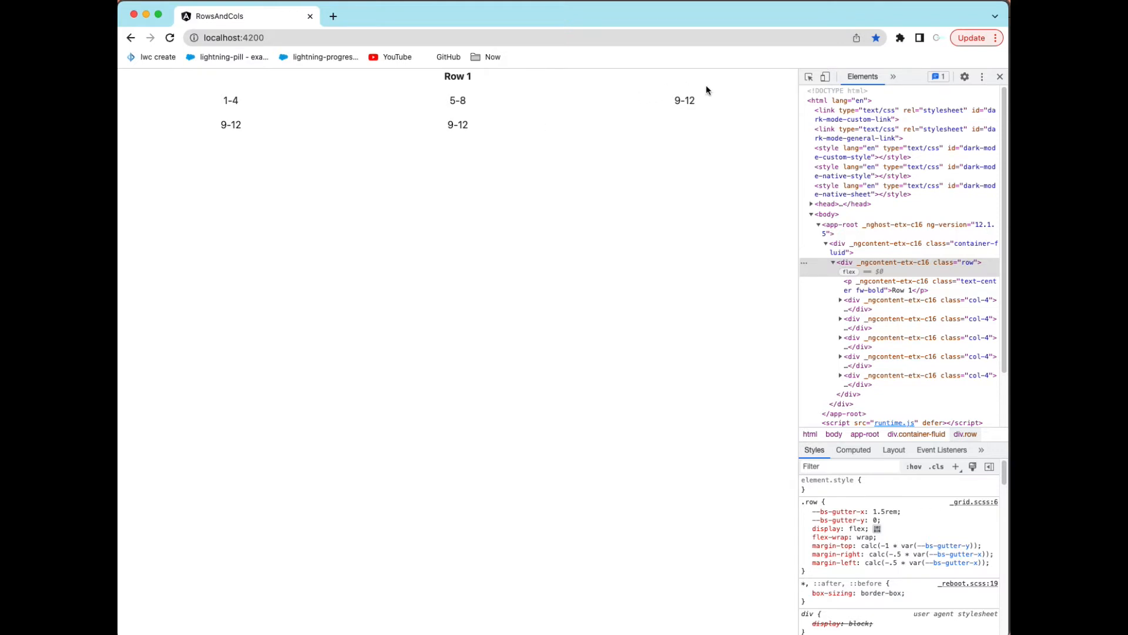
{"action": "left_click", "coordinate": [900, 286]}
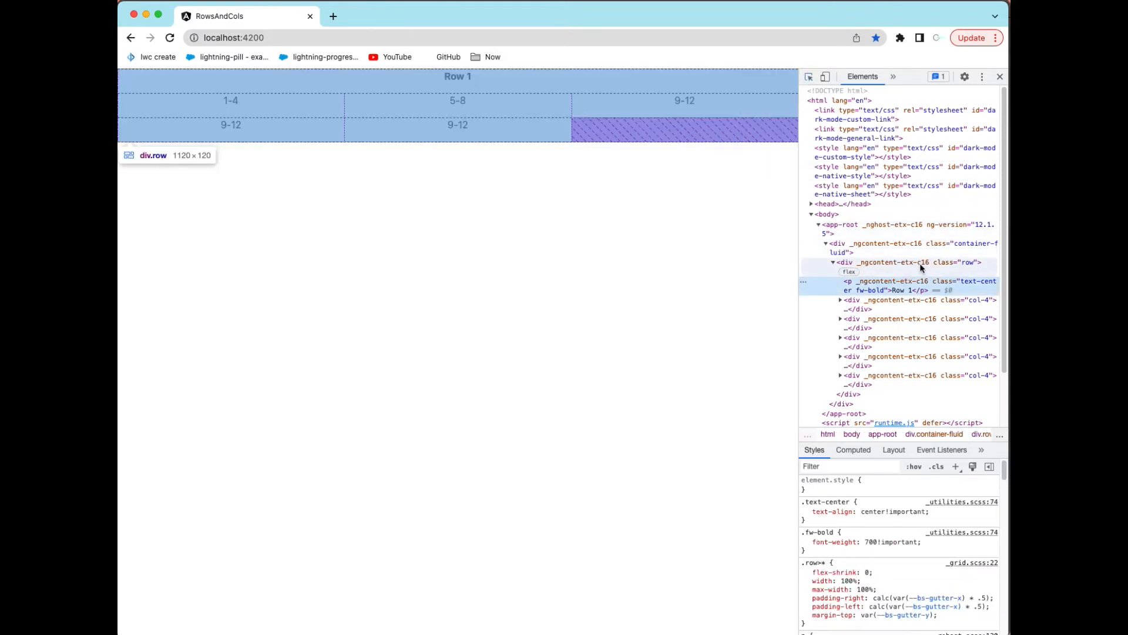
{"action": "left_click", "coordinate": [910, 262]}
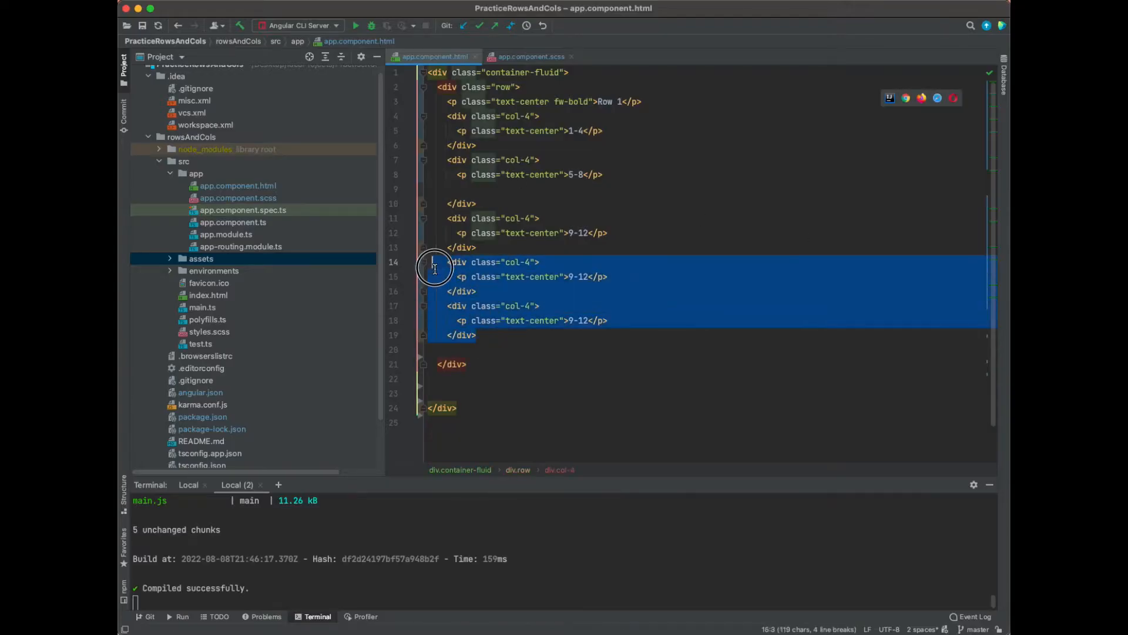
Step: Delete the duplicate 9-12 columns and start a second div.row
{"action": "key", "text": "Delete"}
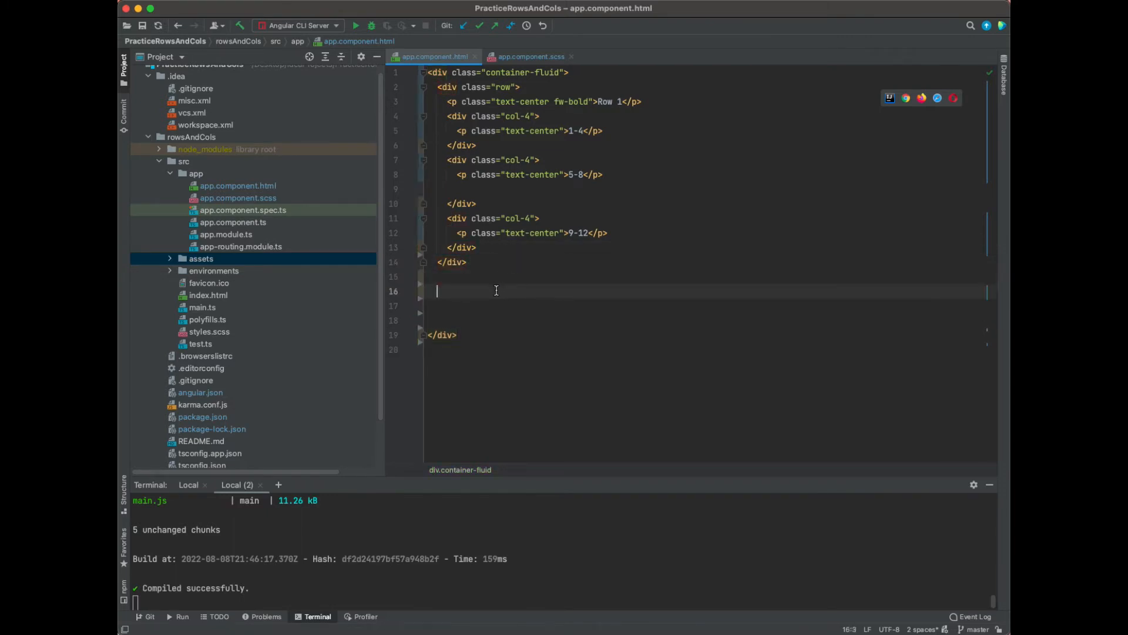
{"action": "type", "text": "<div>"}
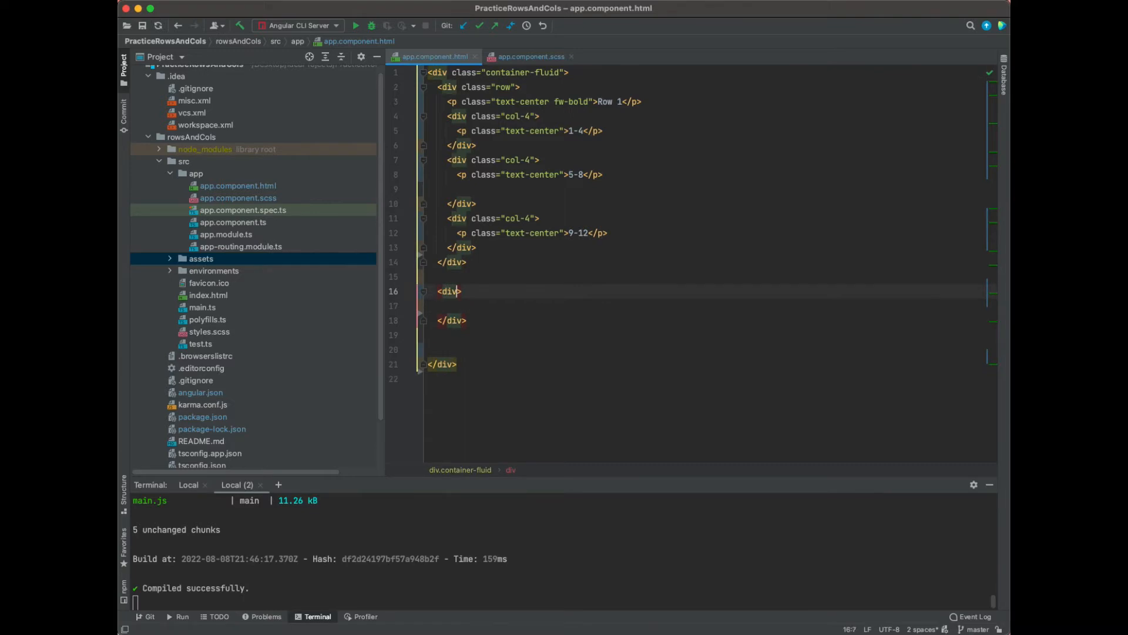
{"action": "type", "text": "class=\"\""}
{"action": "left_click", "coordinate": [712, 306]}
{"action": "type", "text": "<"}
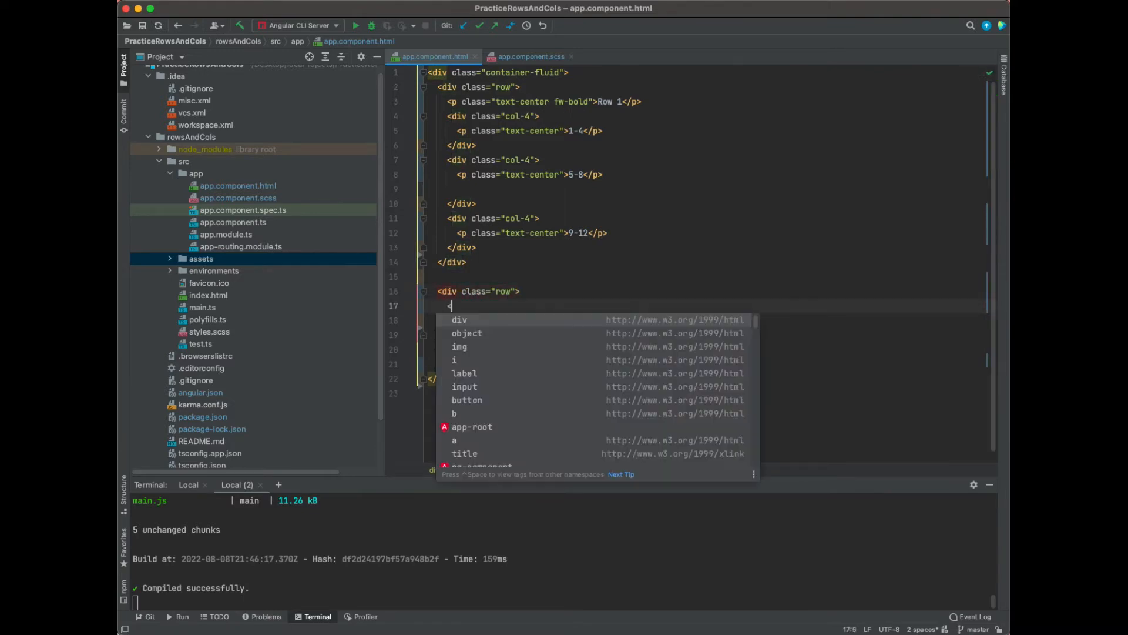
Step: Add a text-center fw-bold paragraph reading Row 2 inside the new row
{"action": "type", "text": "p"}
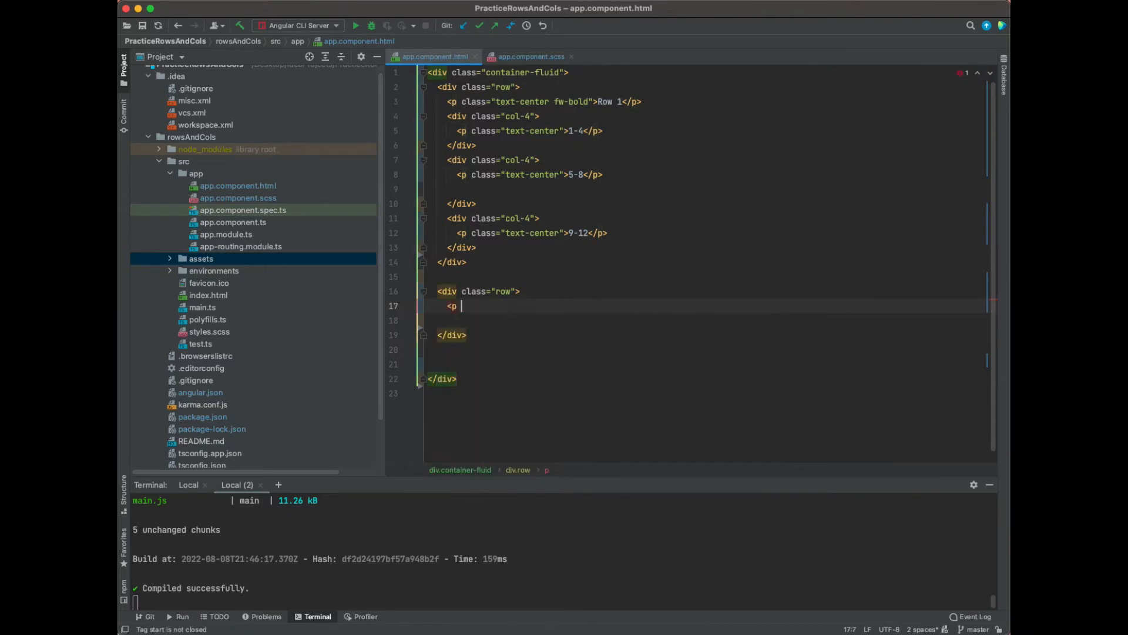
{"action": "type", "text": "class=\"text-center"}
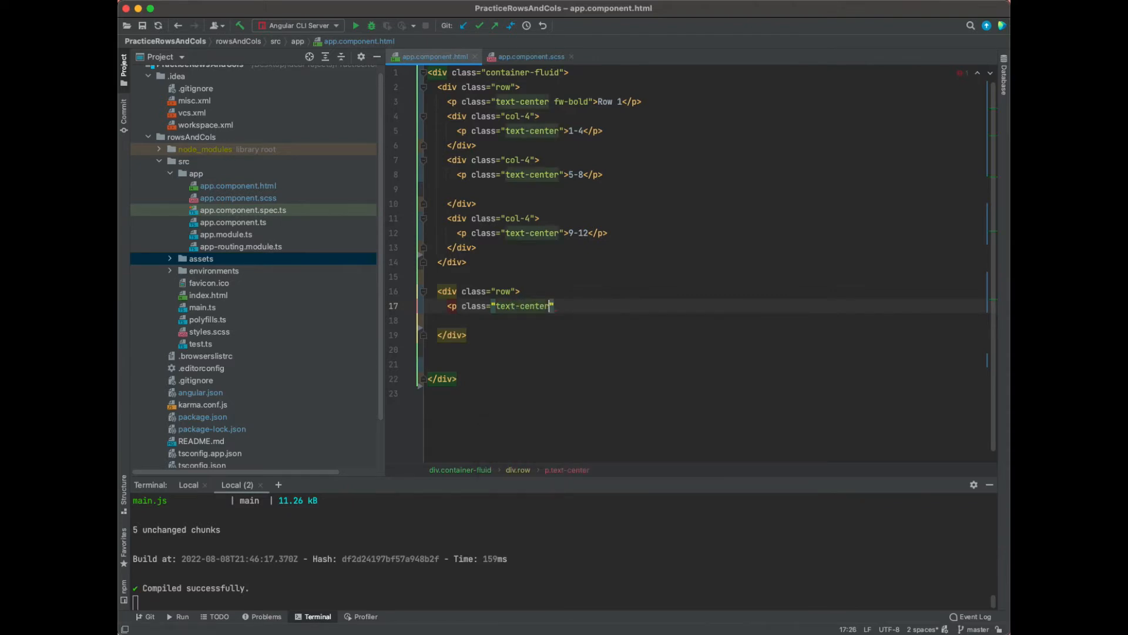
{"action": "type", "text": "fw-"}
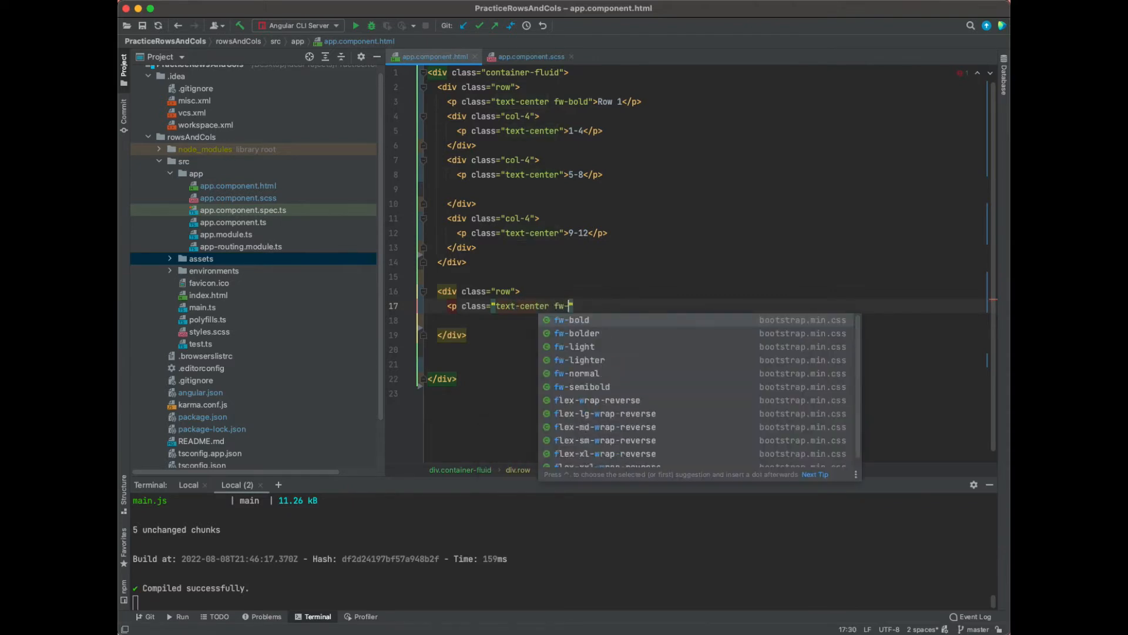
{"action": "left_click", "coordinate": [571, 320]}
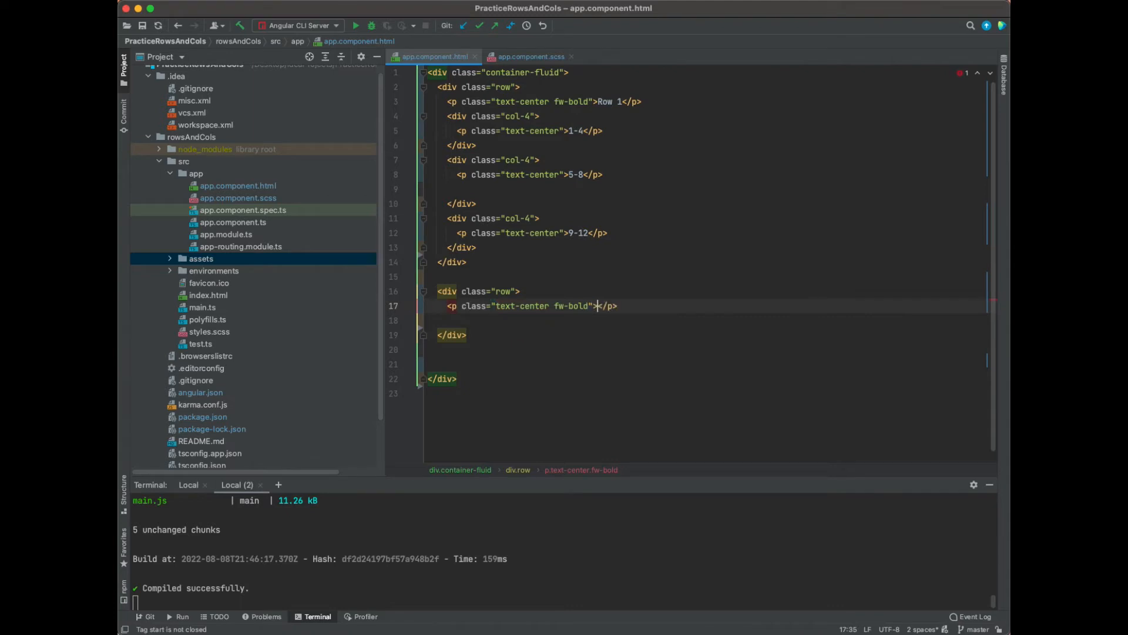
{"action": "type", "text": "Row 2"}
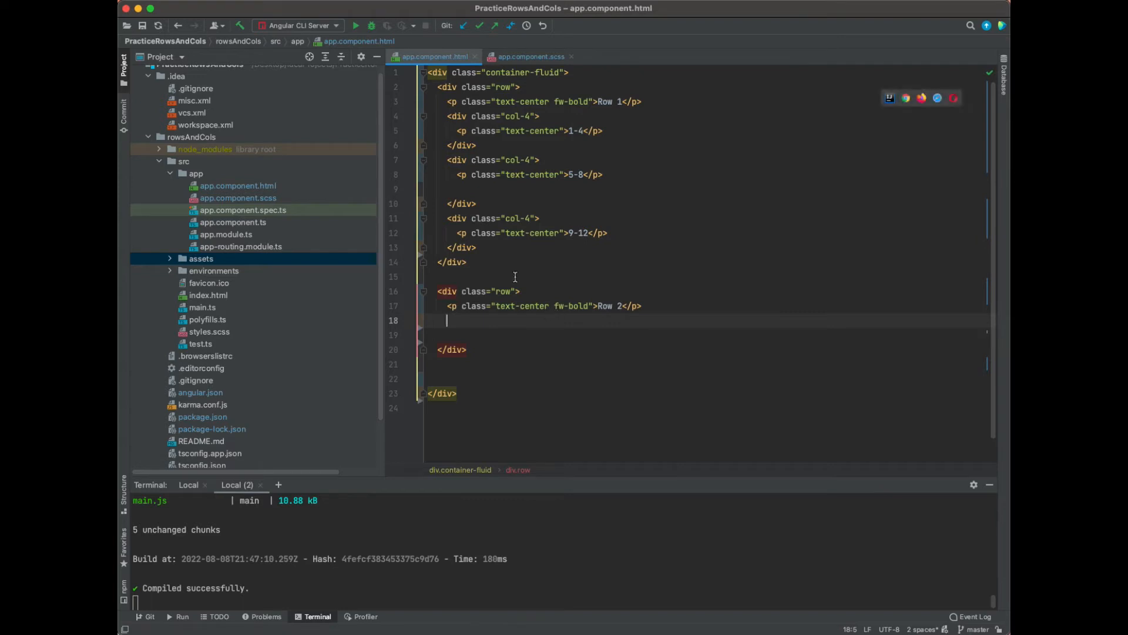
{"action": "mouse_move", "coordinate": [513, 242]}
{"action": "type", "text": "<"}
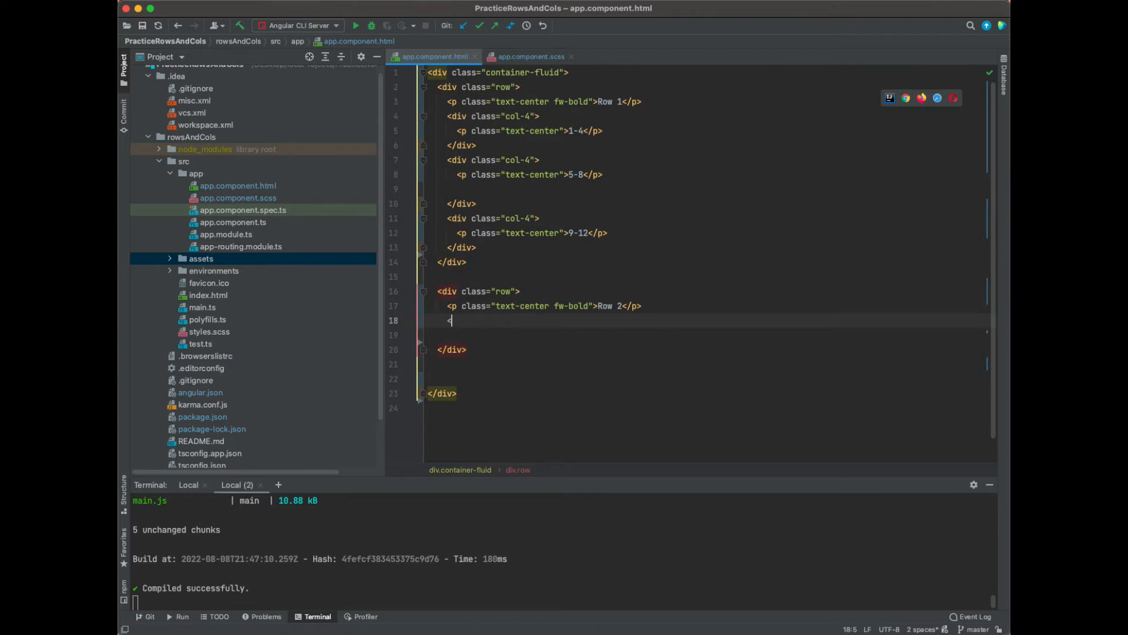
Step: Add a div with *ngFor looping over [].constructor(12) with let i = index
{"action": "type", "text": "div *ngFor=\""}
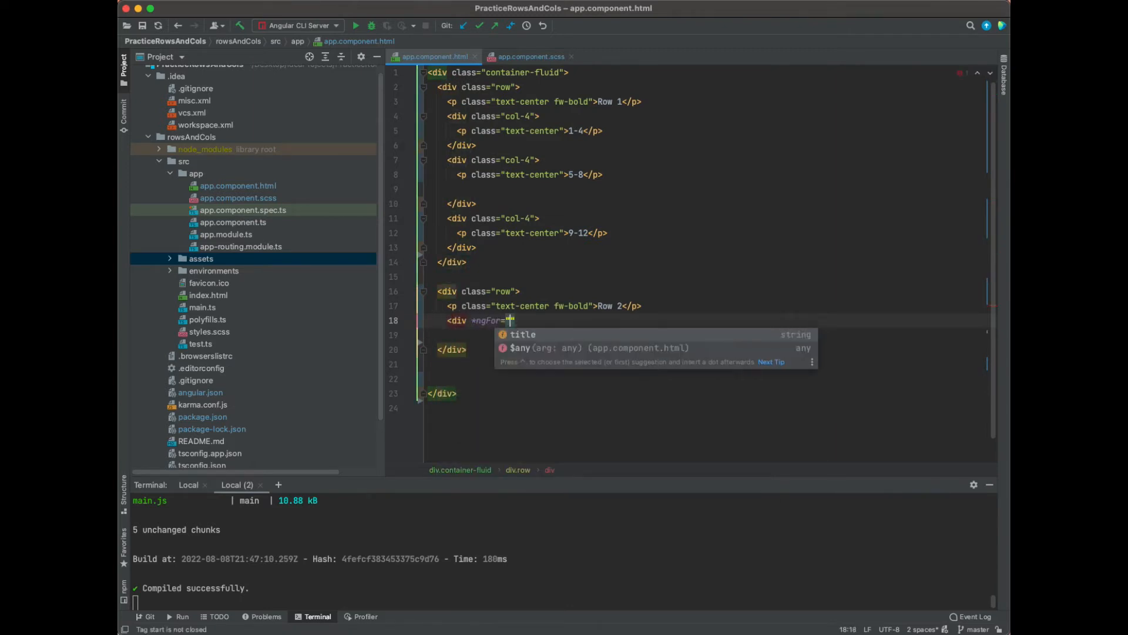
{"action": "type", "text": "let item"}
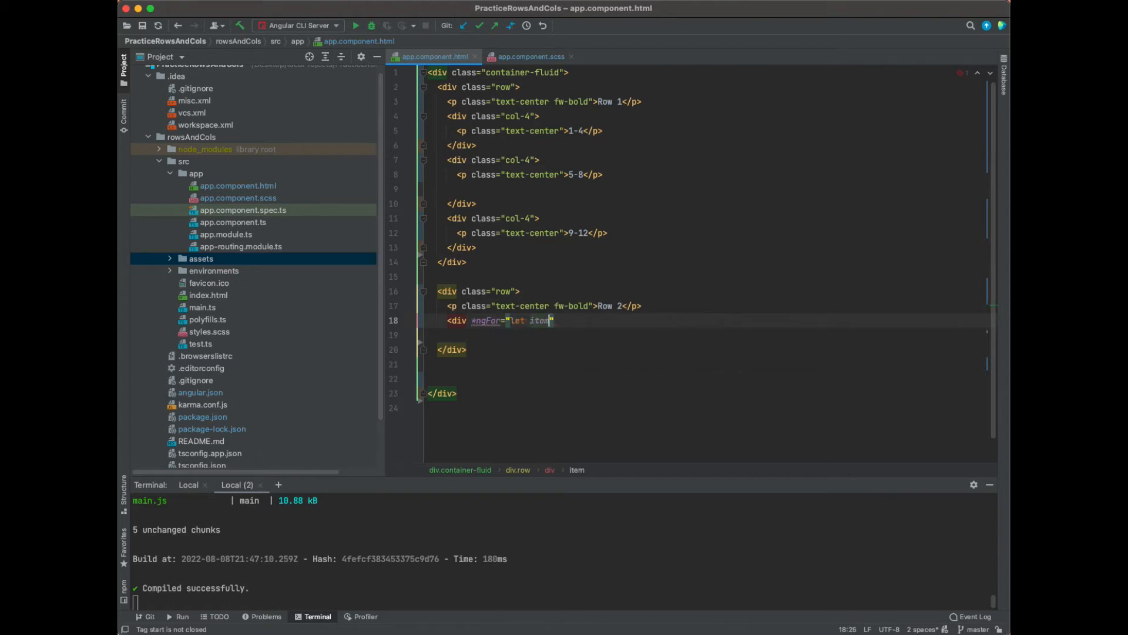
{"action": "type", "text": "of []"}
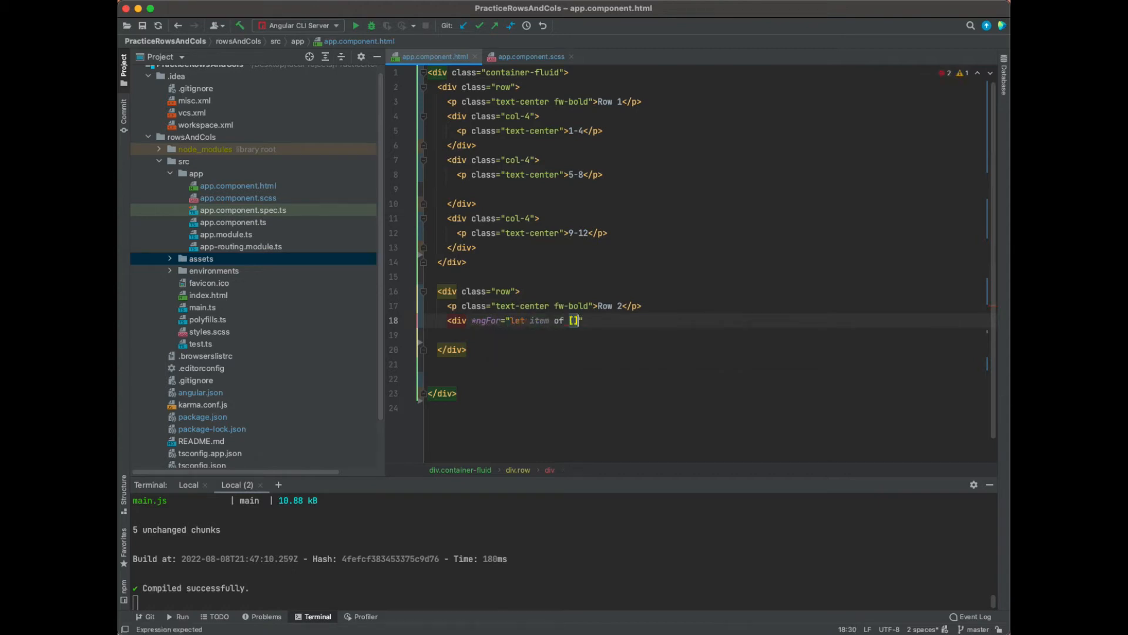
{"action": "type", "text": ".constructor("}
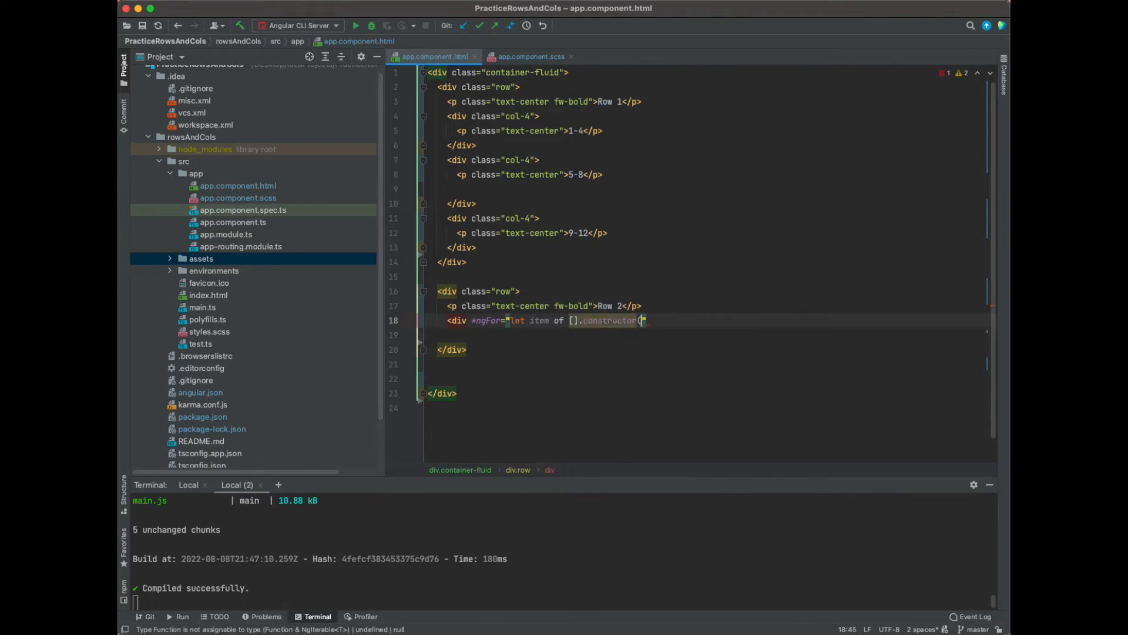
{"action": "type", "text": "12)"}
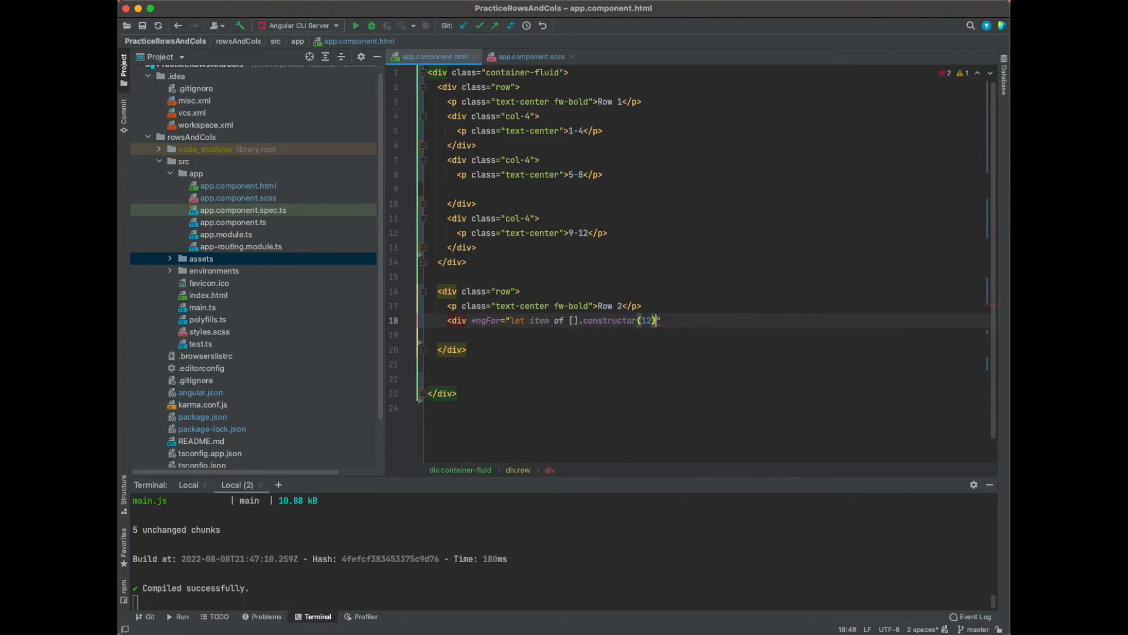
{"action": "type", "text": "; let i = index"}
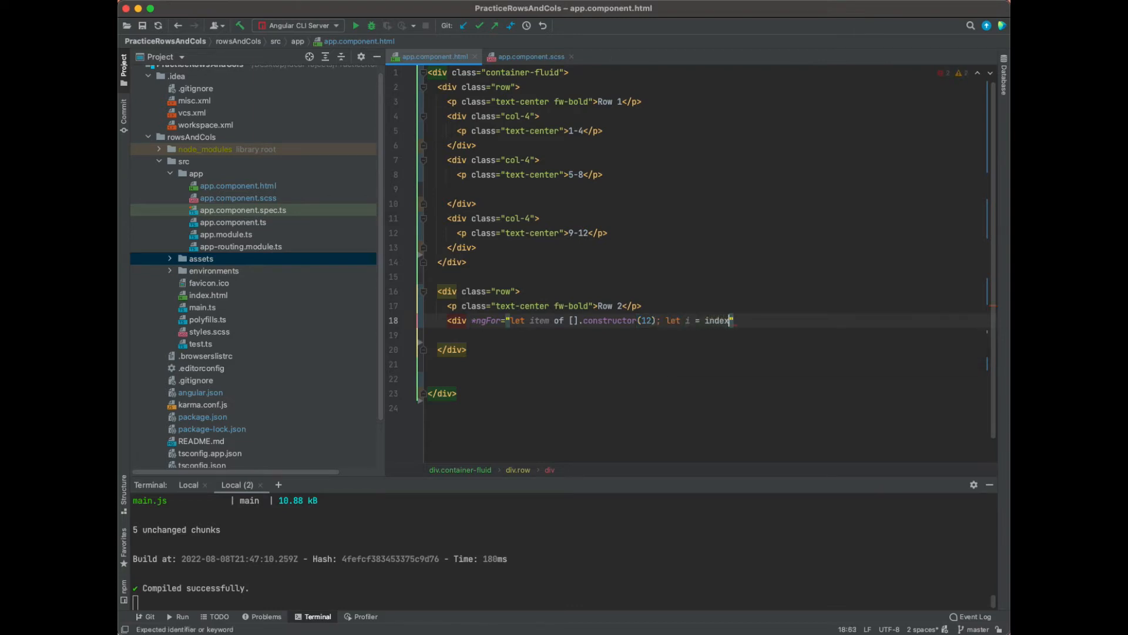
{"action": "type", "text": "c"}
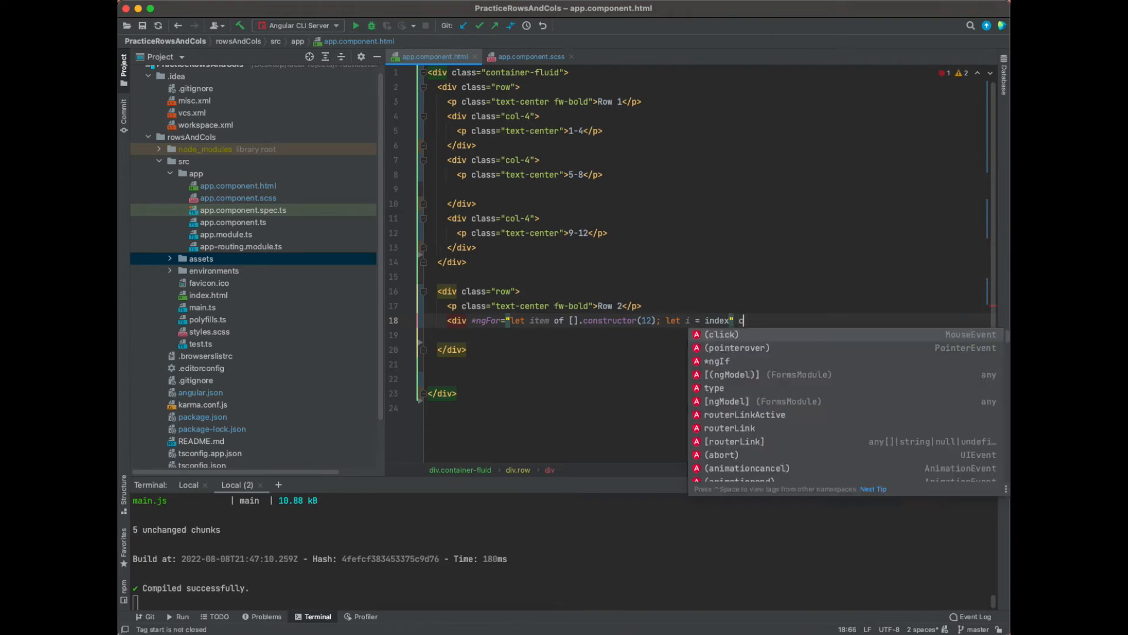
Step: Give the looped div class col-1 and the label col-{{i}}
{"action": "type", "text": "class=\"c"}
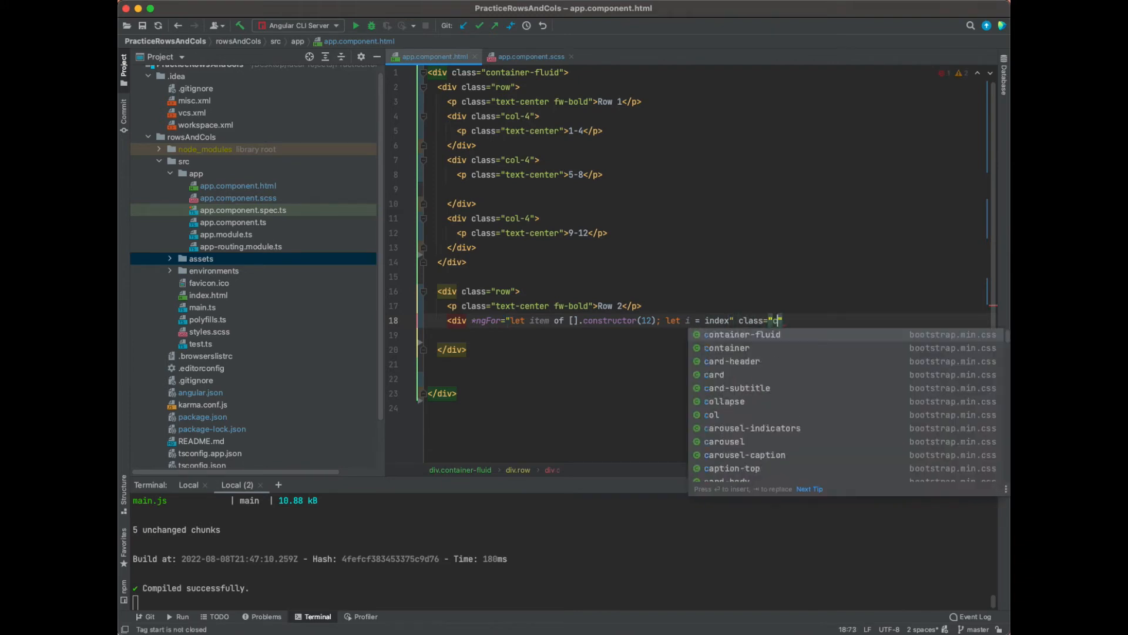
{"action": "type", "text": "col-1"}
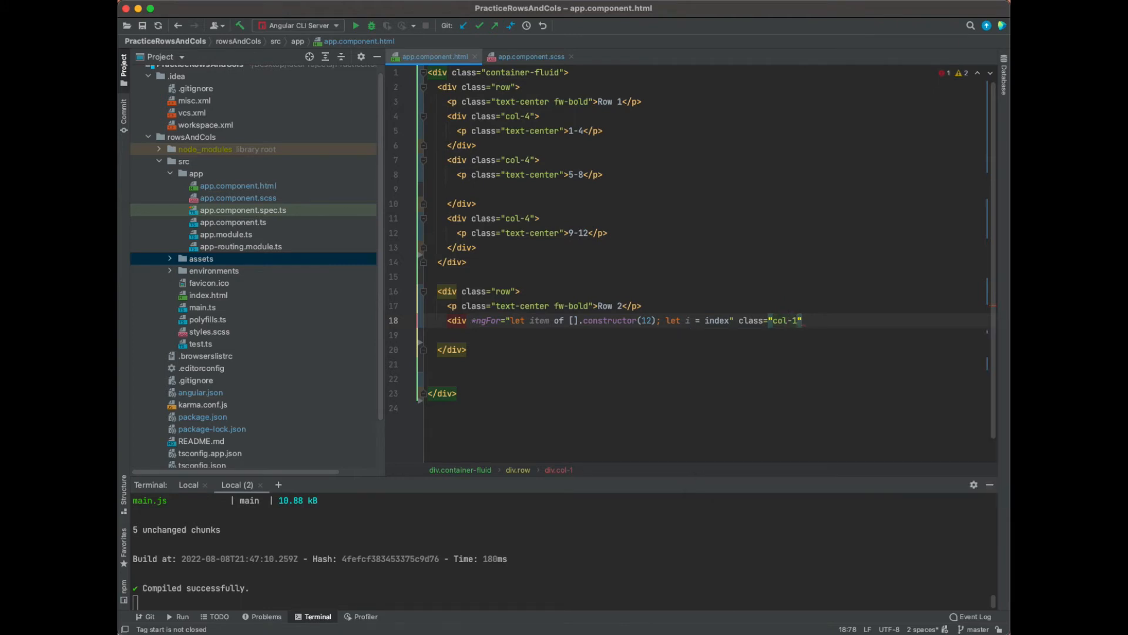
{"action": "type", "text": "col"}
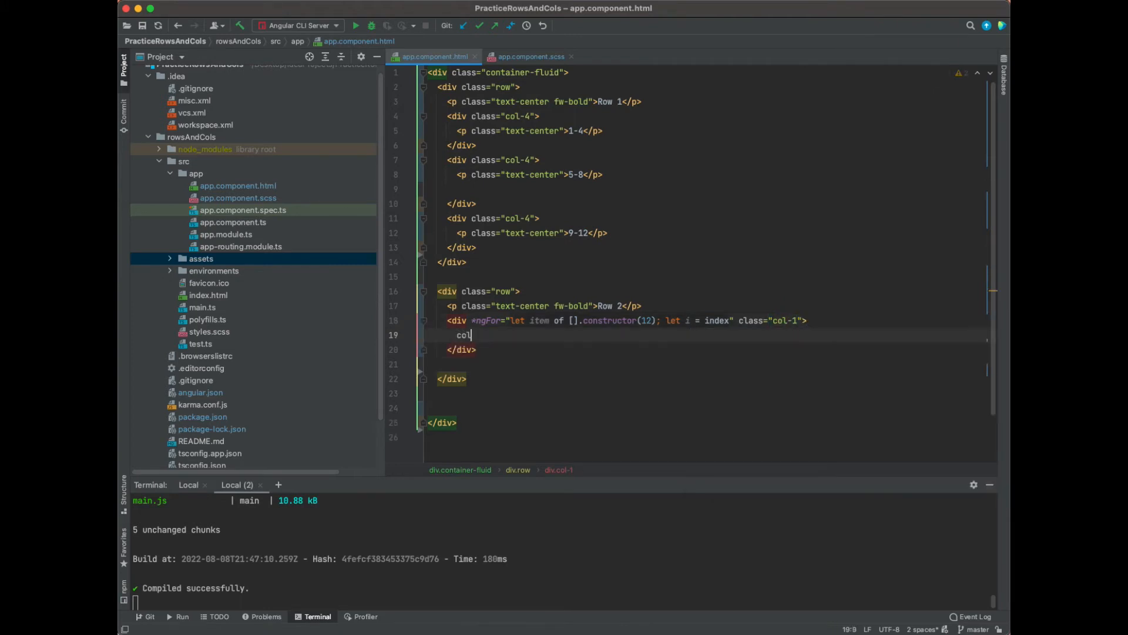
{"action": "type", "text": "-{"}
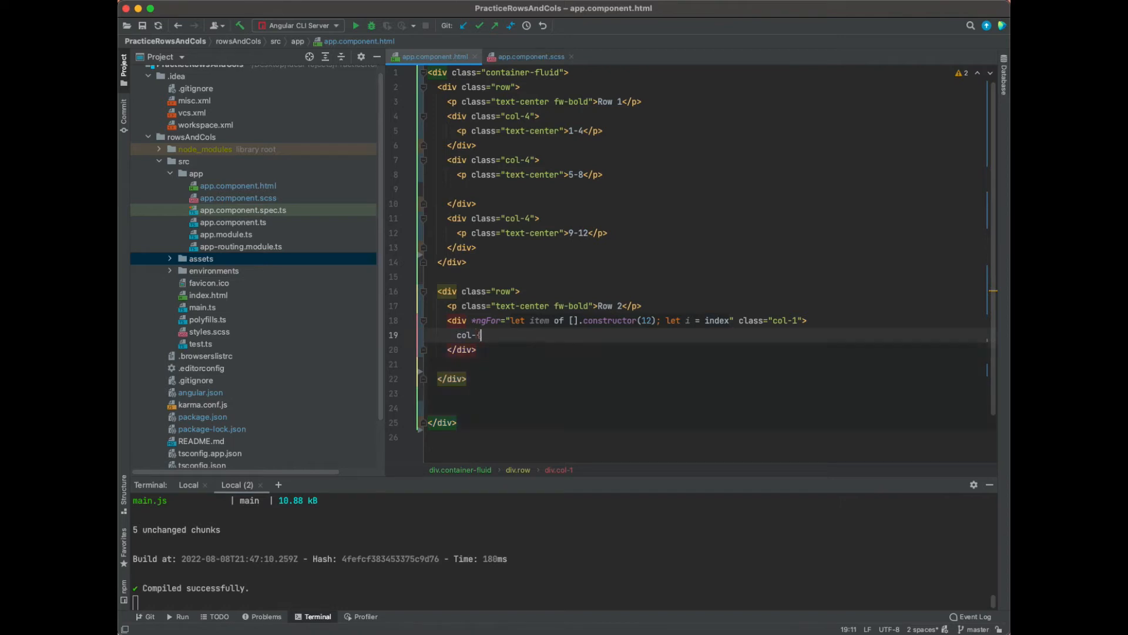
{"action": "type", "text": "{{}}"}
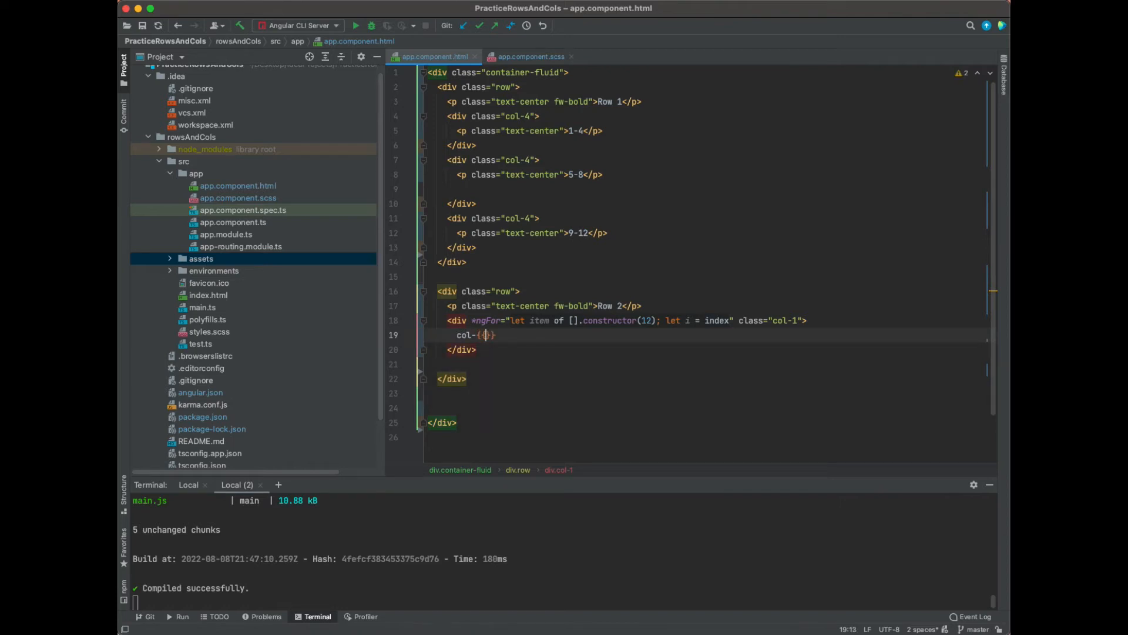
{"action": "type", "text": "i"}
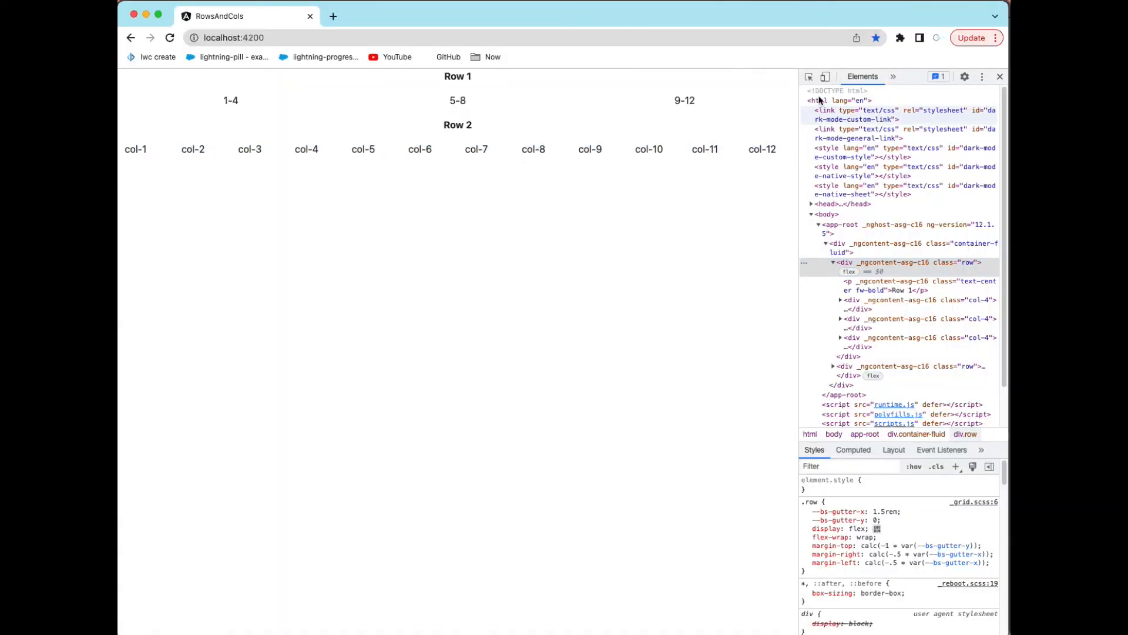
Step: View the reloaded page in Chrome showing Row 2's twelve columns
{"action": "left_click", "coordinate": [903, 389]}
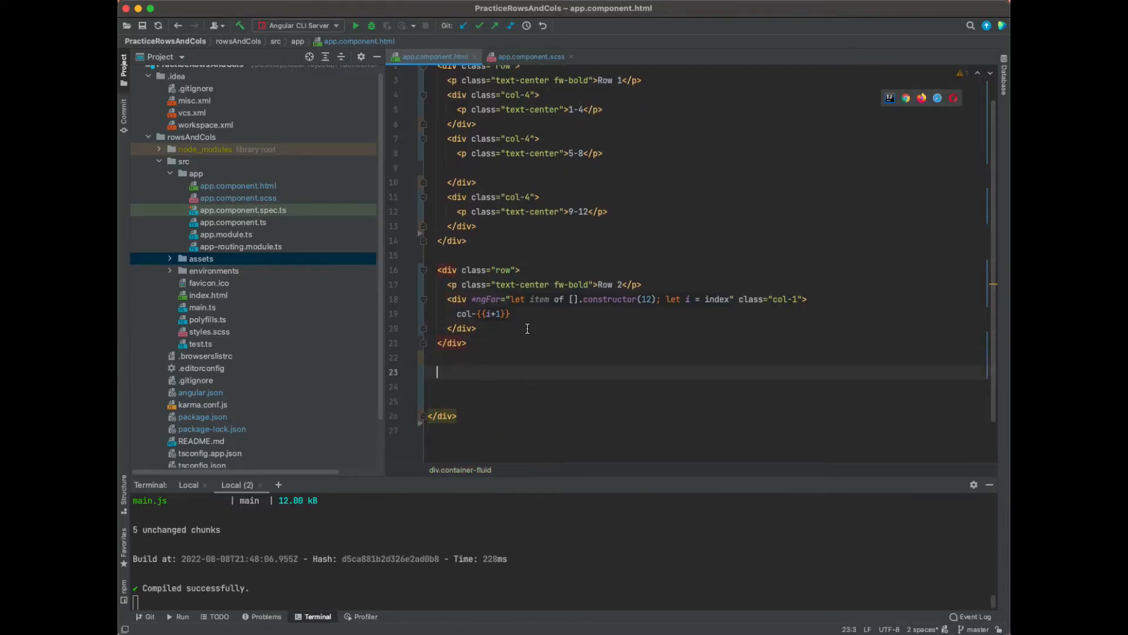
Step: Below Row 2, add a div.row containing div.col-8 and div.col-4 columns
{"action": "scroll", "scroll_direction": "up", "scroll_amount": 3}
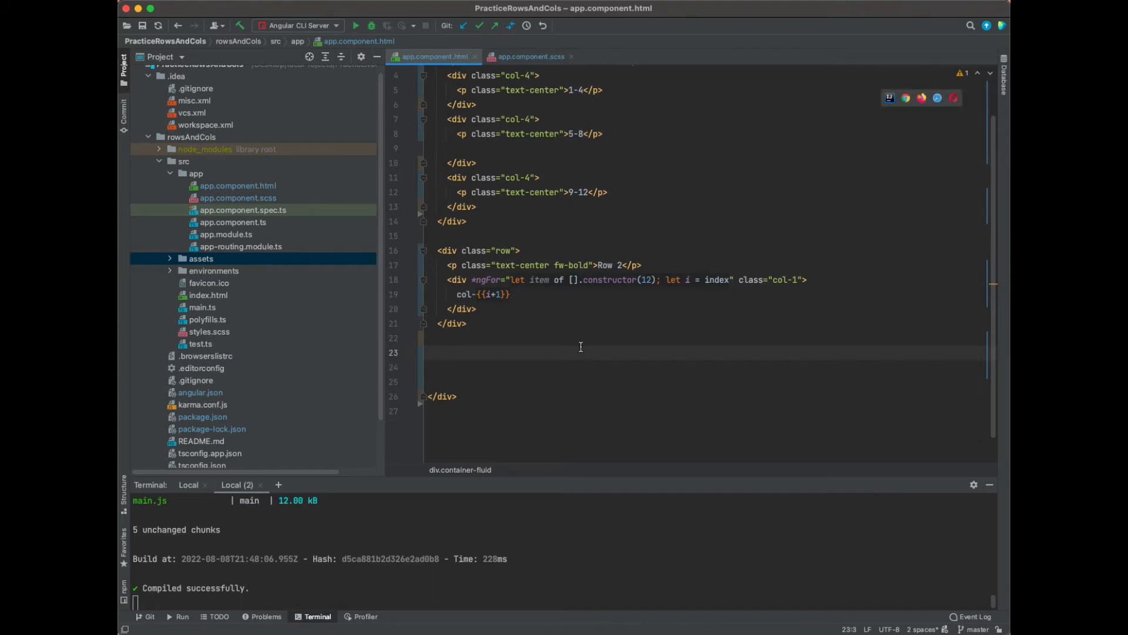
{"action": "type", "text": "<div>"}
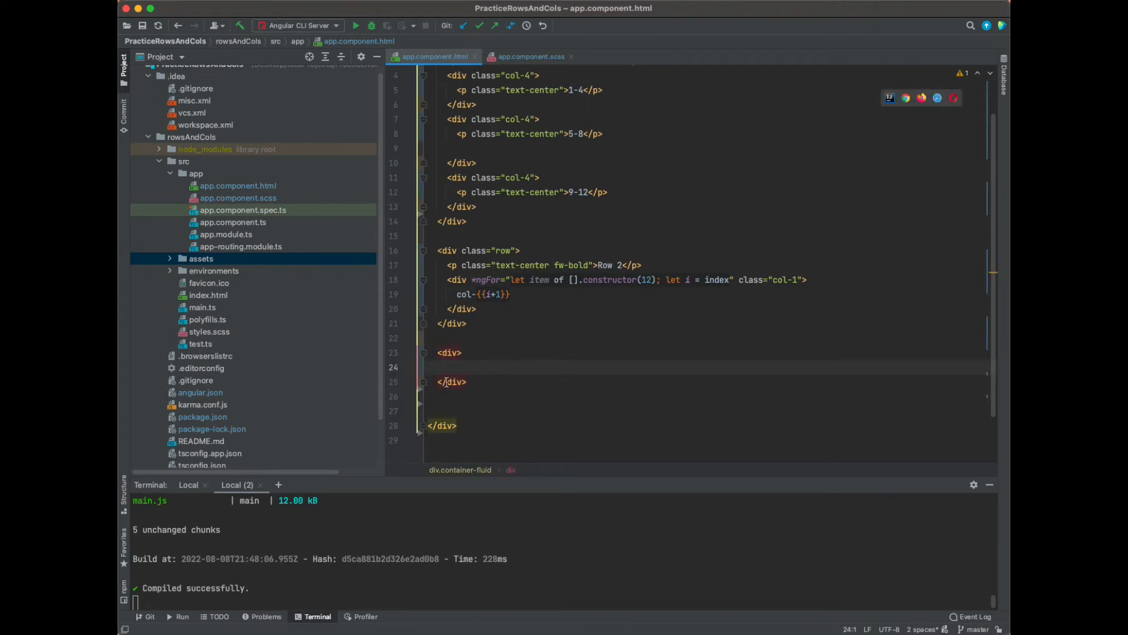
{"action": "type", "text": "class=\"\""}
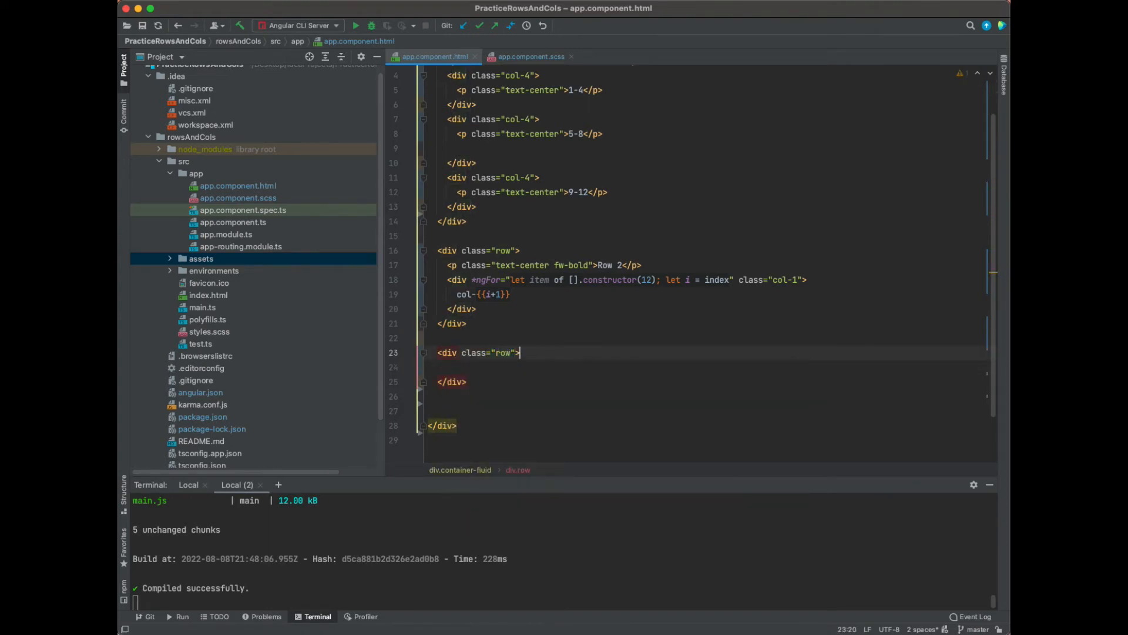
{"action": "type", "text": "<div"}
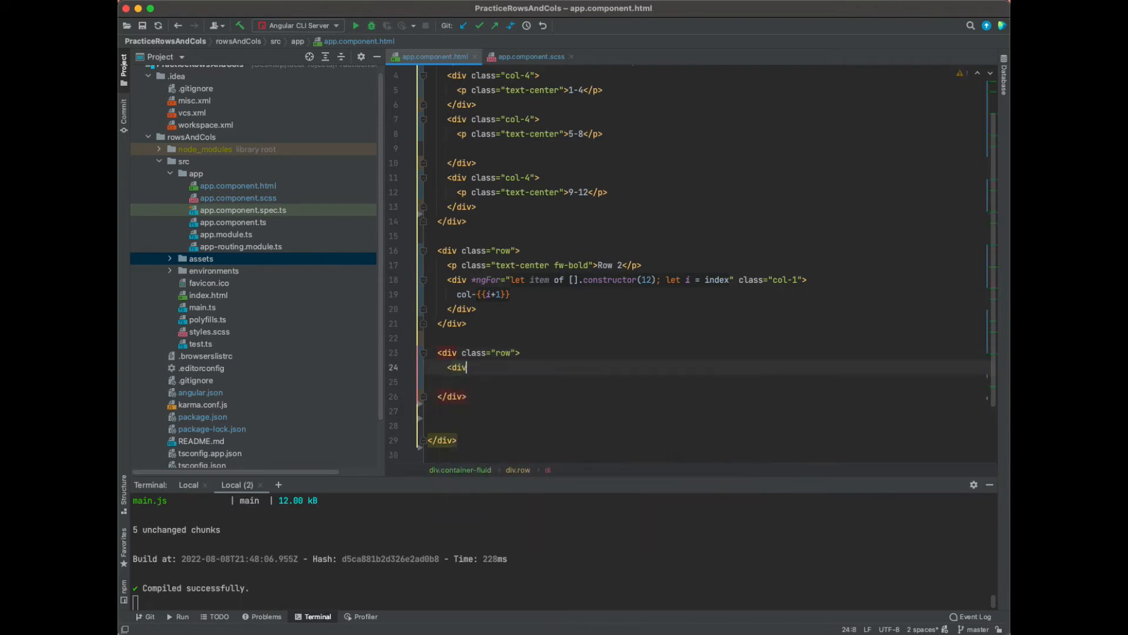
{"action": "type", "text": "class=\"col-8\">"}
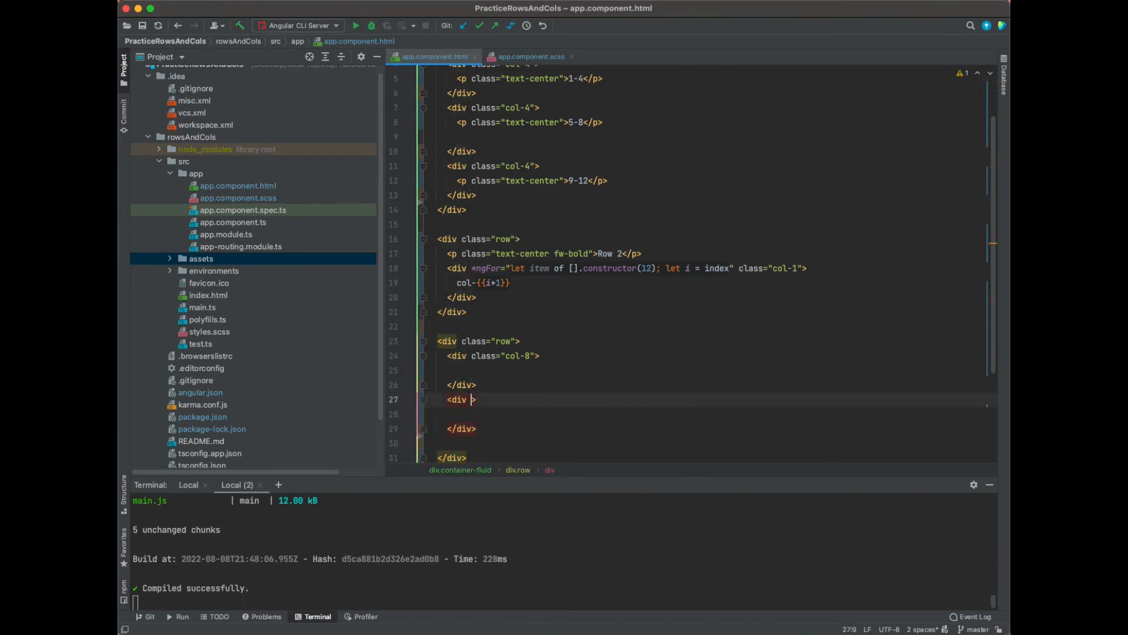
{"action": "type", "text": "class=\"col-4"}
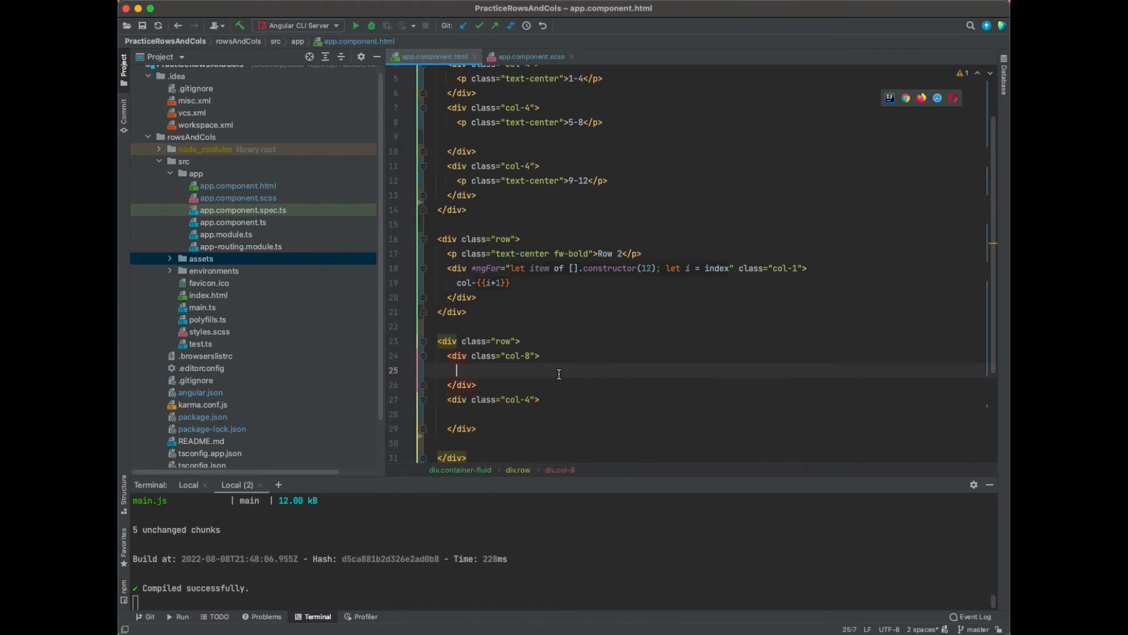
Step: Inside col-8, add an img element with class w-100
{"action": "type", "text": "<img"}
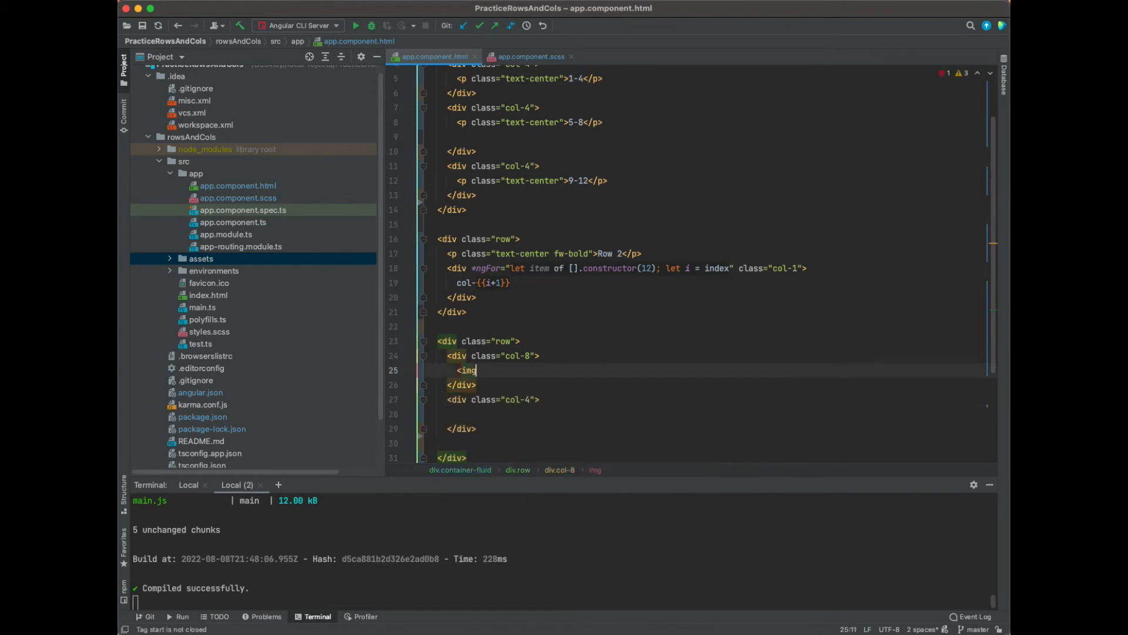
{"action": "type", "text": "clka"}
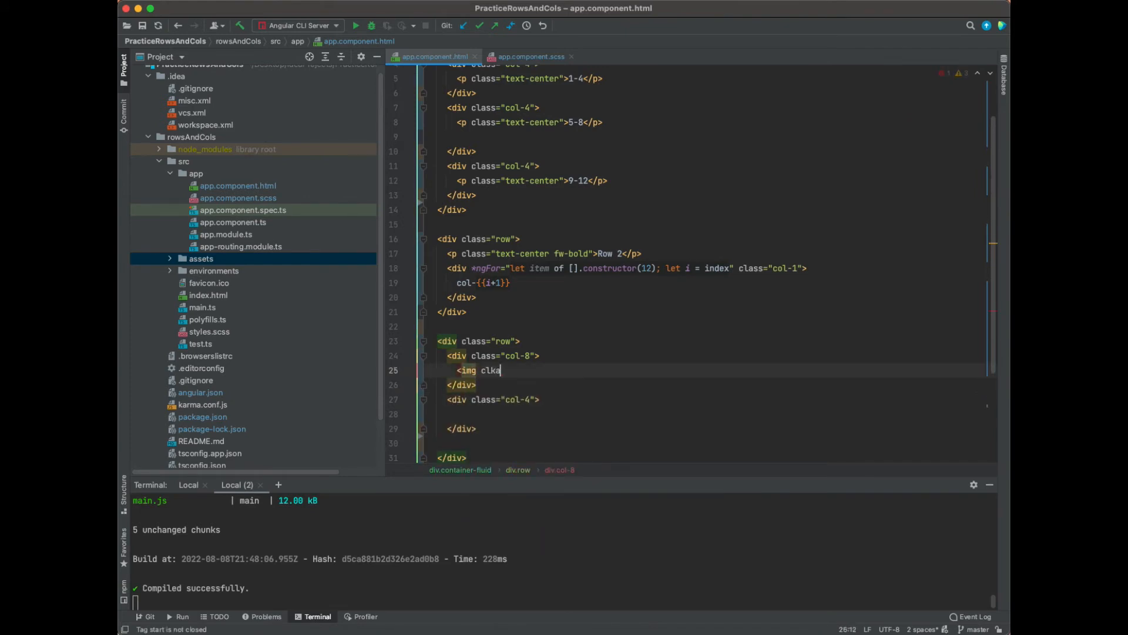
{"action": "type", "text": "class=\"\""}
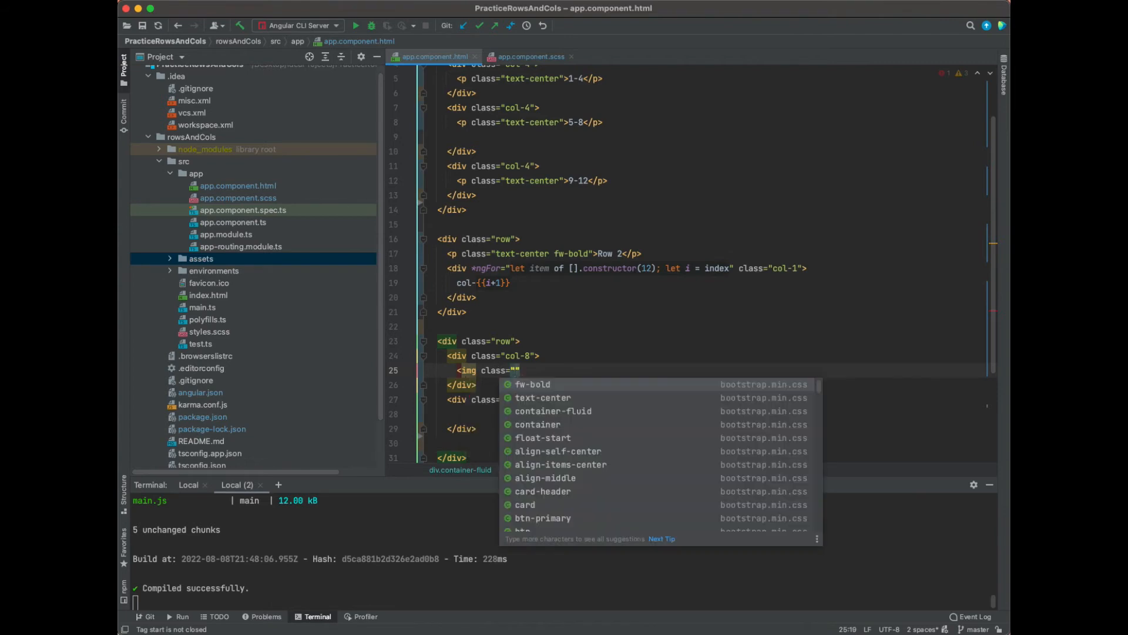
{"action": "type", "text": "w-1--"}
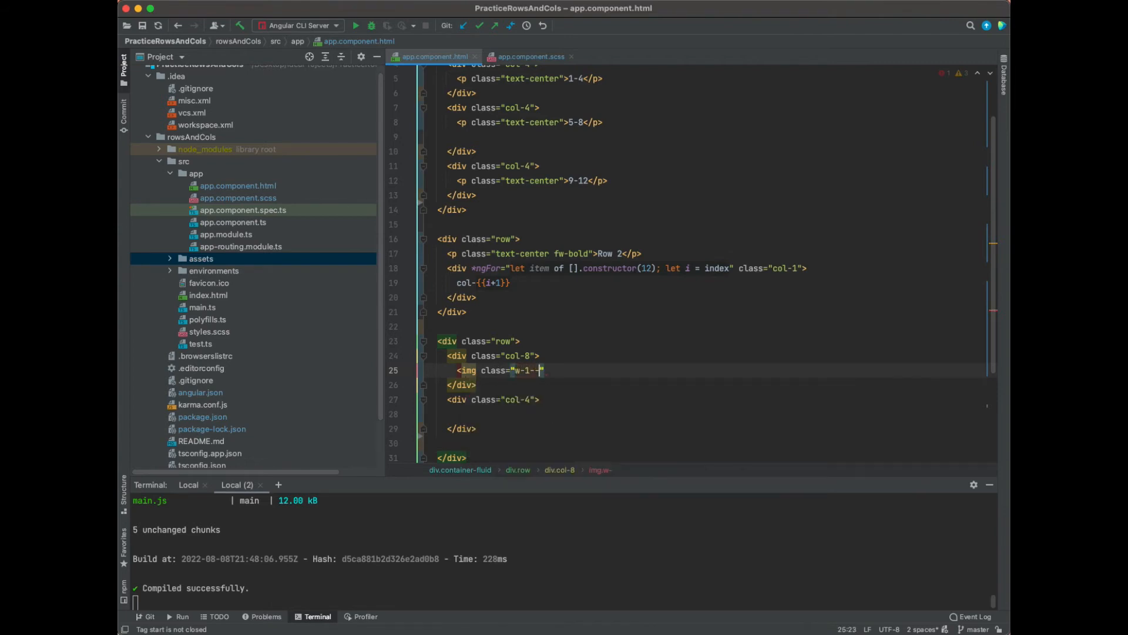
{"action": "type", "text": "100"}
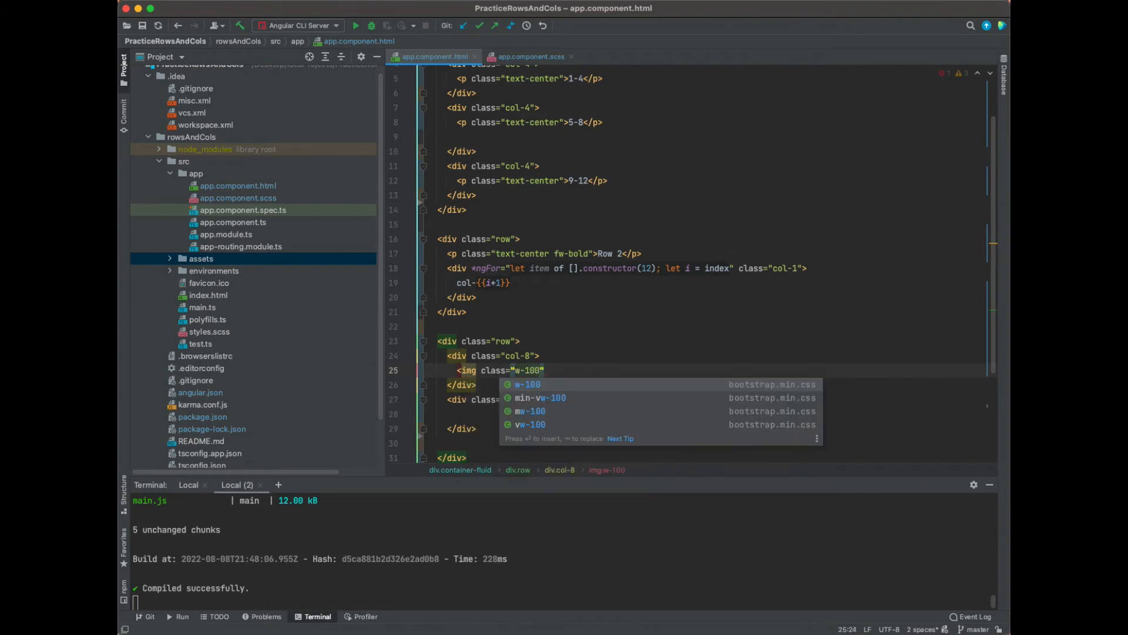
{"action": "key", "text": "Escape"}
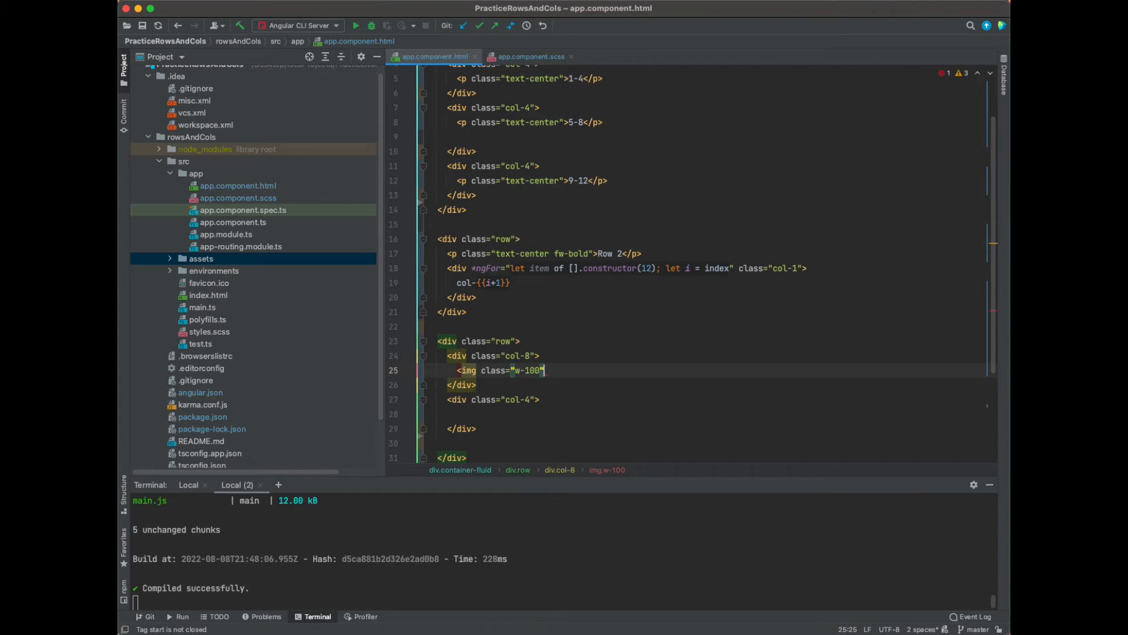
Step: Set the image src to assets/images/pic.jpeg and reveal the file in the Project tree
{"action": "type", "text": "src=\""}
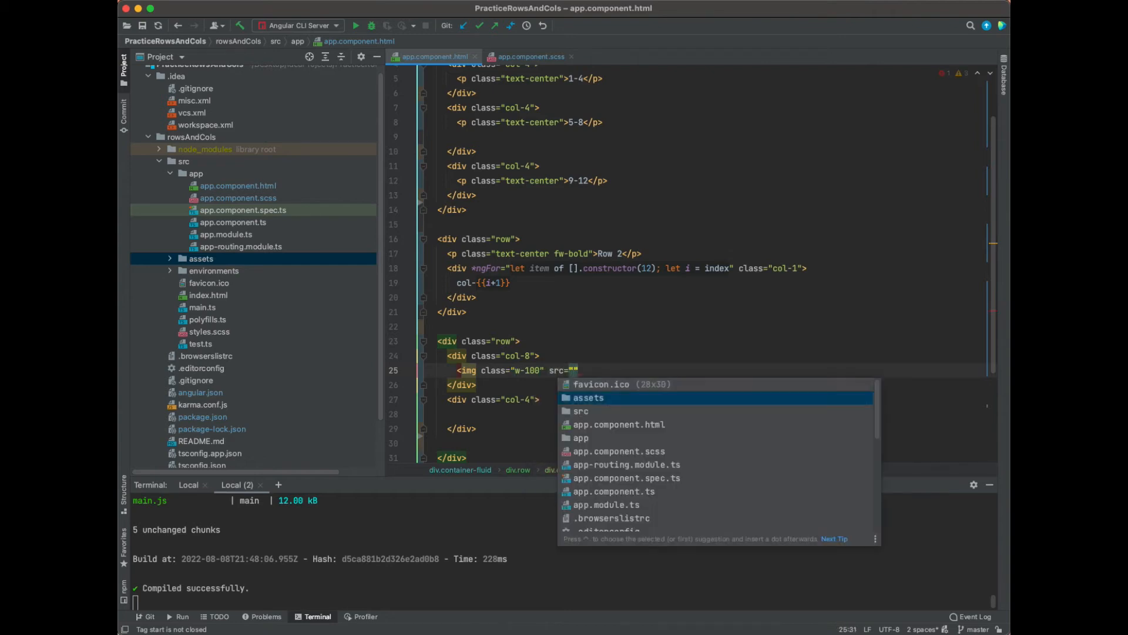
{"action": "type", "text": "assets/images/pic.jpeg"}
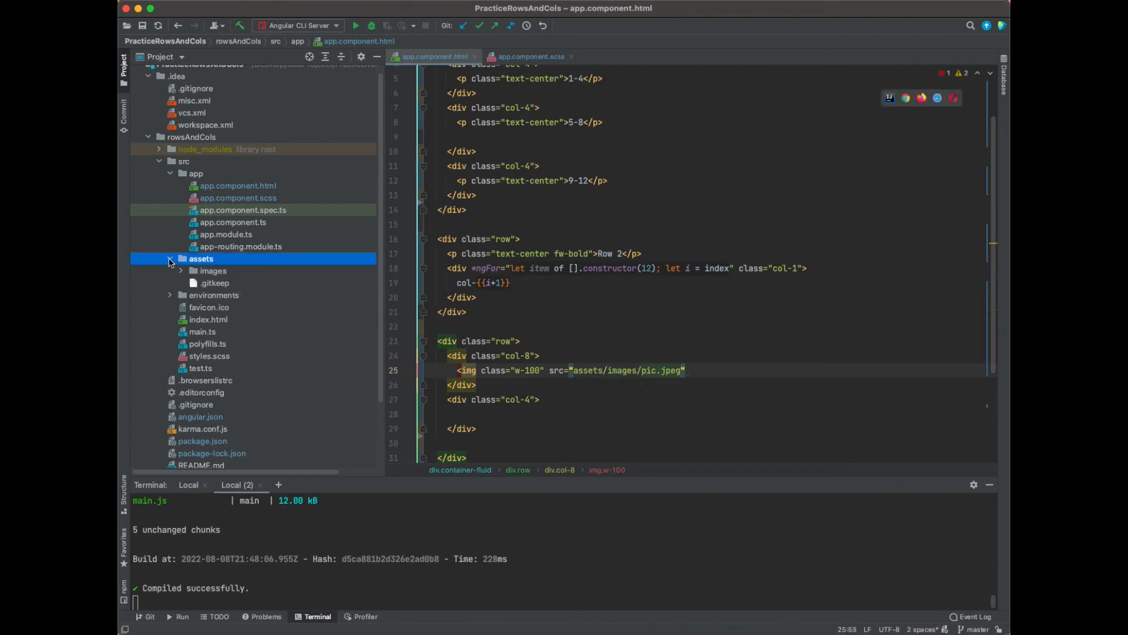
{"action": "left_click", "coordinate": [213, 270]}
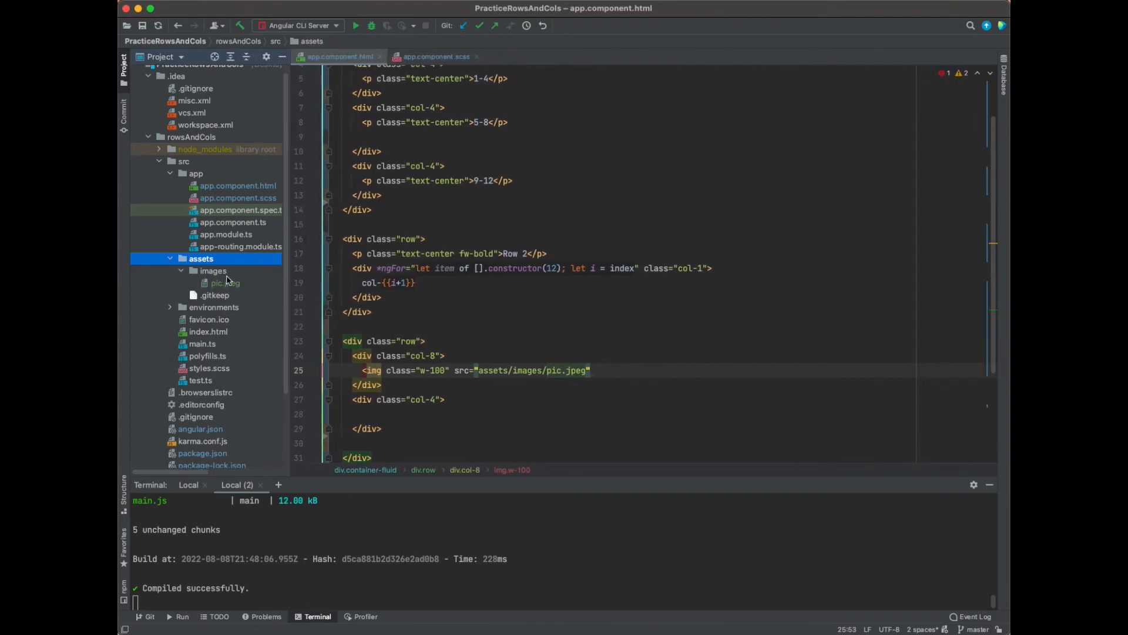
{"action": "left_click", "coordinate": [591, 371]}
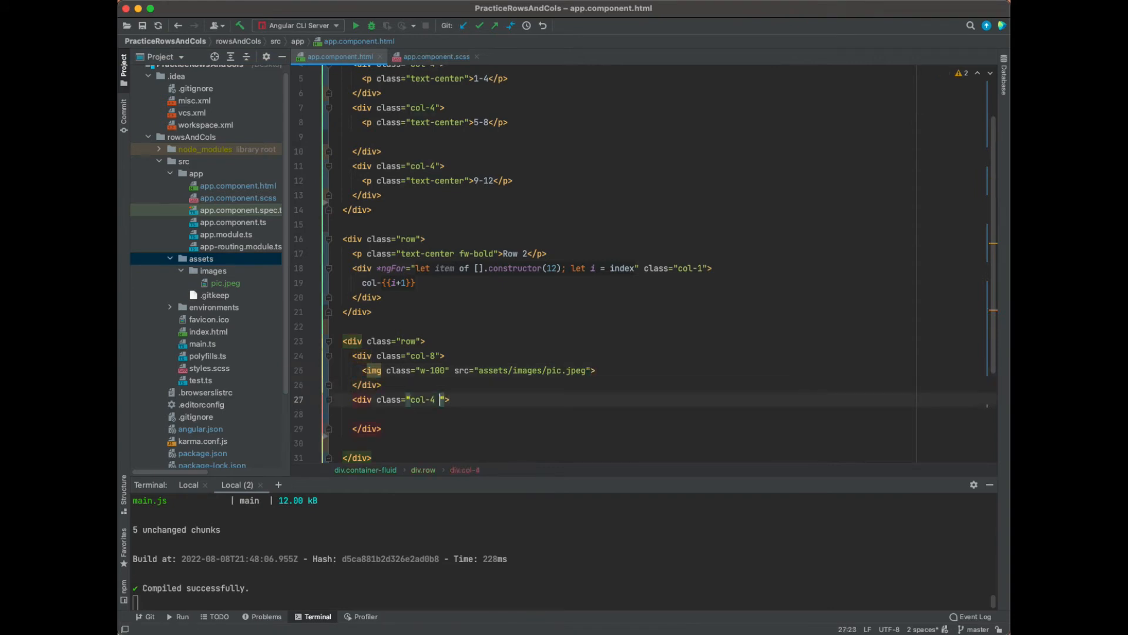
Step: Add align-self-center to col-4 and a paragraph reading Some motivational statement
{"action": "type", "text": "align-self-center"}
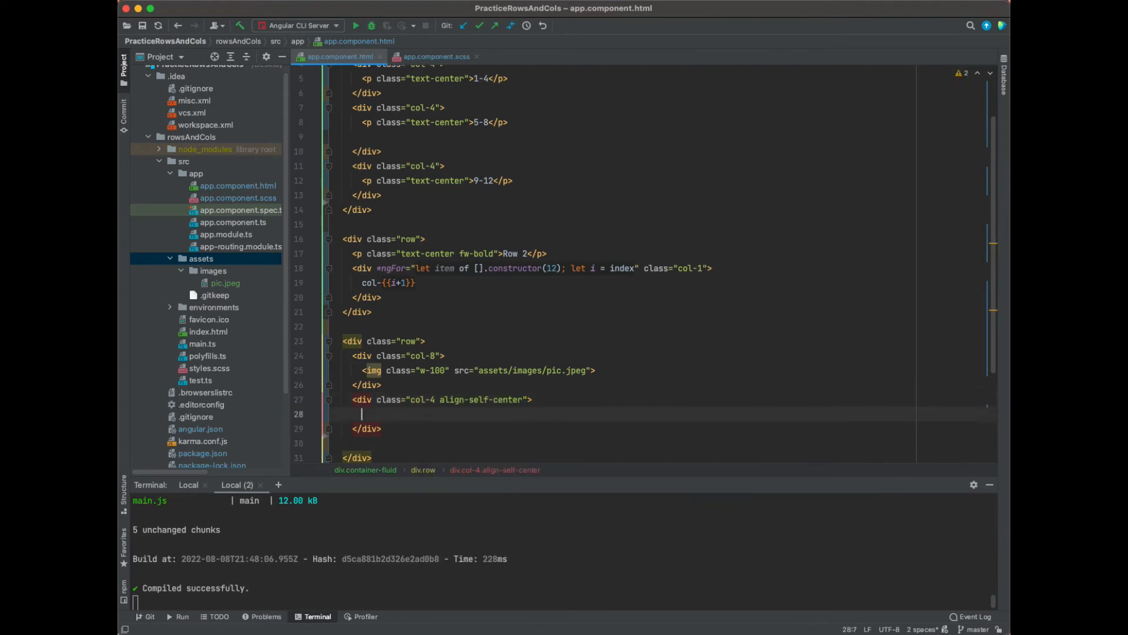
{"action": "type", "text": "<p></p>"}
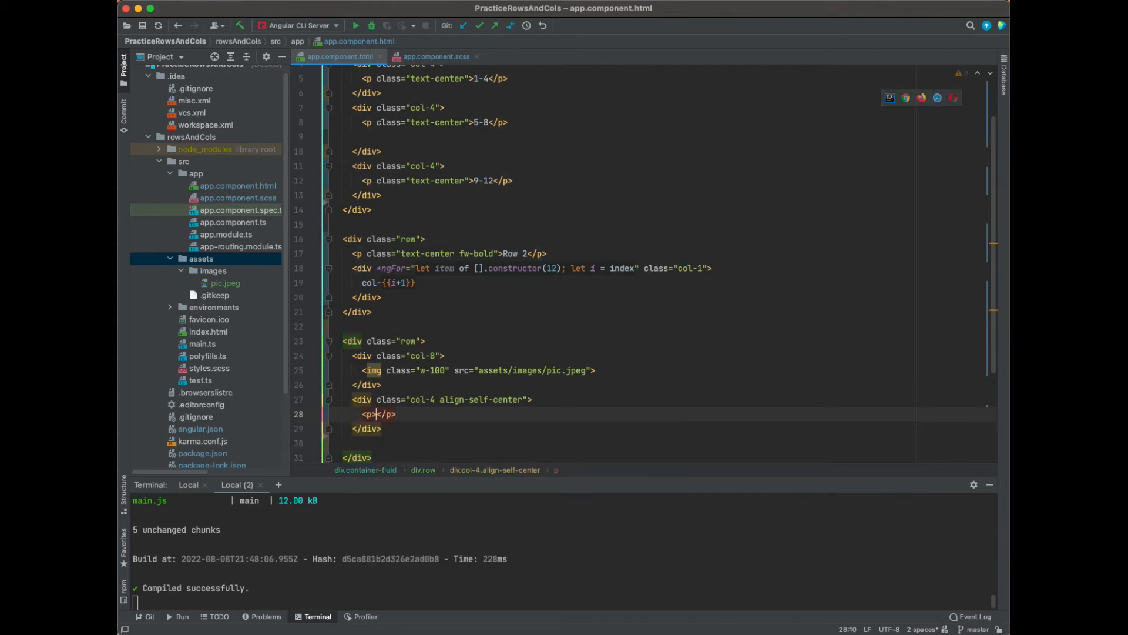
{"action": "type", "text": "Some mot"}
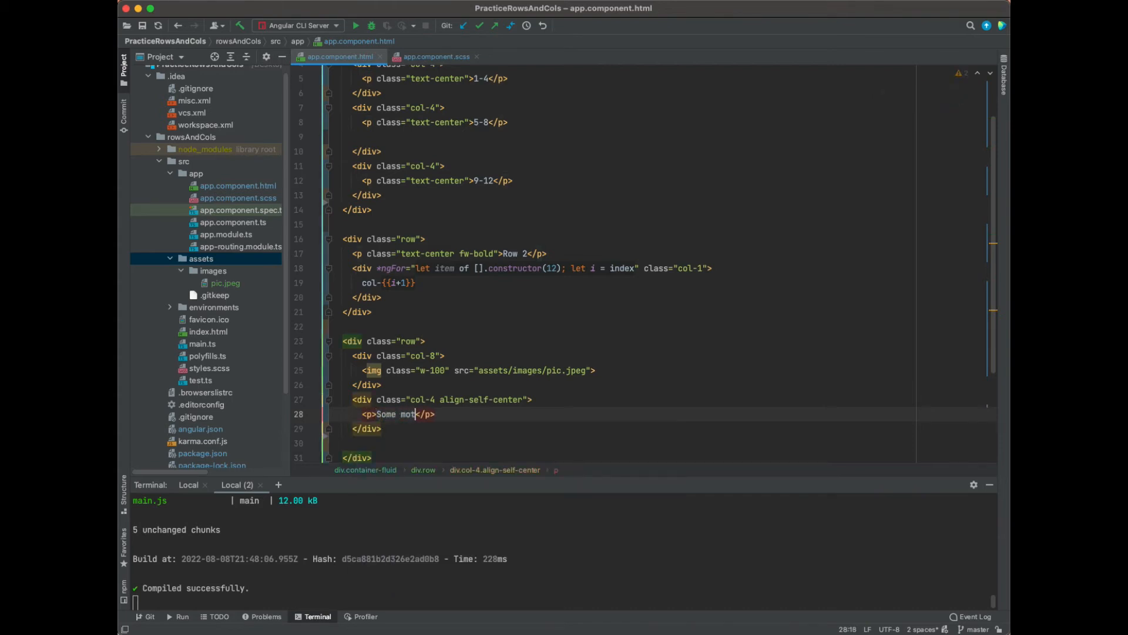
{"action": "type", "text": "ivational st"}
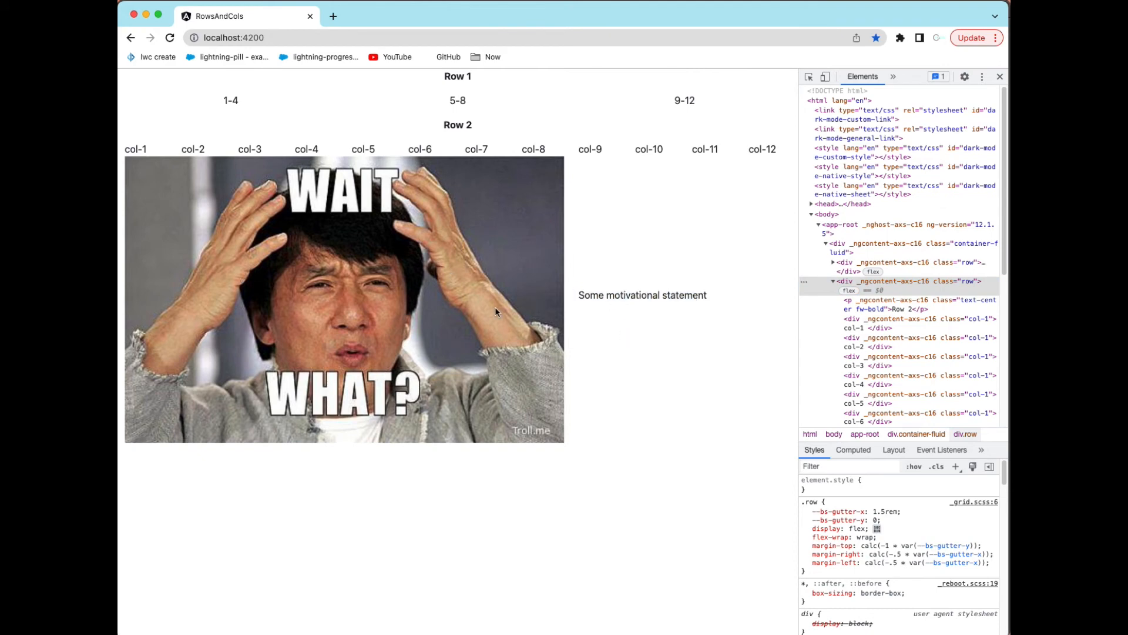
{"action": "mouse_move", "coordinate": [363, 290]}
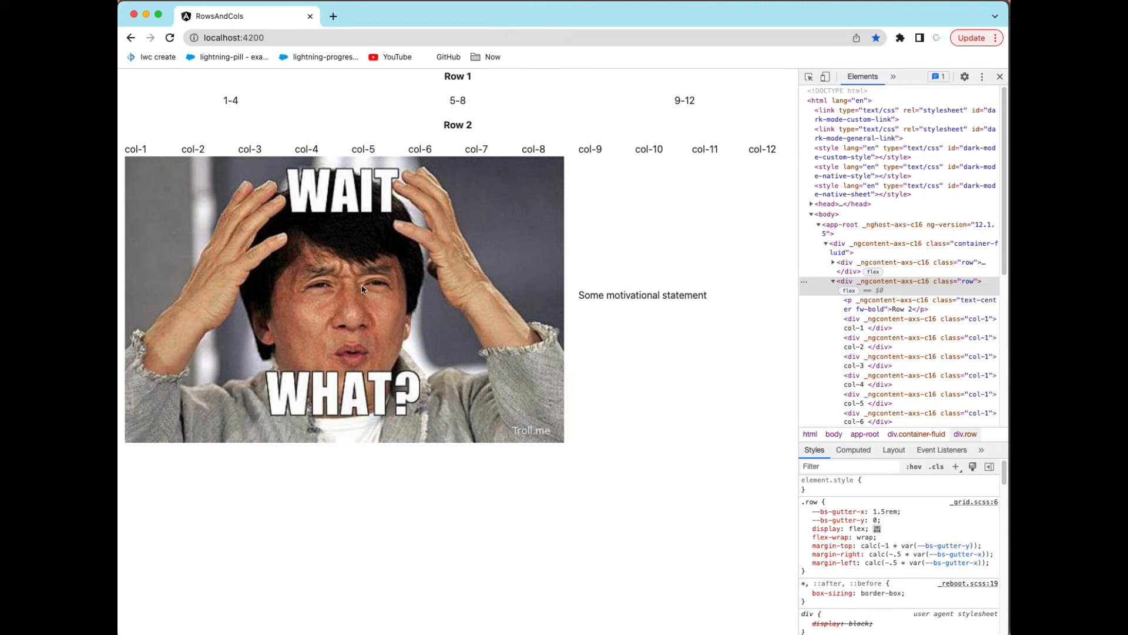
{"action": "mouse_move", "coordinate": [345, 226]}
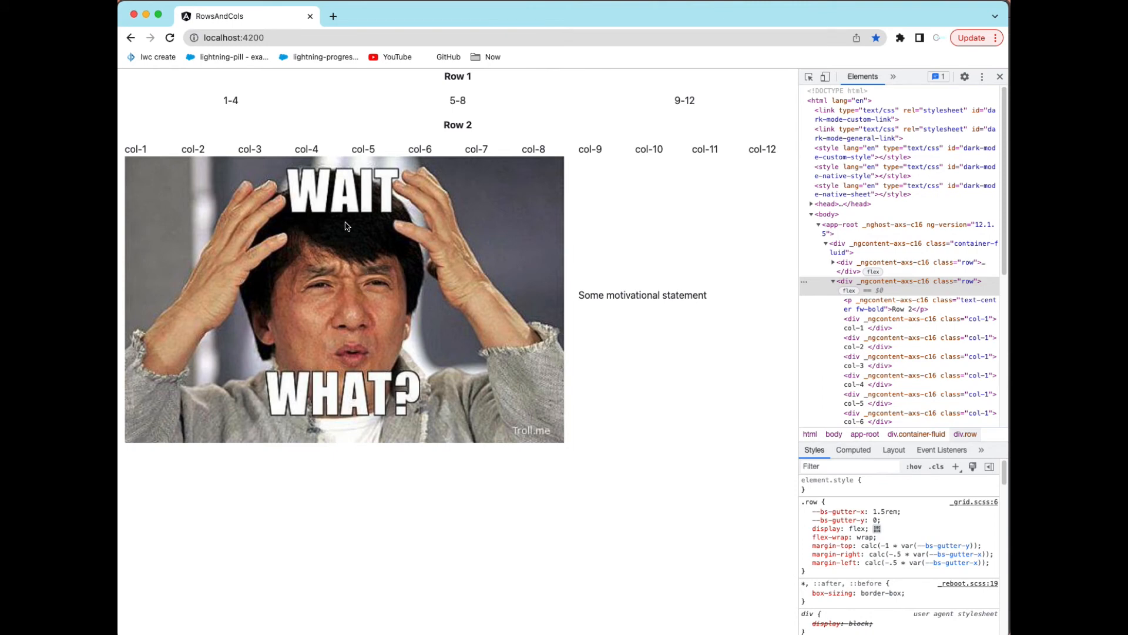
{"action": "mouse_move", "coordinate": [617, 222]}
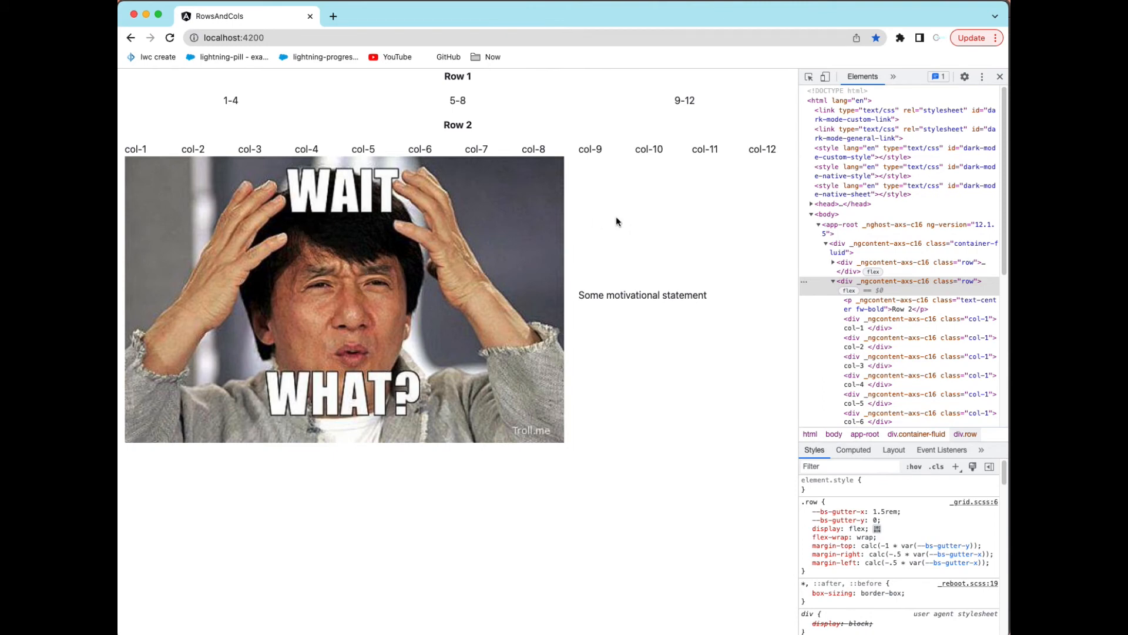
{"action": "mouse_move", "coordinate": [592, 187]}
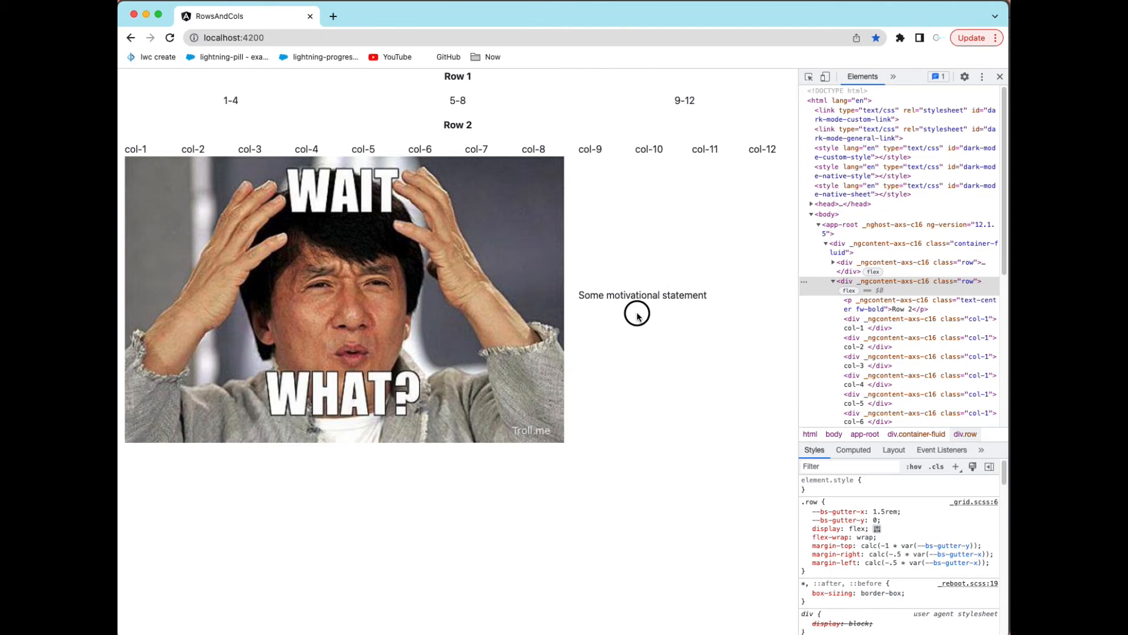
{"action": "mouse_move", "coordinate": [709, 389]}
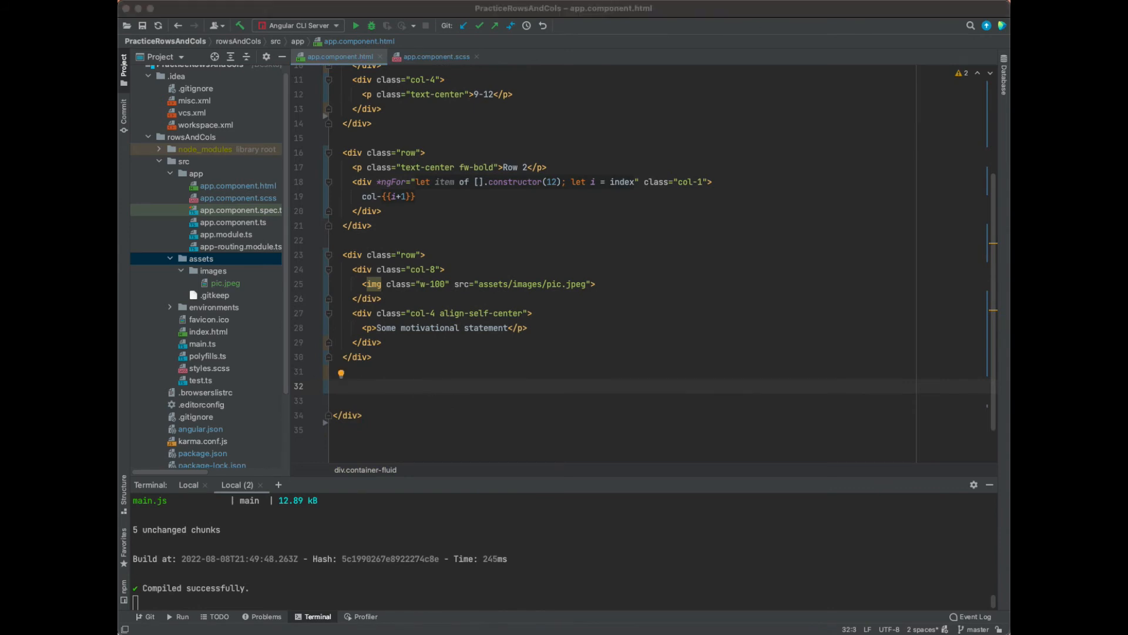
{"action": "scroll", "scroll_direction": "down", "scroll_amount": 3}
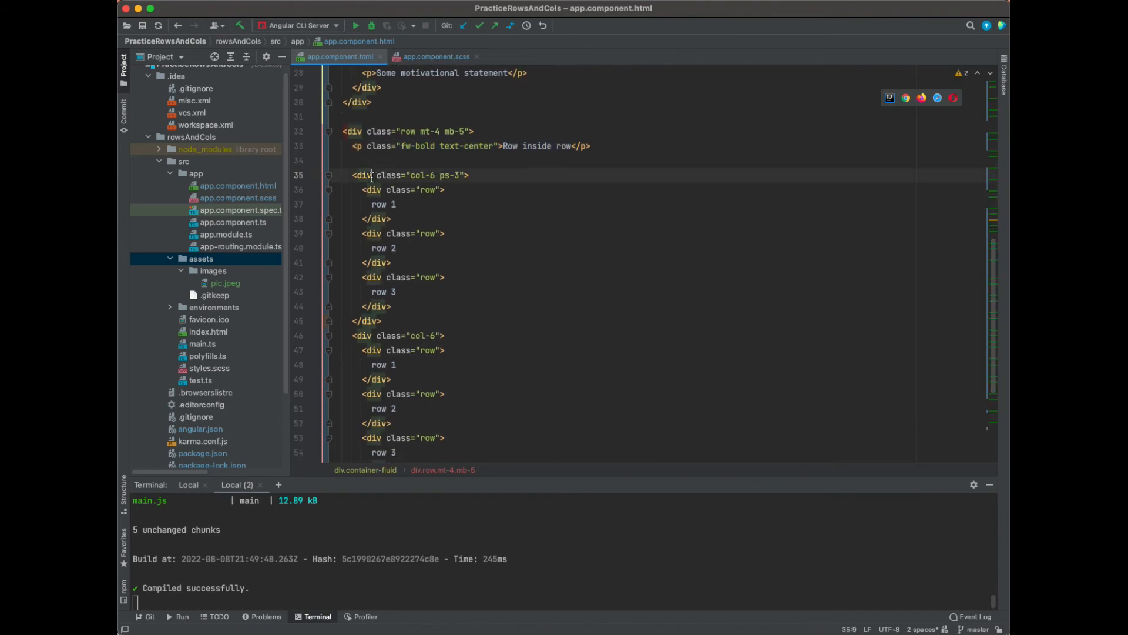
{"action": "left_click", "coordinate": [426, 189]}
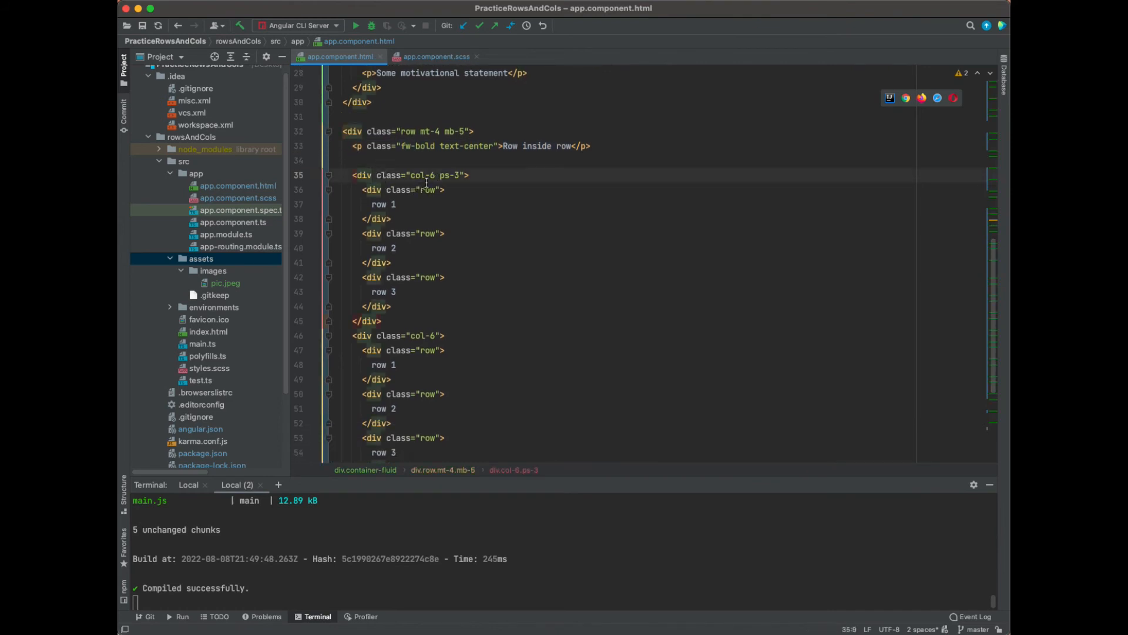
{"action": "left_click", "coordinate": [424, 175]}
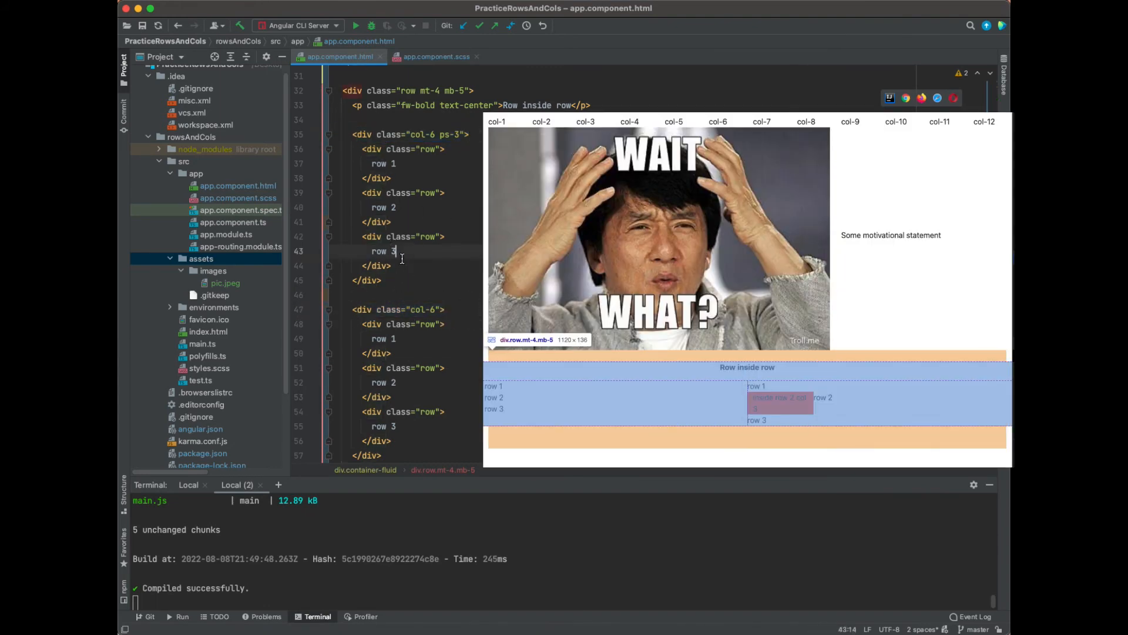
{"action": "left_click", "coordinate": [332, 125]}
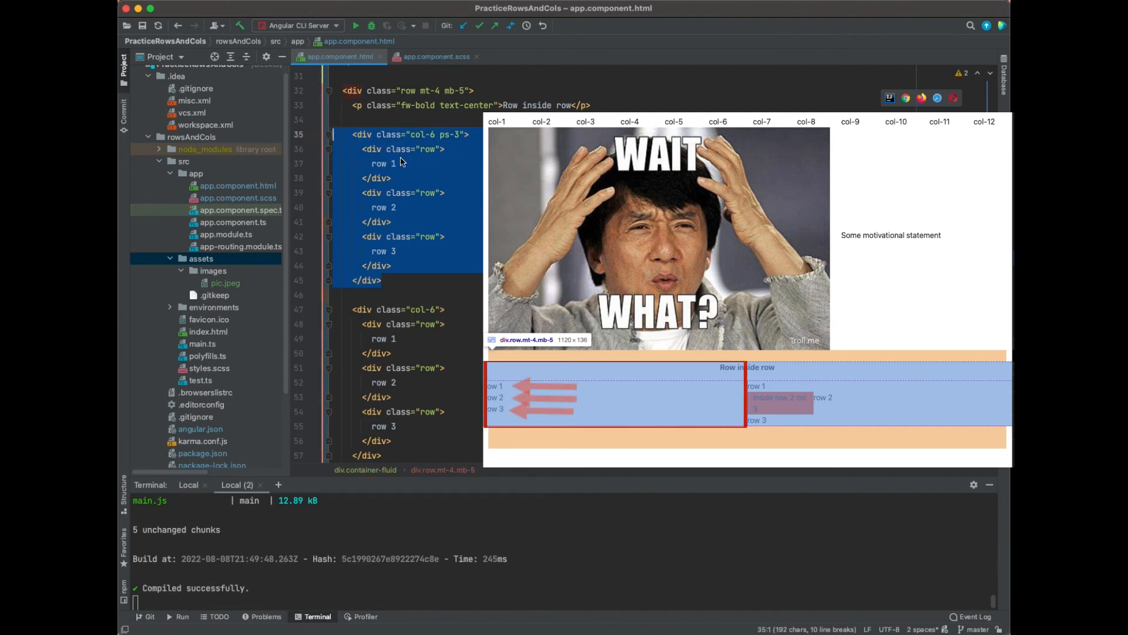
{"action": "mouse_move", "coordinate": [430, 162]}
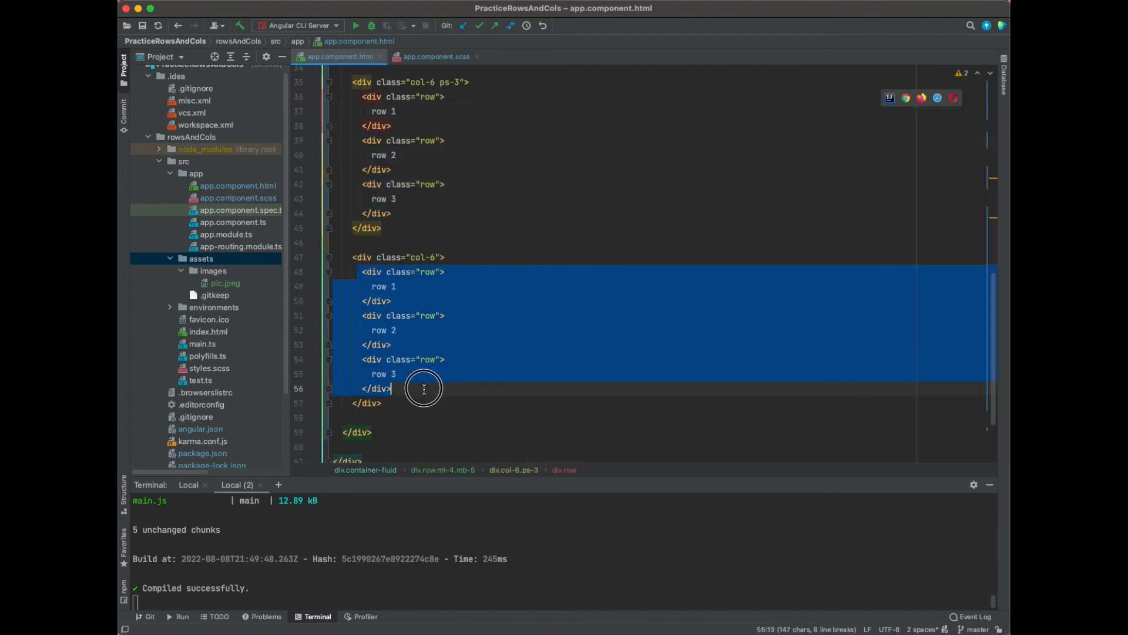
{"action": "left_click", "coordinate": [424, 389]}
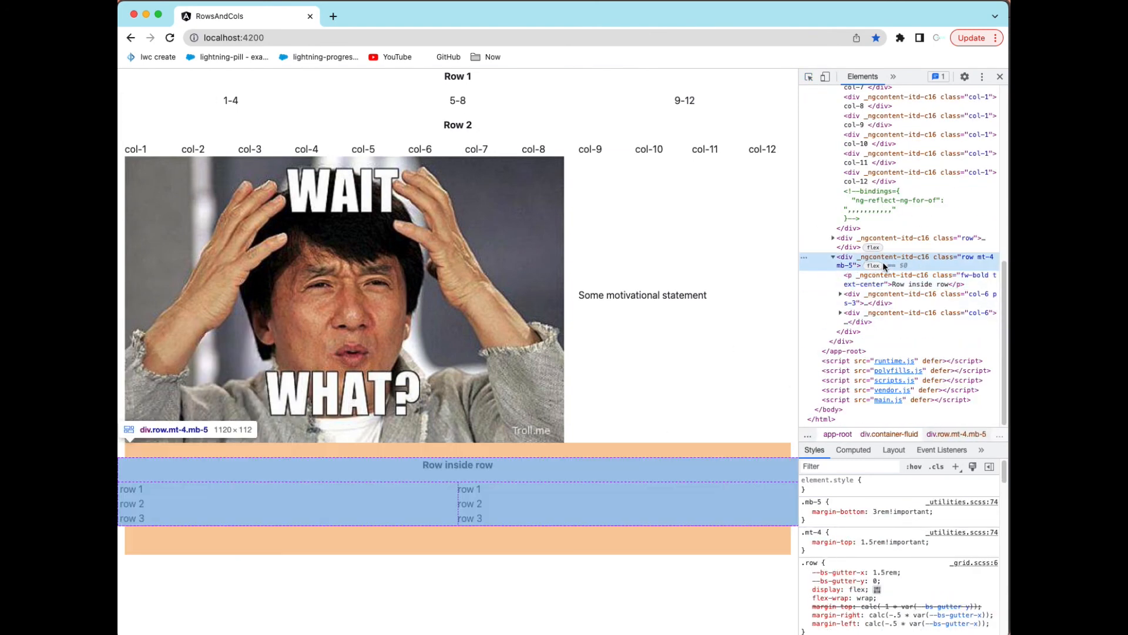
{"action": "mouse_move", "coordinate": [902, 264]}
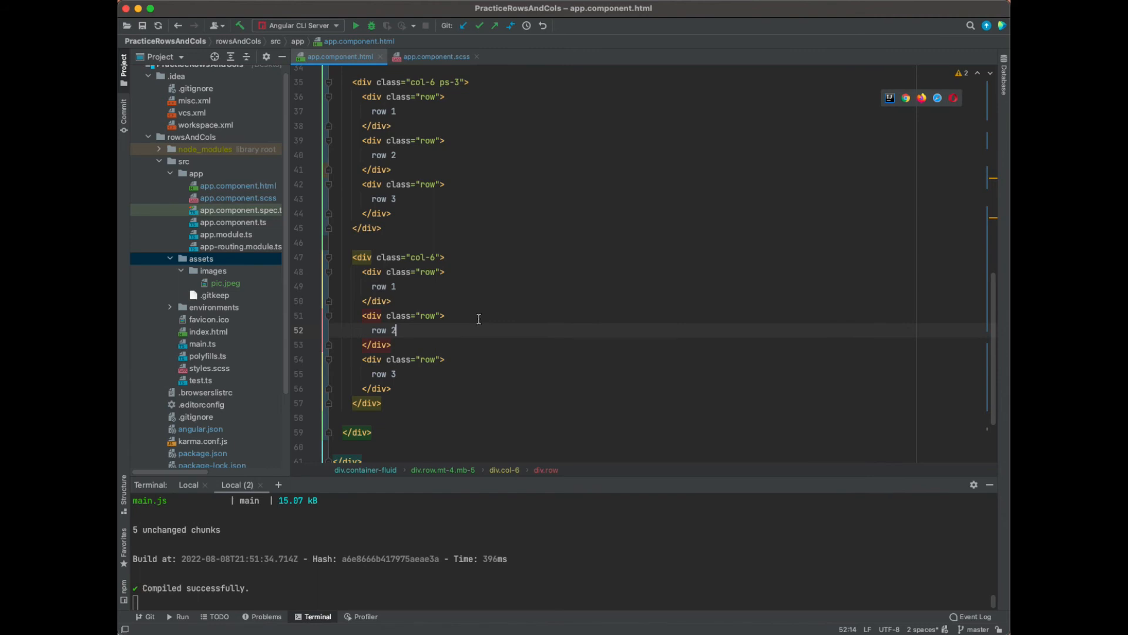
{"action": "mouse_move", "coordinate": [454, 320]}
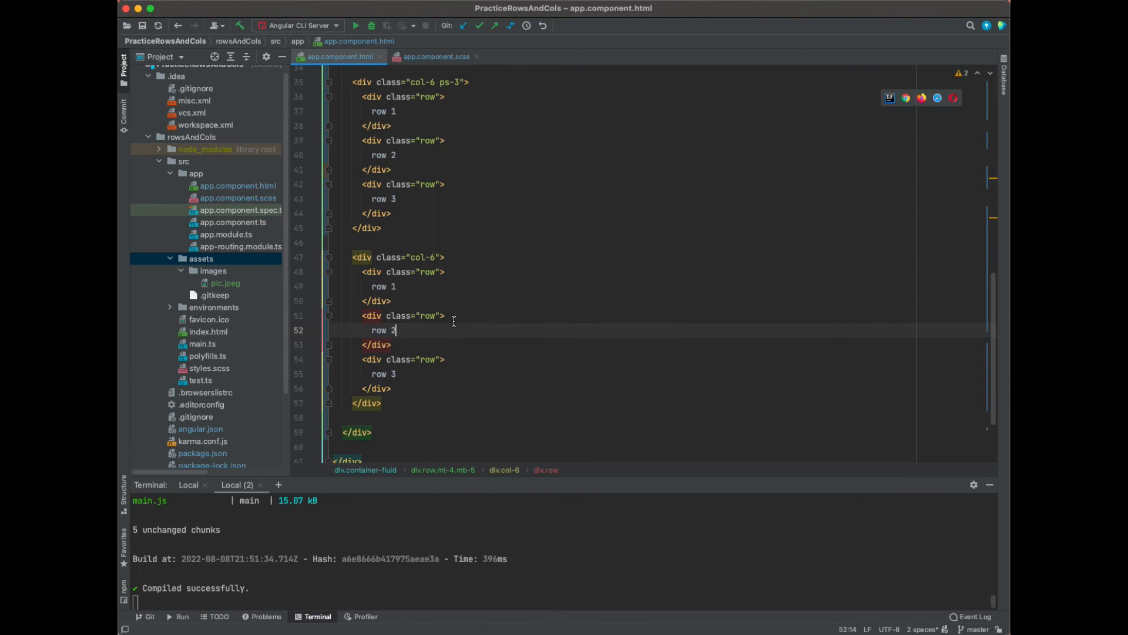
Step: Add a div with class col-3 inside row 2 containing the text "inside row 2 col"
{"action": "scroll", "scroll_direction": "up", "scroll_amount": 3}
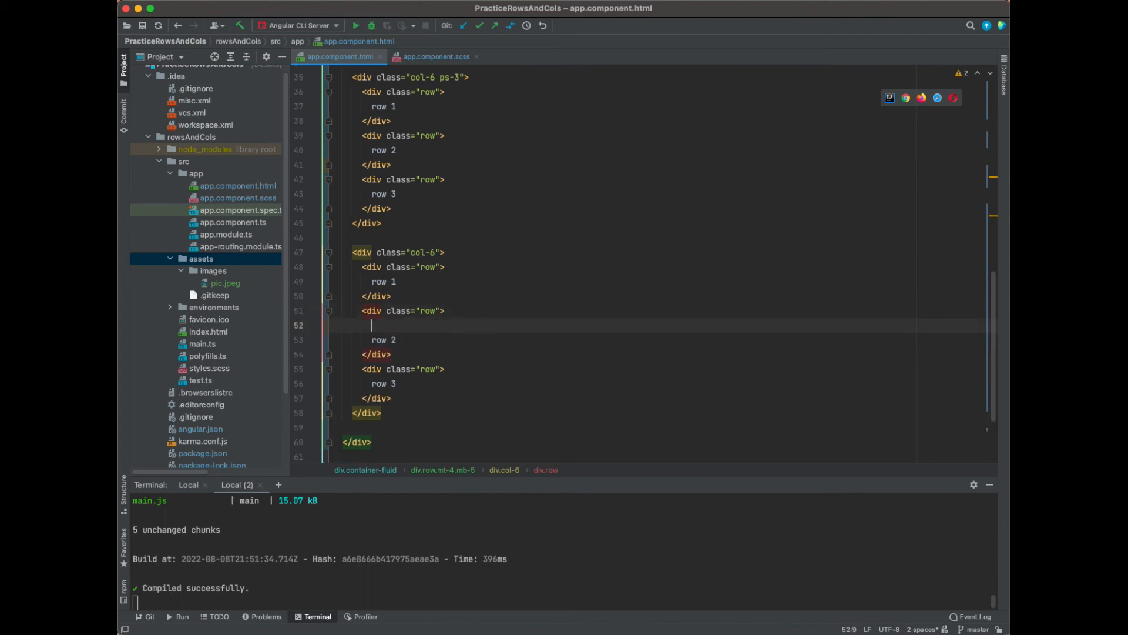
{"action": "type", "text": ",div"}
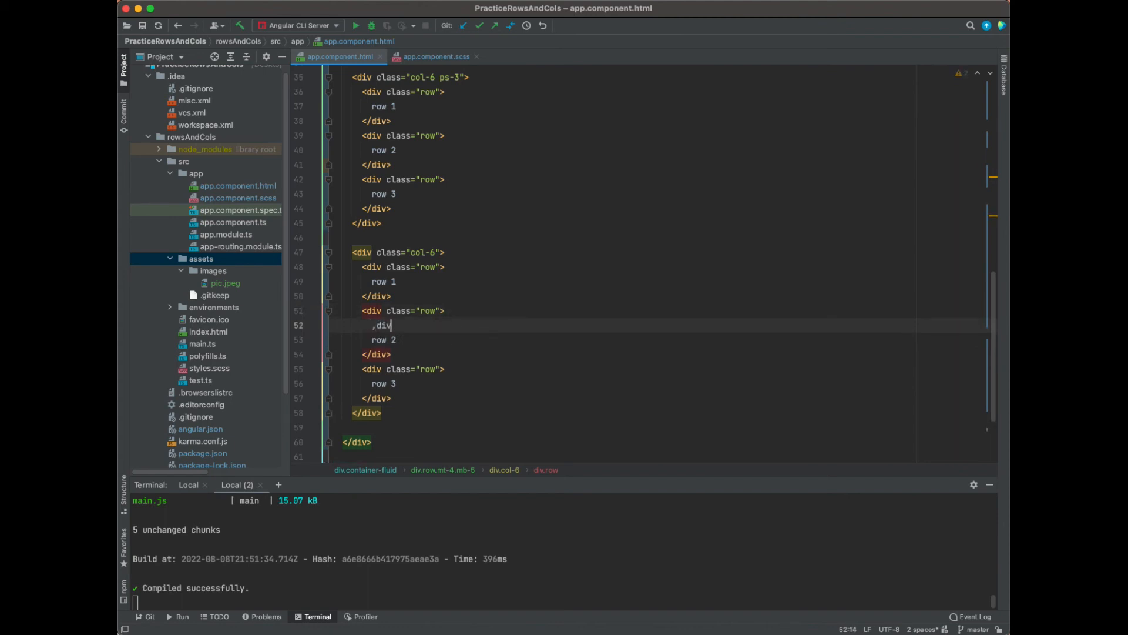
{"action": "type", "text": "<div></div>"}
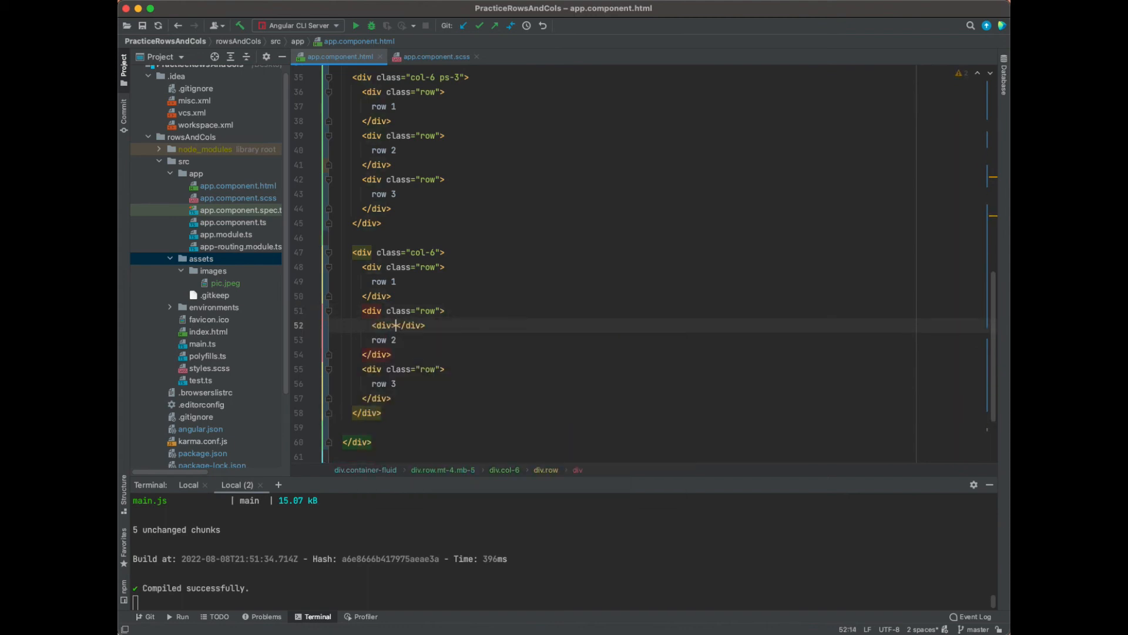
{"action": "type", "text": "c"}
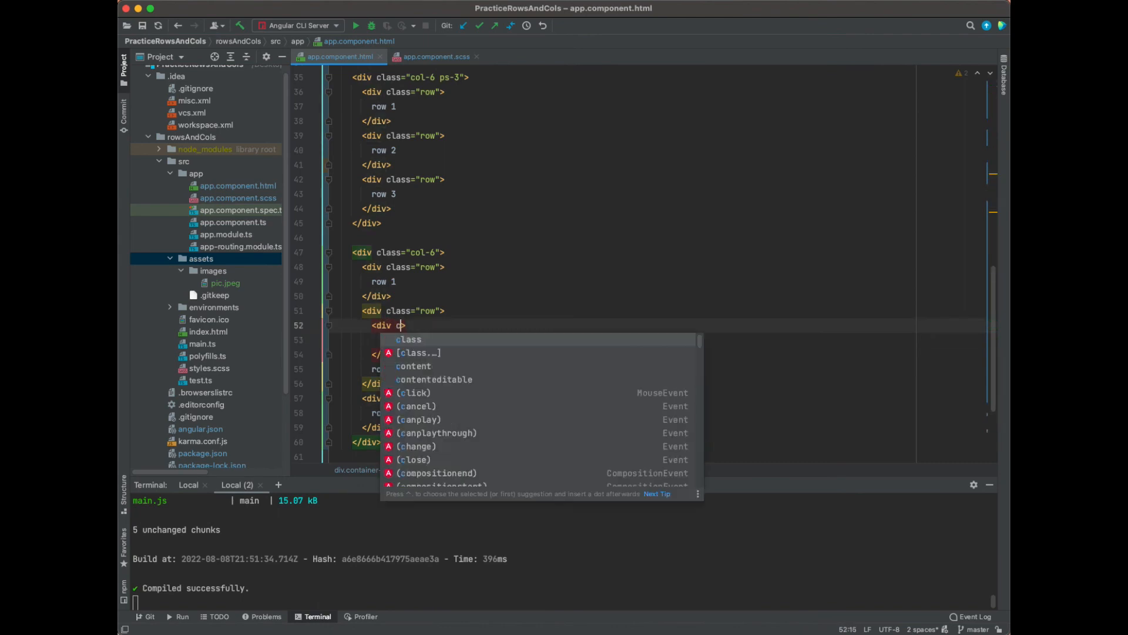
{"action": "type", "text": "class=\"col"}
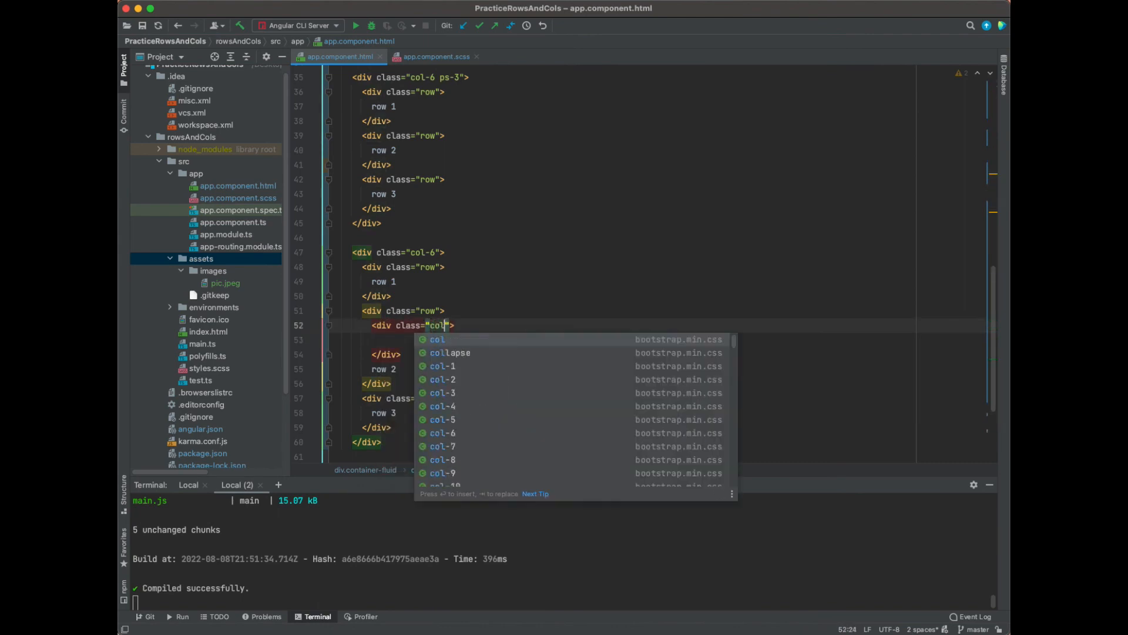
{"action": "left_click", "coordinate": [442, 393]}
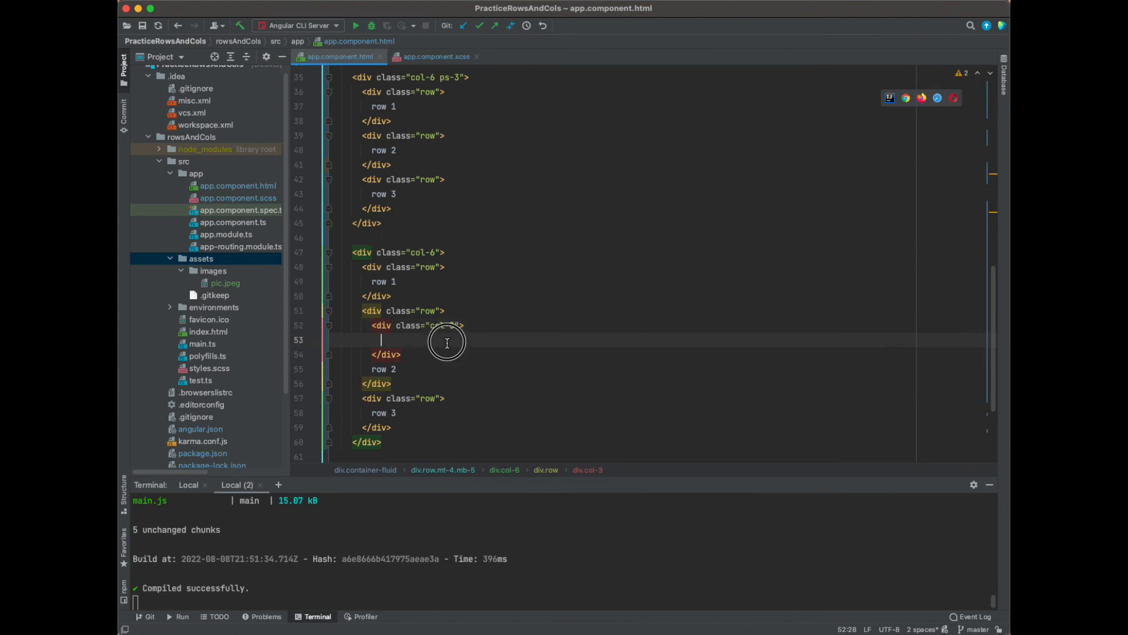
{"action": "type", "text": "inside row"}
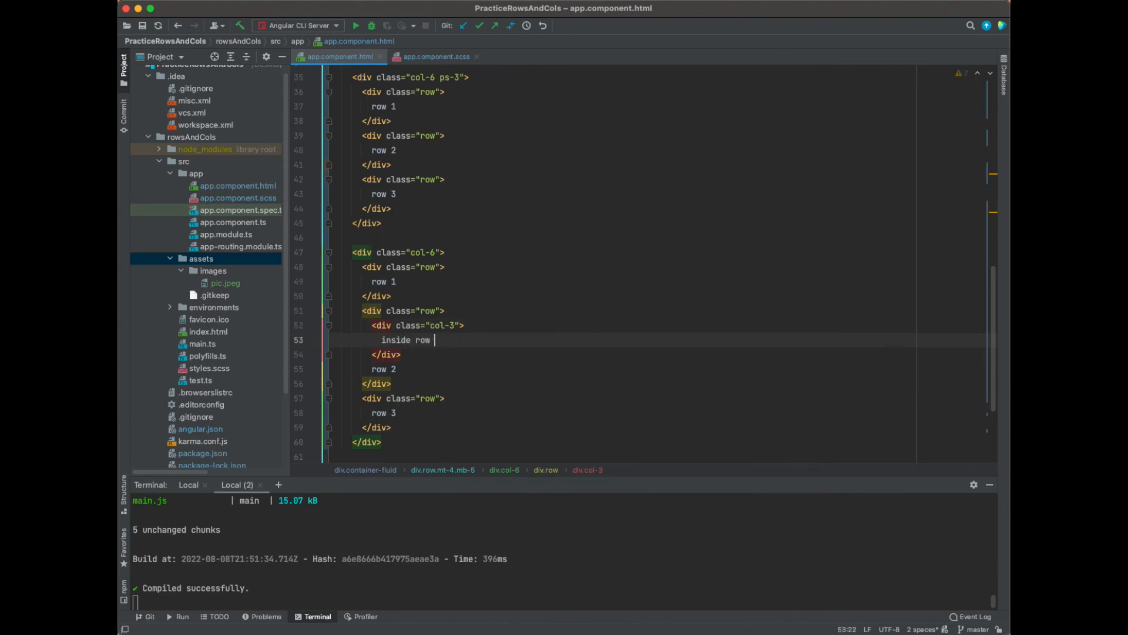
{"action": "type", "text": "2 col"}
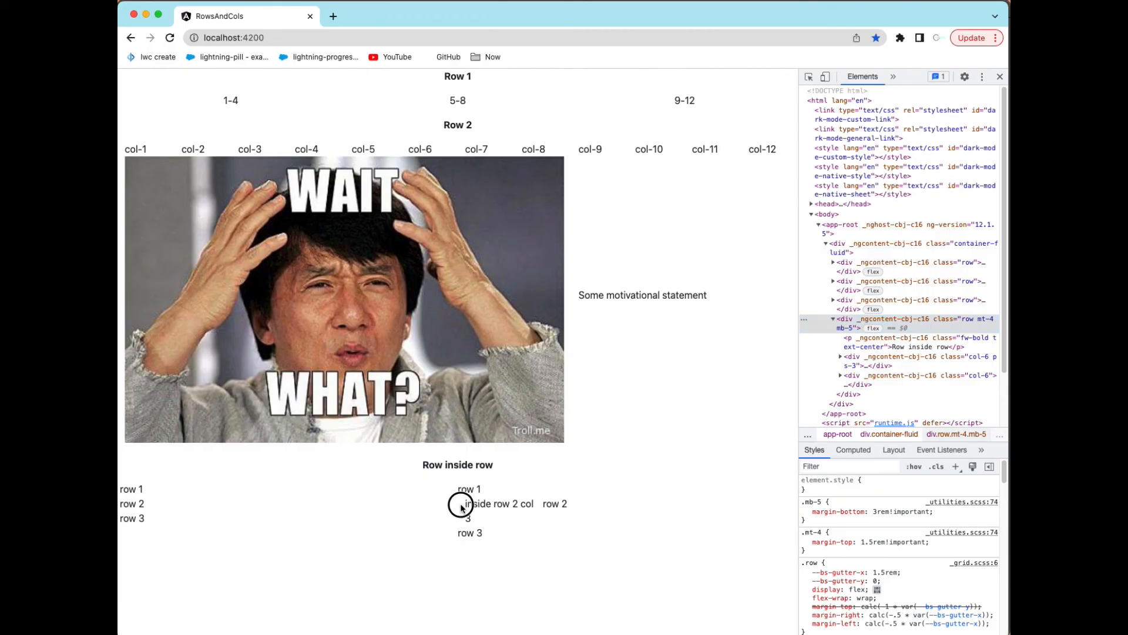
{"action": "mouse_move", "coordinate": [596, 477]}
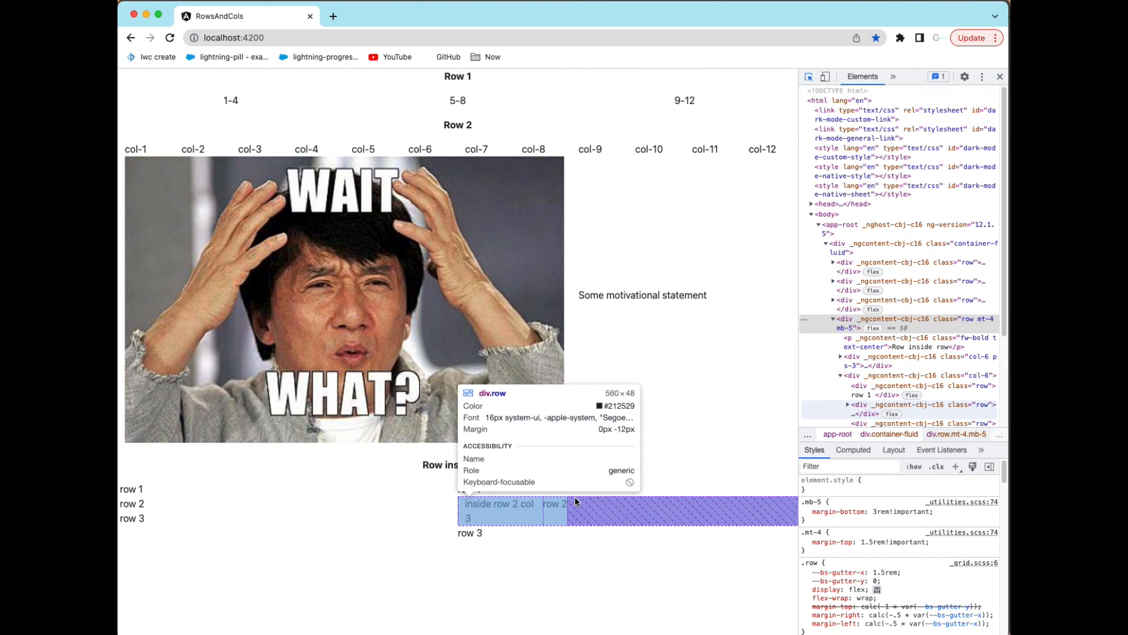
{"action": "mouse_move", "coordinate": [565, 514]}
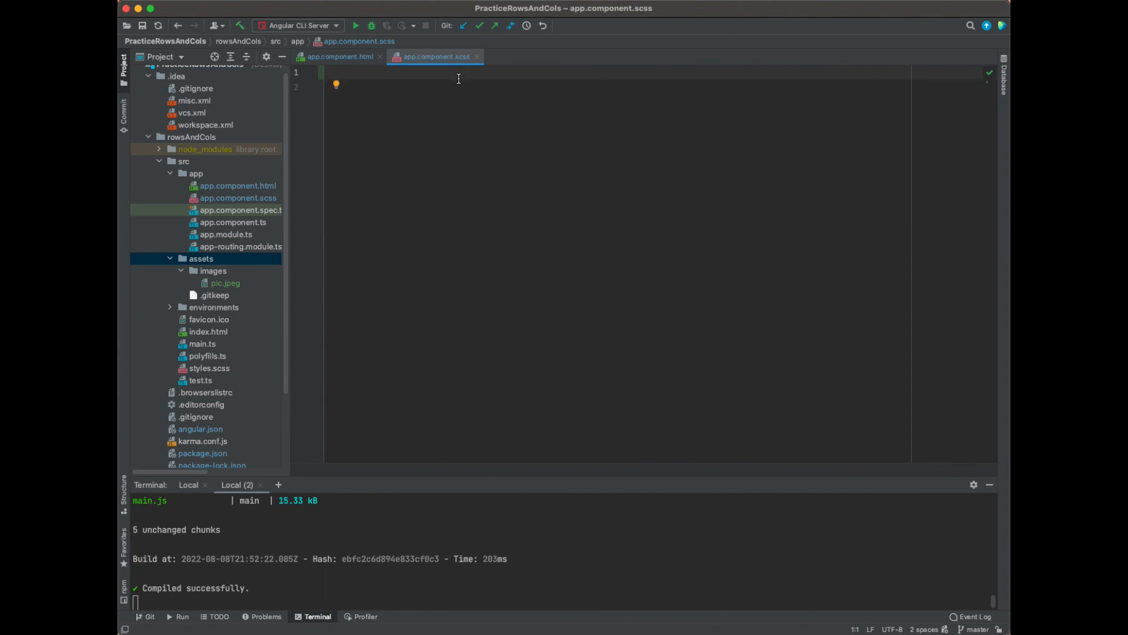
Step: Write a .row rule with a nested column selector setting background: red in app.component.scss
{"action": "type", "text": ".row {"}
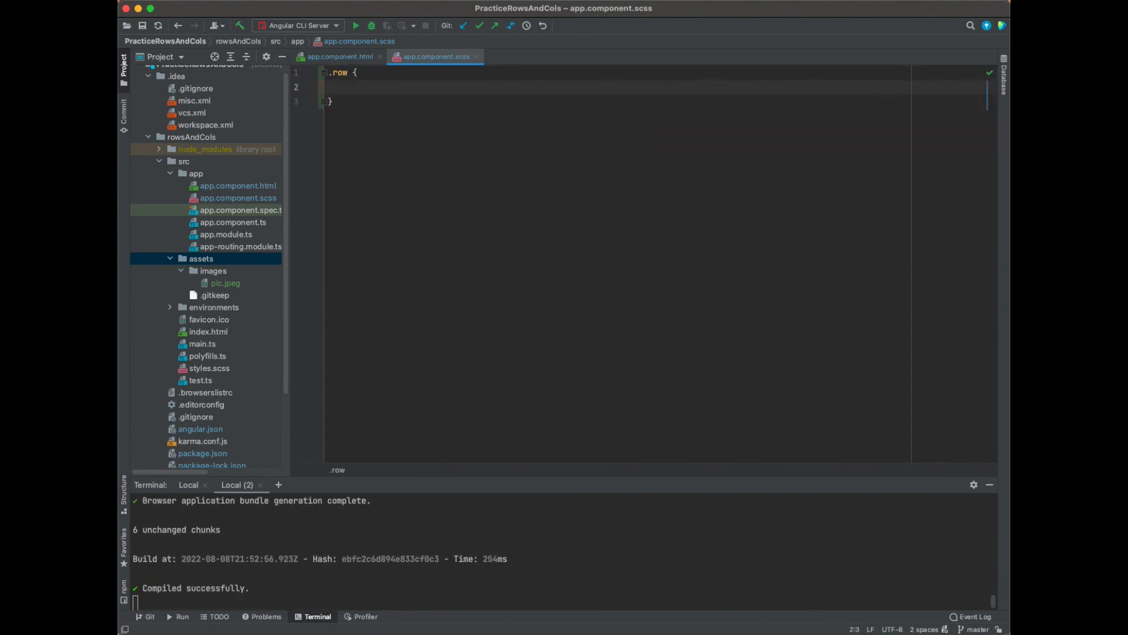
{"action": "type", "text": ".col-1"}
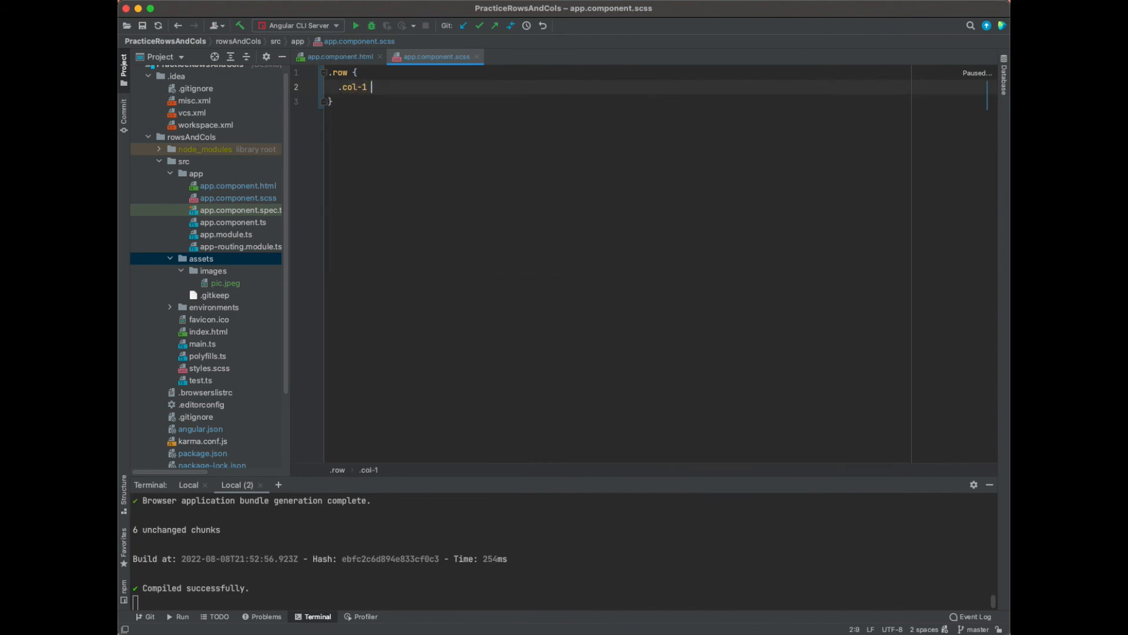
{"action": "type", "text": "{"}
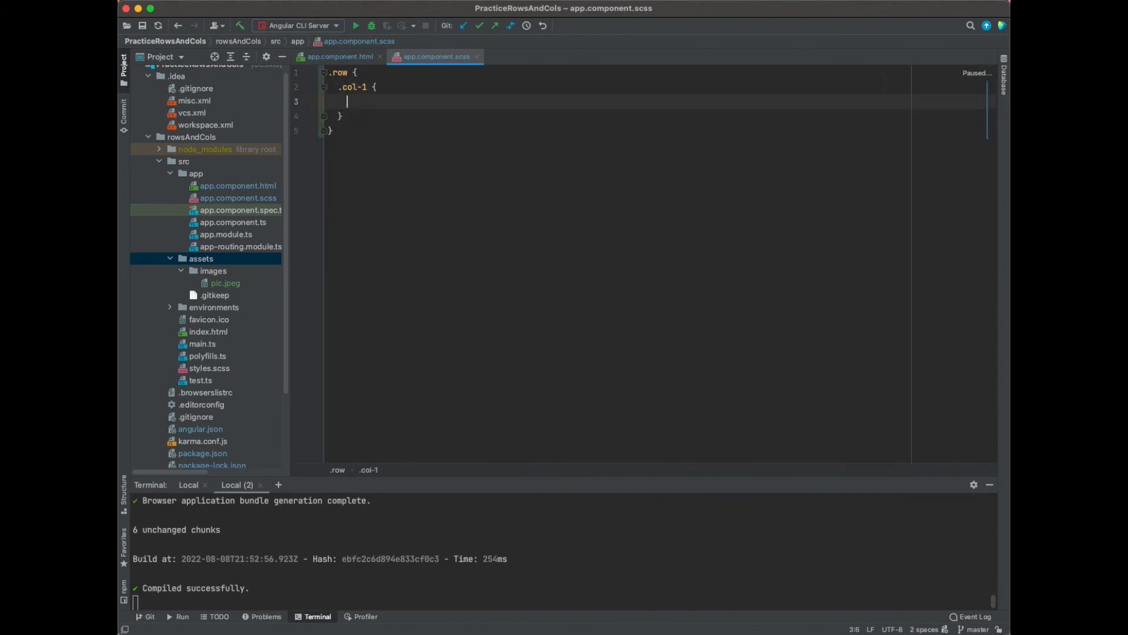
{"action": "type", "text": "background: red;"}
{"action": "left_click", "coordinate": [661, 86]}
{"action": "type", "text": "4"}
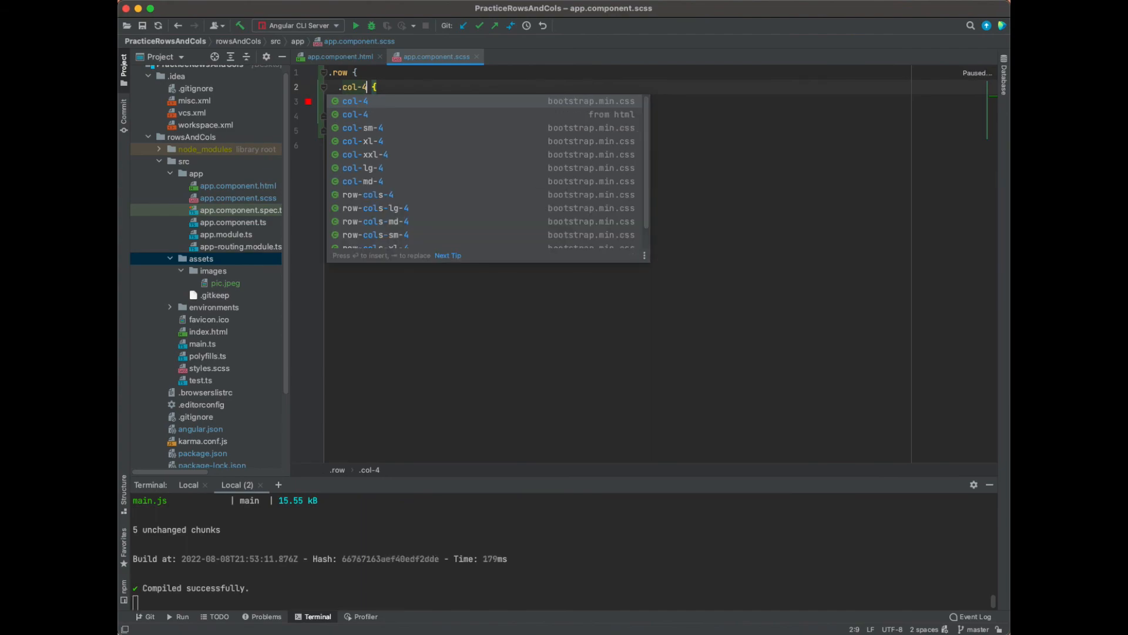
Step: Switch to Chrome to check the red col-4 columns after the rebuild
{"action": "left_click", "coordinate": [654, 310]}
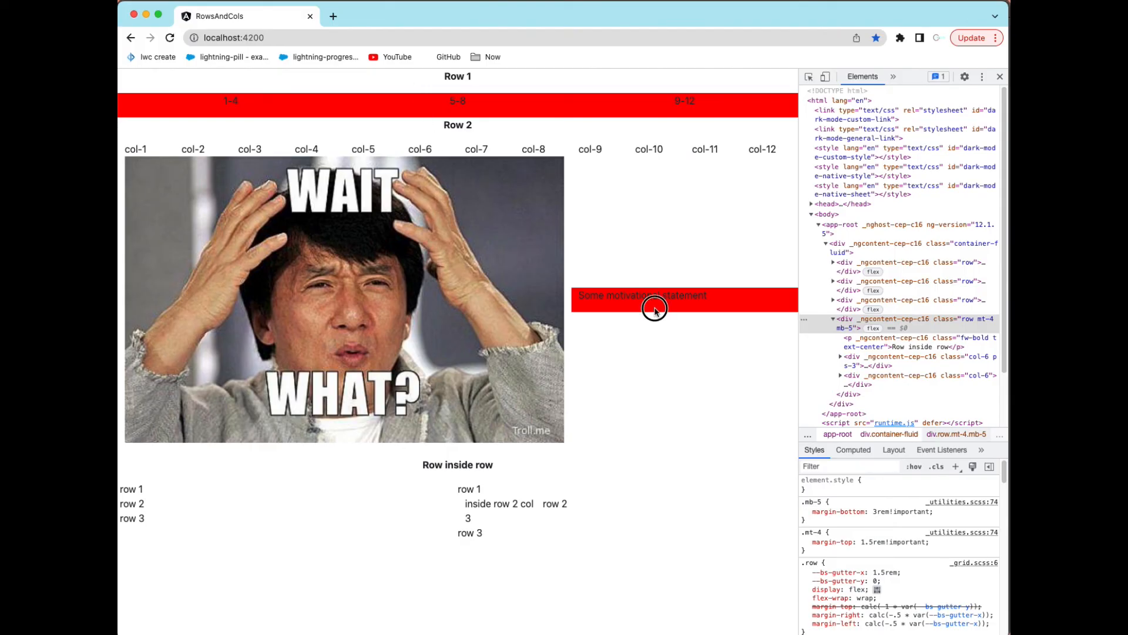
{"action": "mouse_move", "coordinate": [498, 535]}
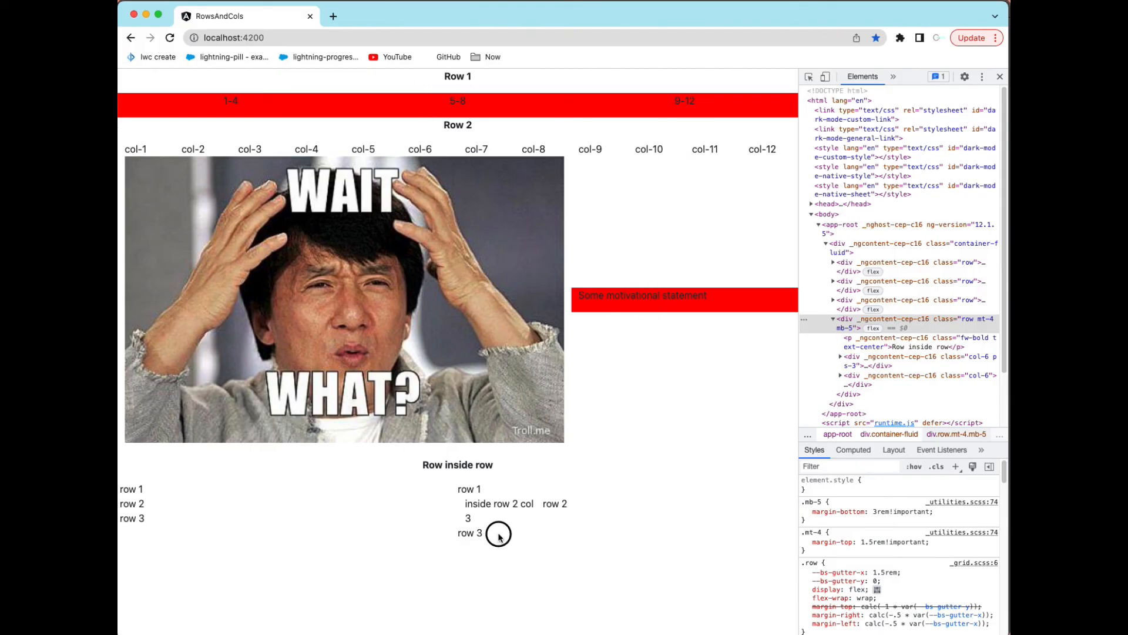
{"action": "mouse_move", "coordinate": [451, 484]}
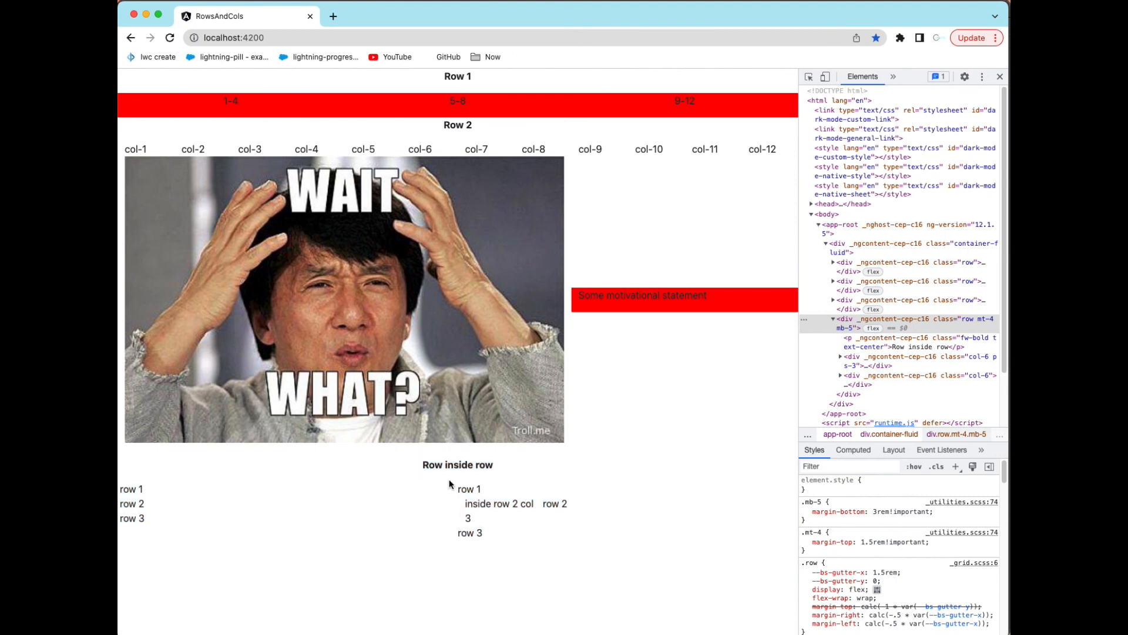
{"action": "mouse_move", "coordinate": [448, 509]}
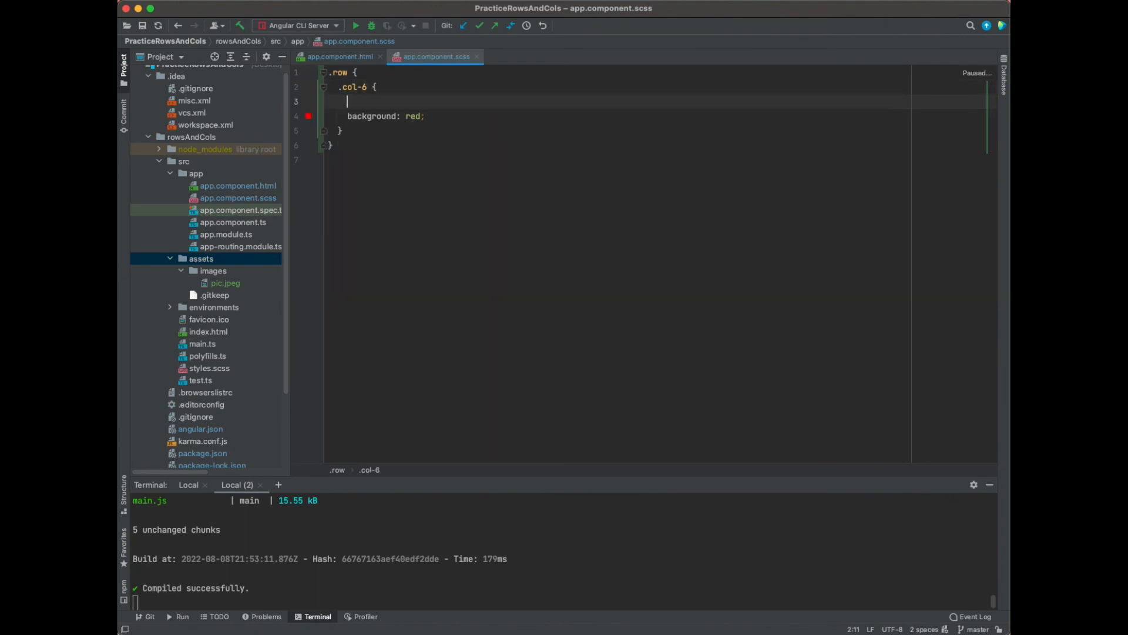
Step: Nest a .col-6 { .col-3 } selector so only the inner col-3 gets the red background
{"action": "type", "text": ".col-3 {"}
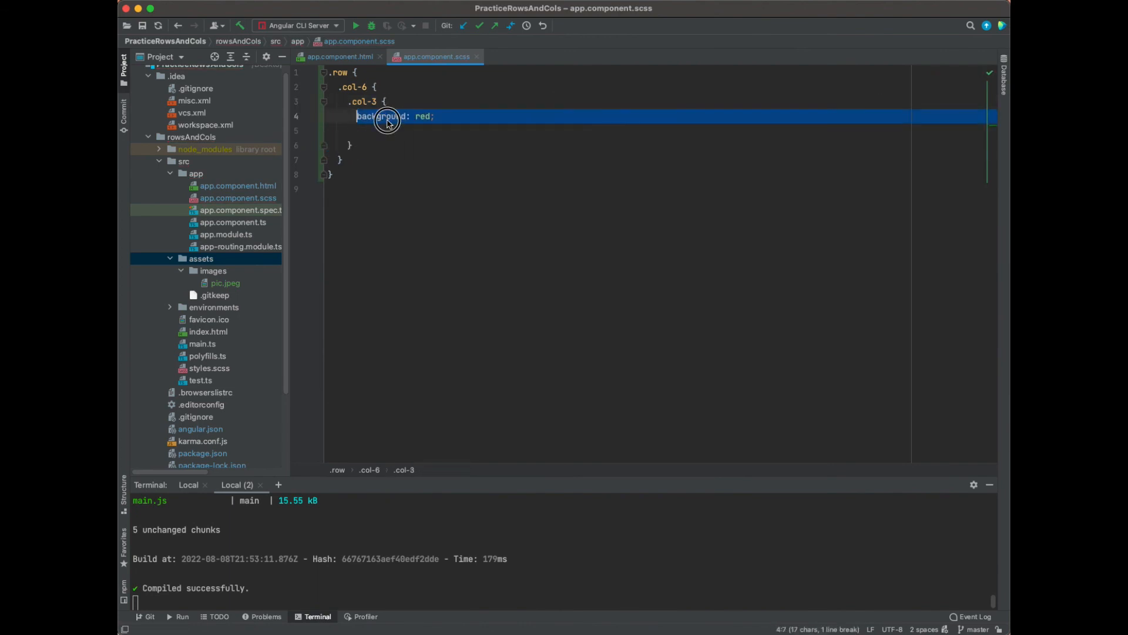
{"action": "left_click", "coordinate": [387, 117]}
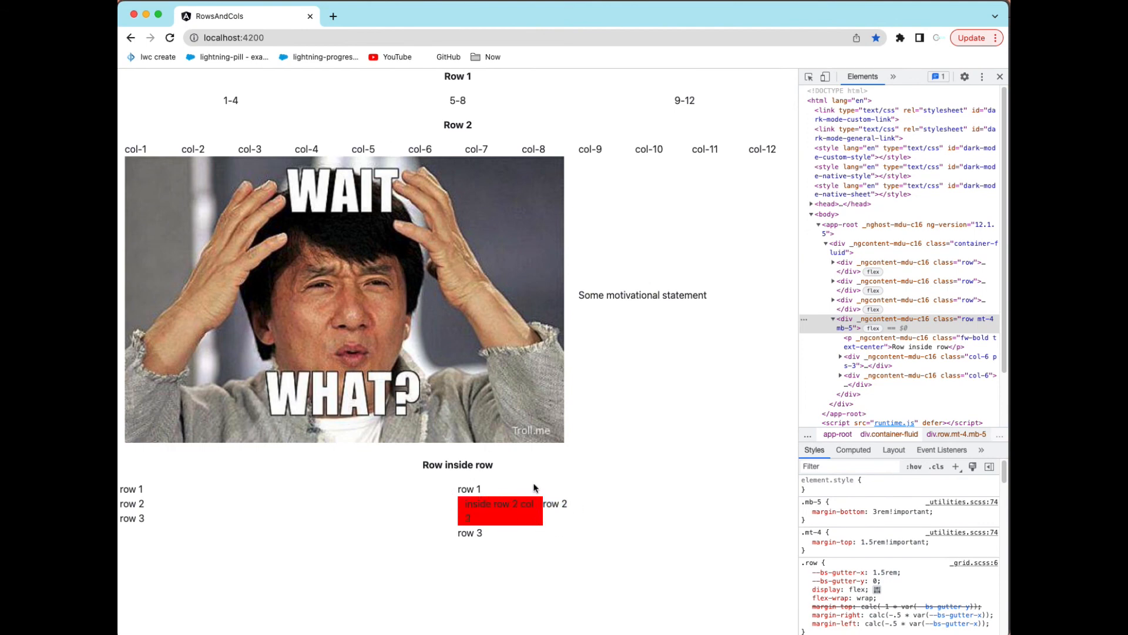
{"action": "mouse_move", "coordinate": [554, 456]}
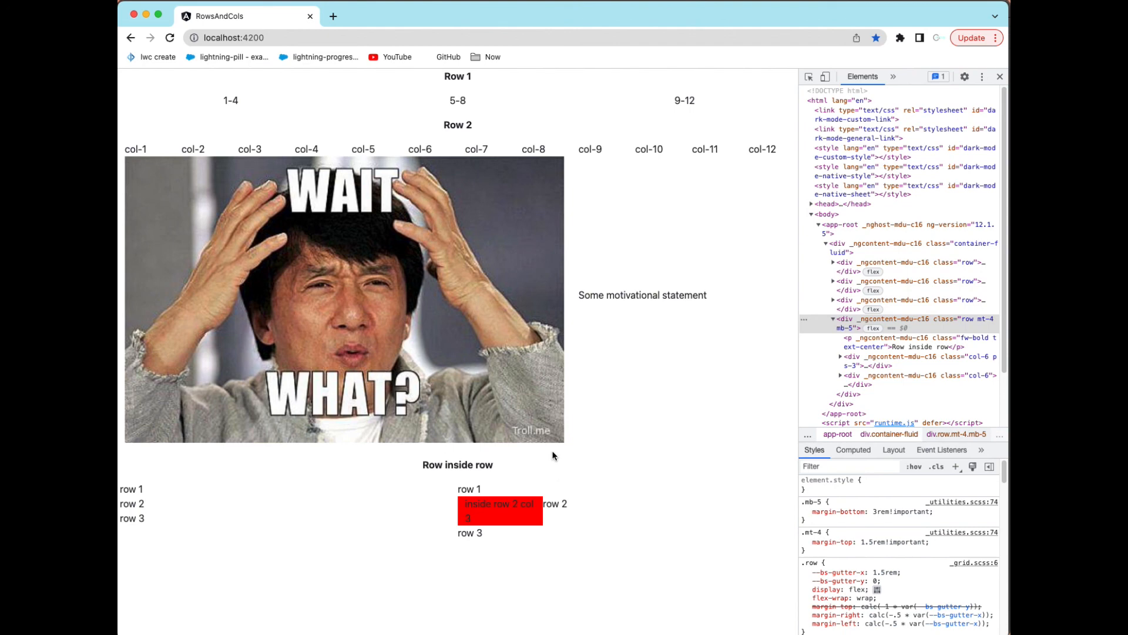